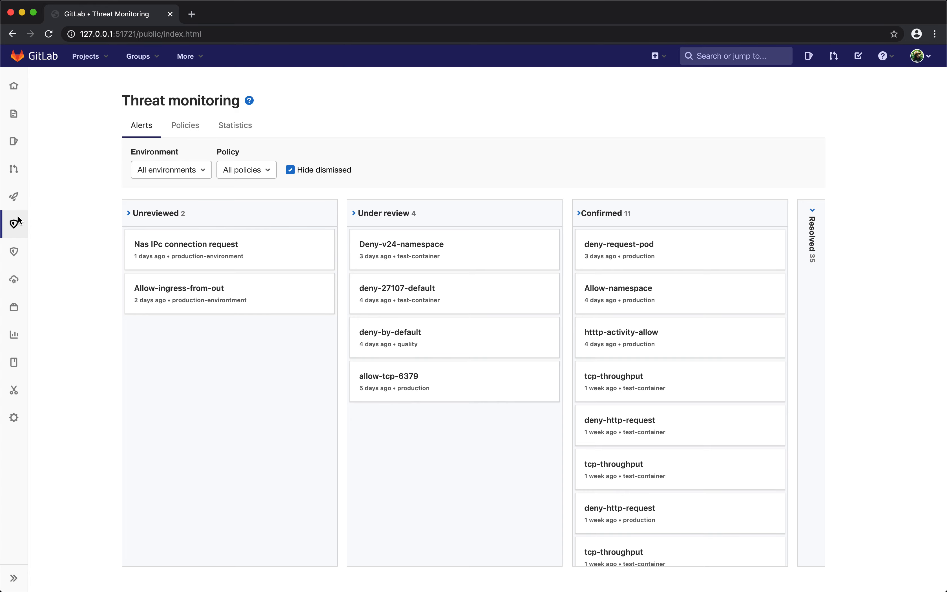
# Review the Allow 8080 policy's details from the Threat monitoring policies list and return
pyautogui.click(186, 125)
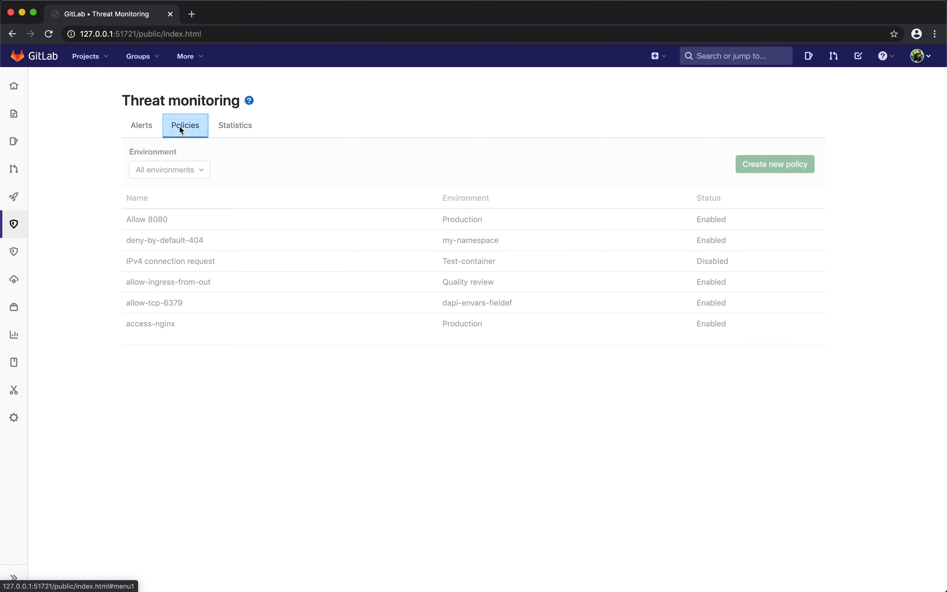
pyautogui.moveTo(108, 145)
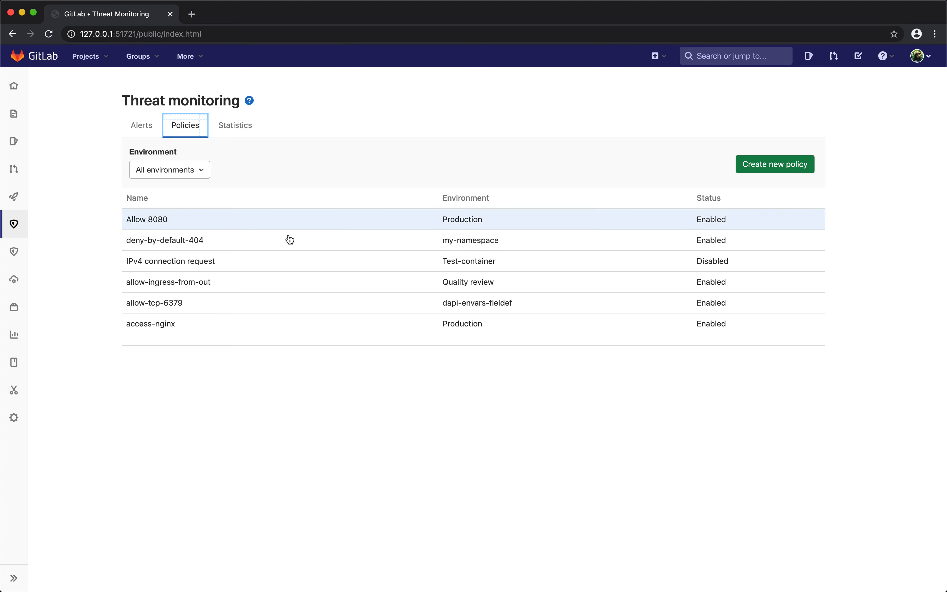
pyautogui.moveTo(385, 327)
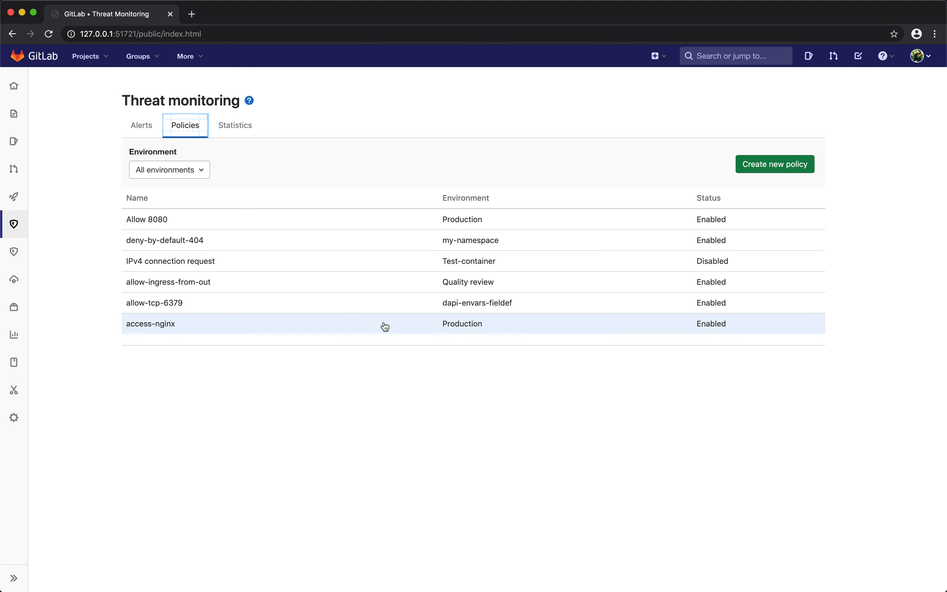
pyautogui.moveTo(392, 224)
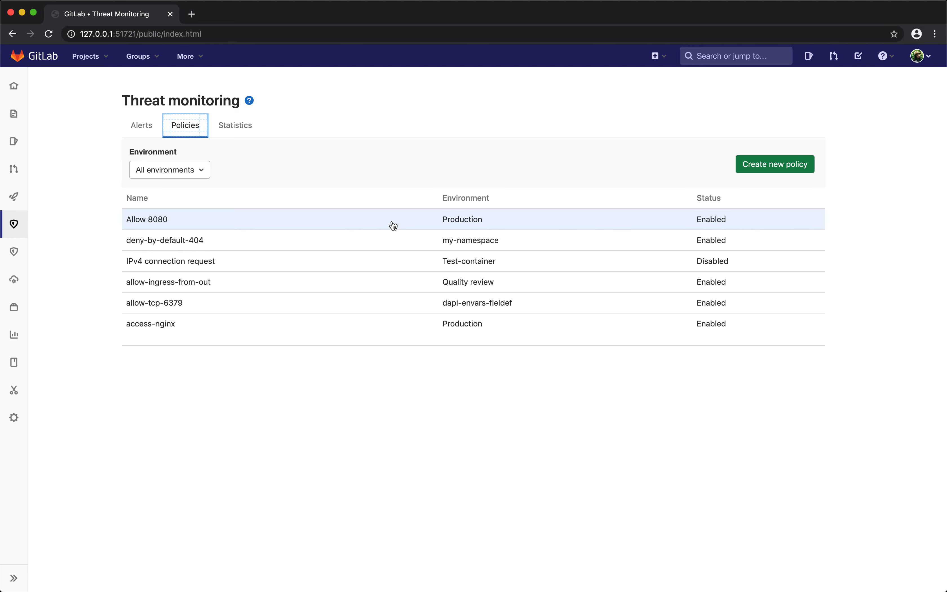
pyautogui.click(146, 219)
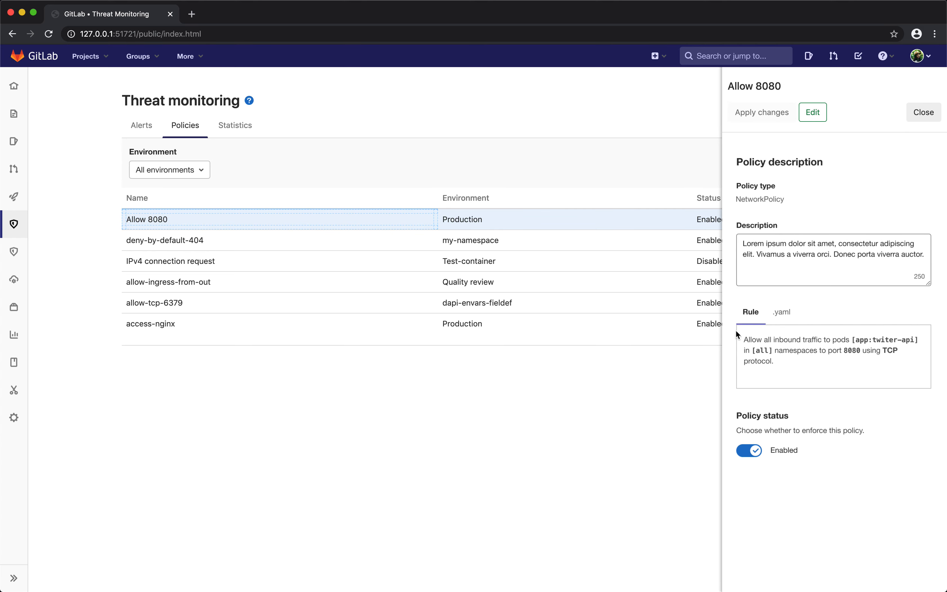
pyautogui.moveTo(716, 337)
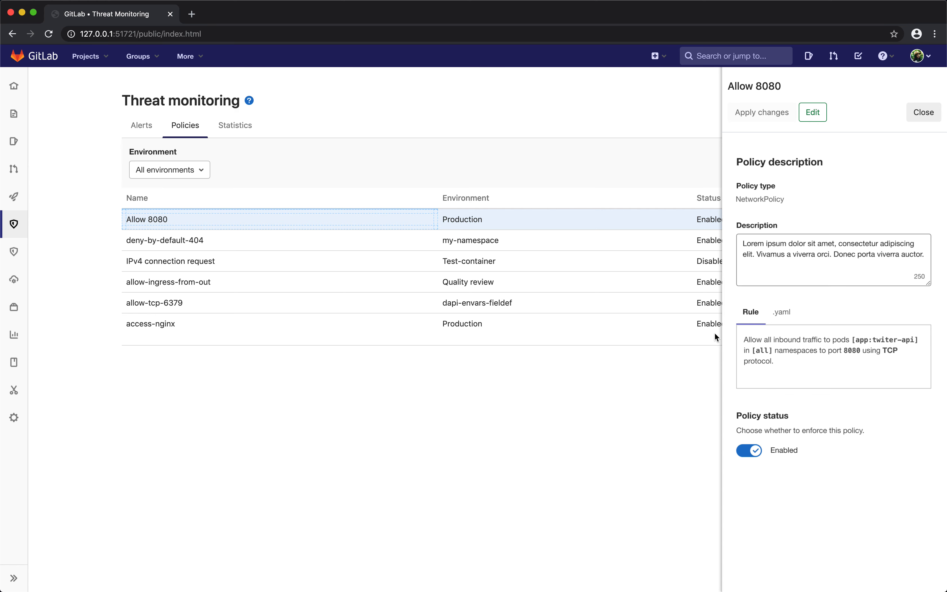
pyautogui.click(923, 112)
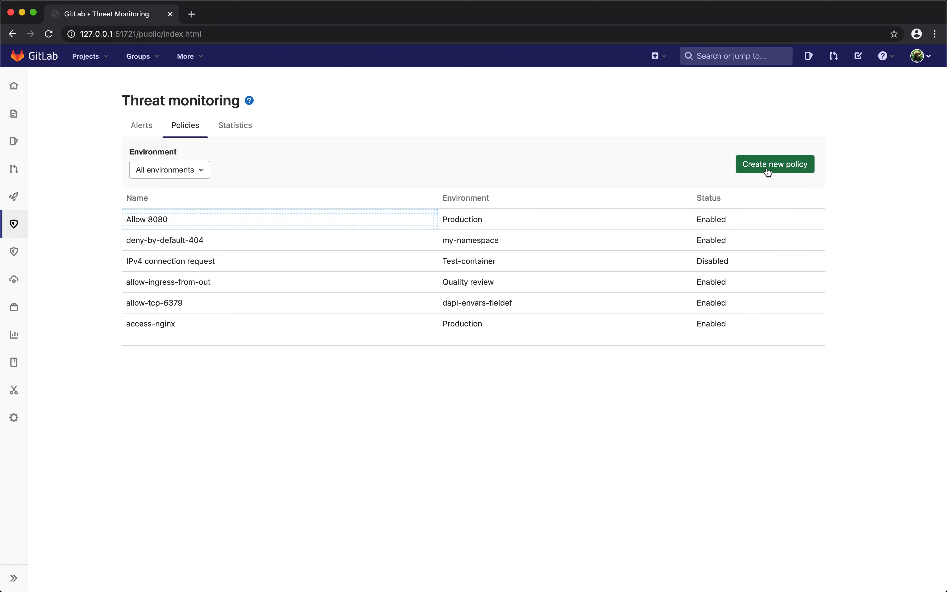
# Start a new policy, preview it in .yaml Mode, then return to Rule Mode
pyautogui.click(775, 164)
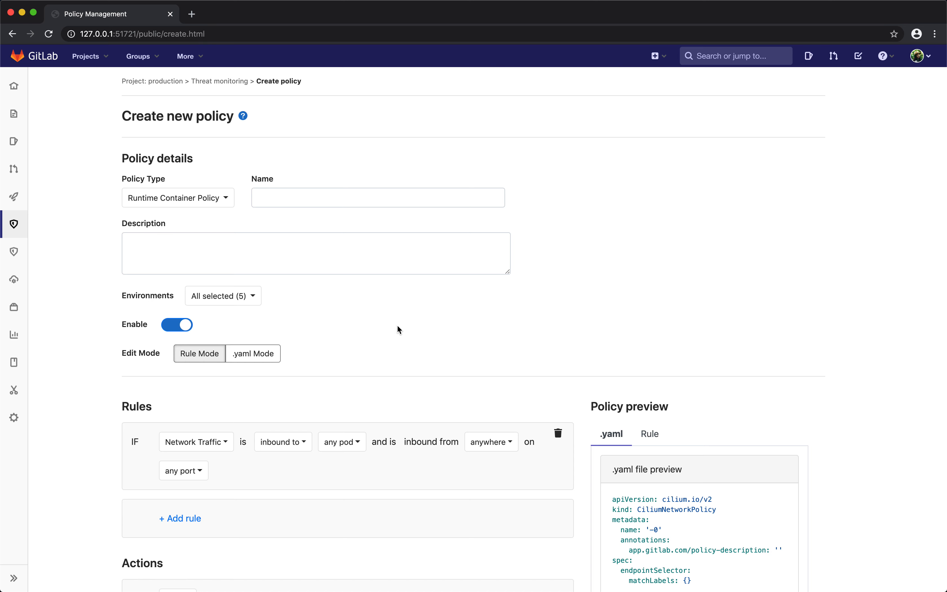
pyautogui.moveTo(308, 450)
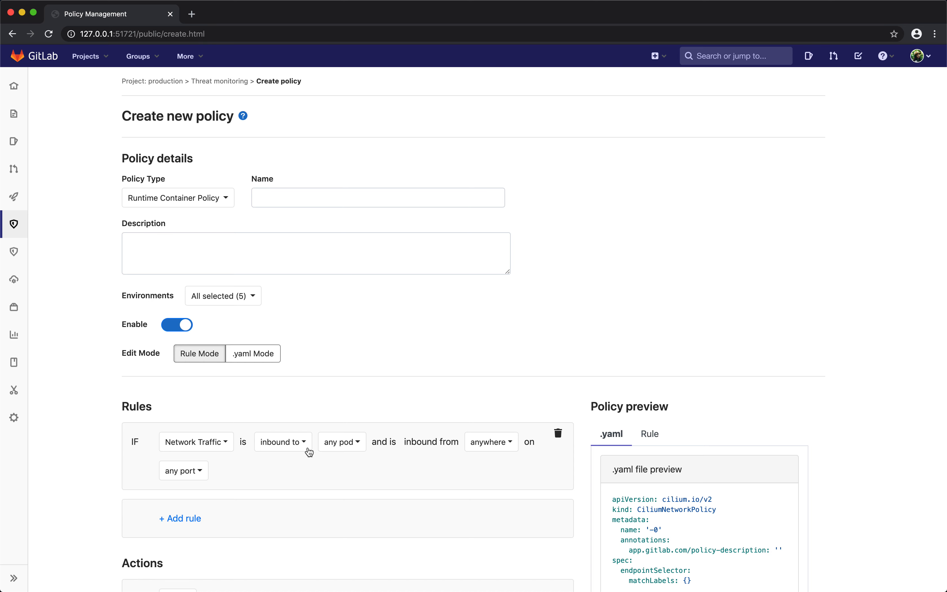
pyautogui.click(252, 353)
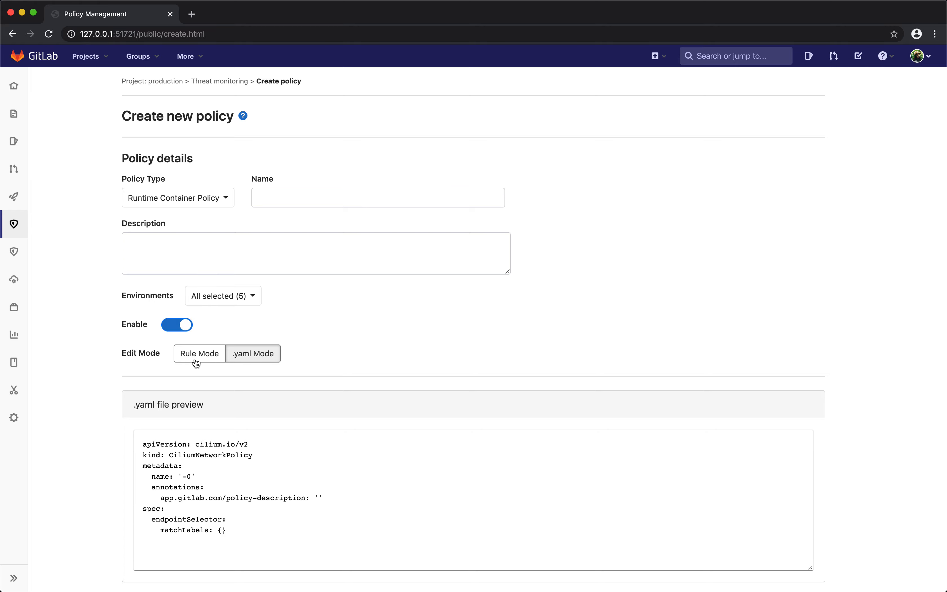
pyautogui.click(200, 354)
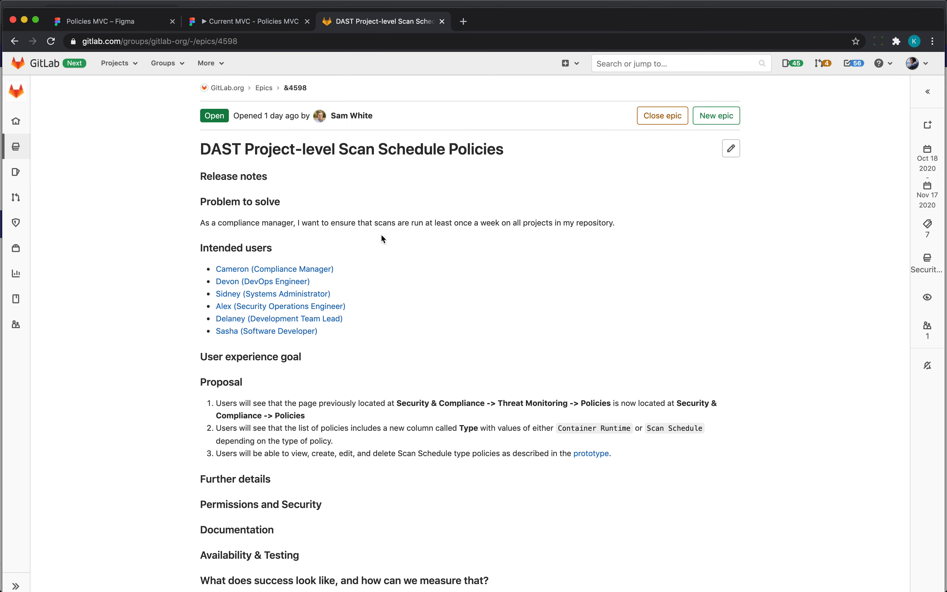
pyautogui.moveTo(196, 241)
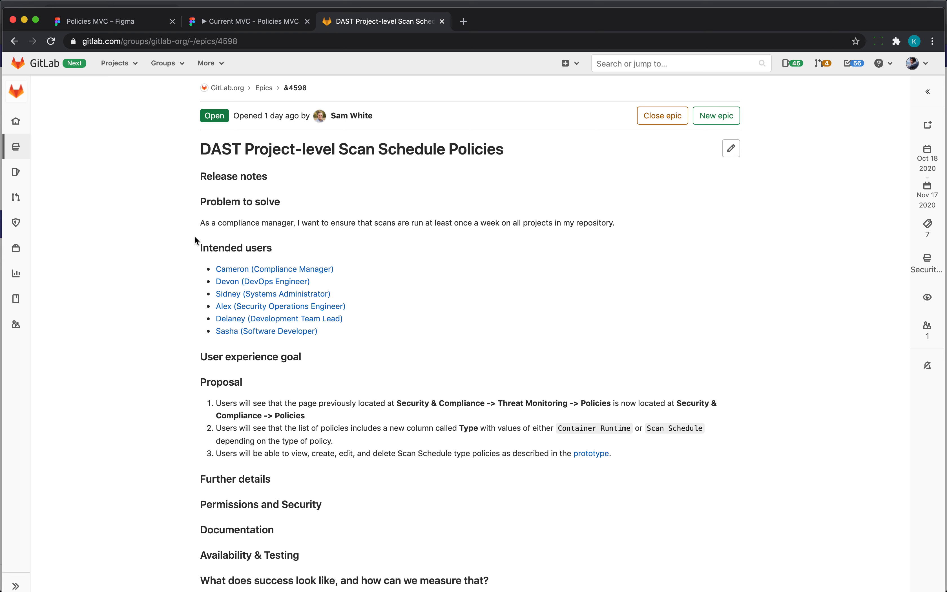
pyautogui.moveTo(286, 59)
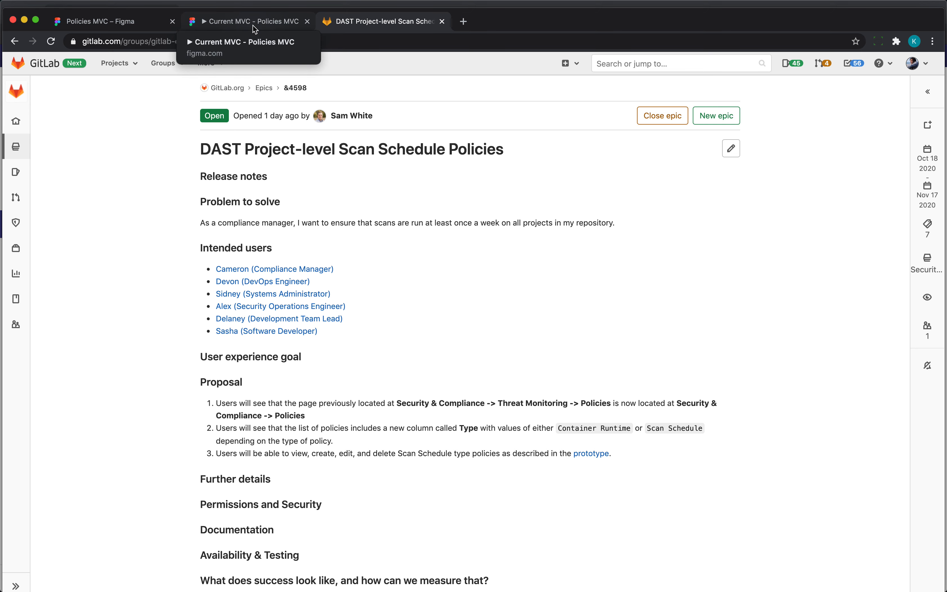
# Switch to the 'Current MVC - Policies MVC' Figma prototype
pyautogui.click(250, 22)
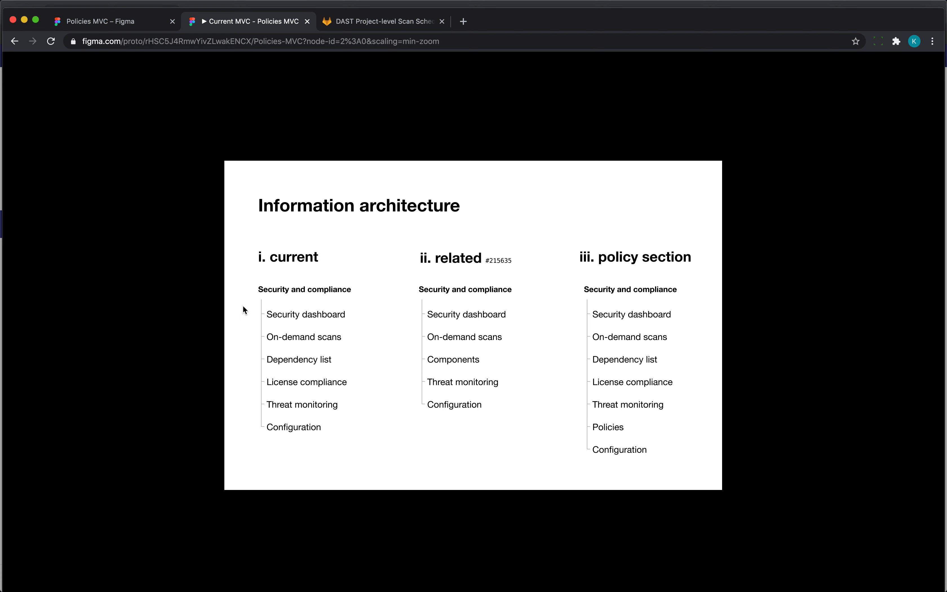
pyautogui.moveTo(414, 274)
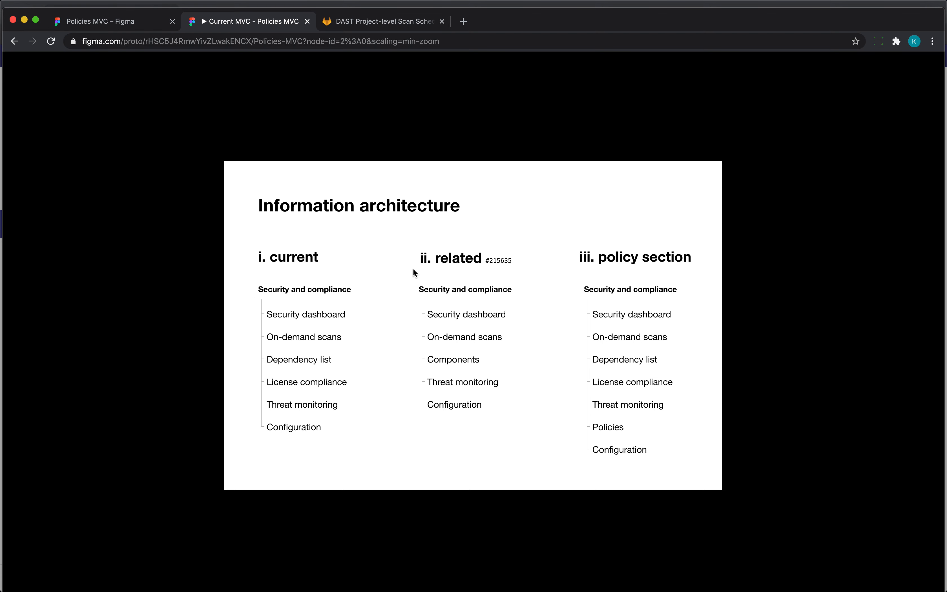
pyautogui.moveTo(501, 271)
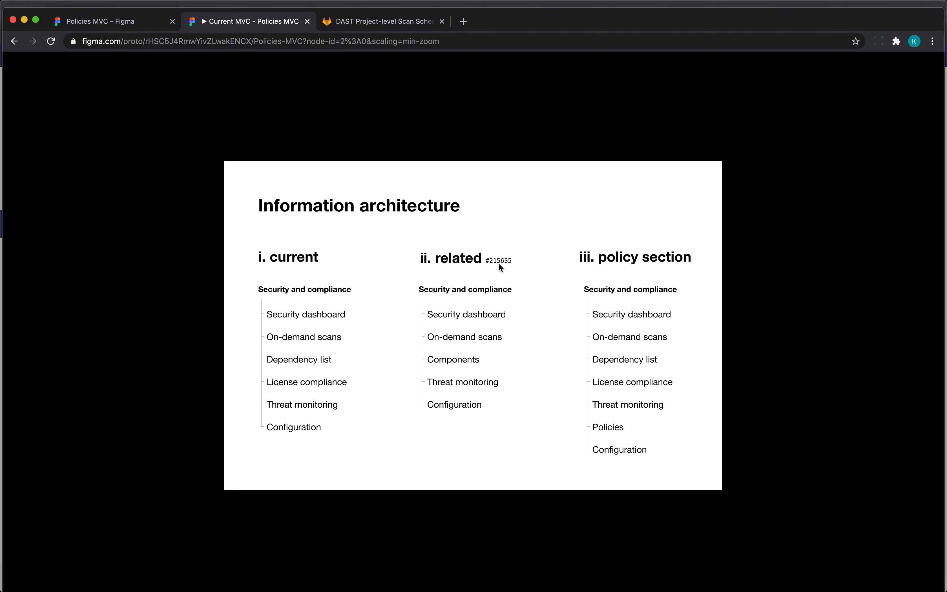
pyautogui.moveTo(430, 371)
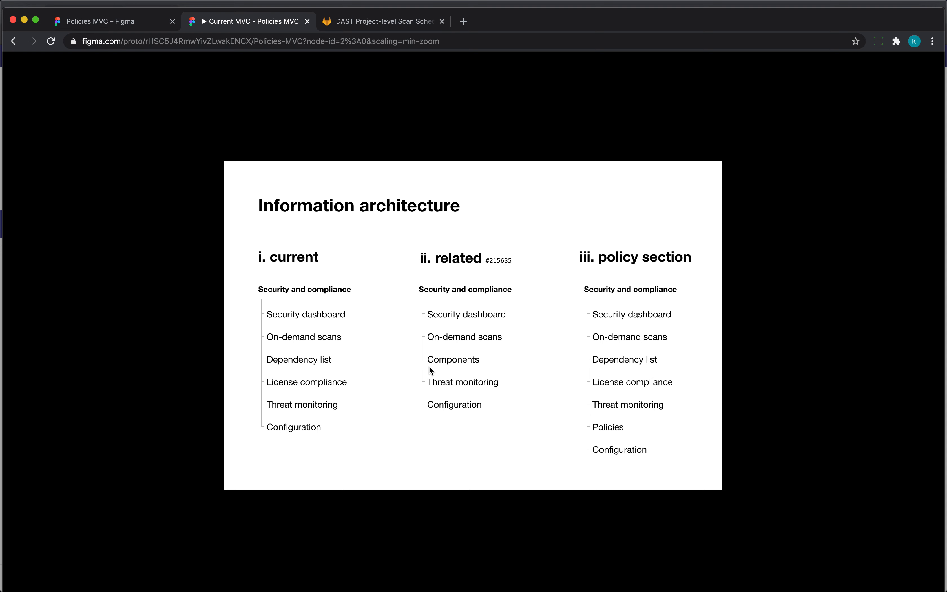
pyautogui.moveTo(282, 396)
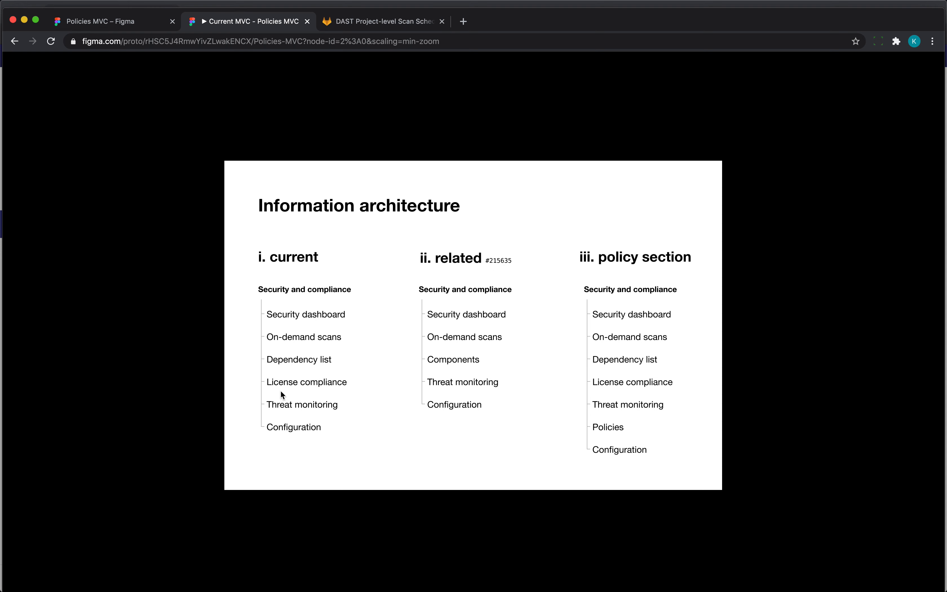
pyautogui.moveTo(442, 300)
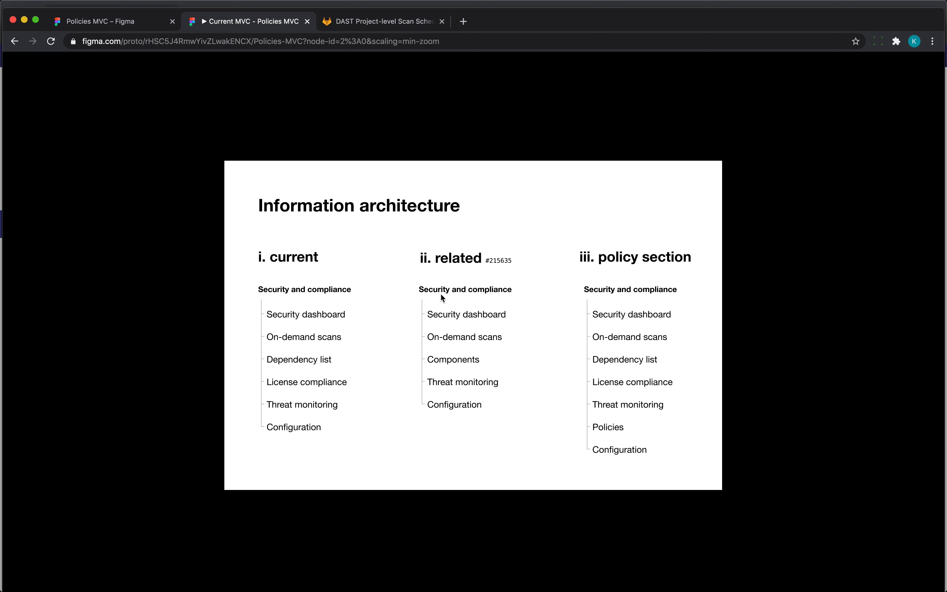
pyautogui.moveTo(438, 473)
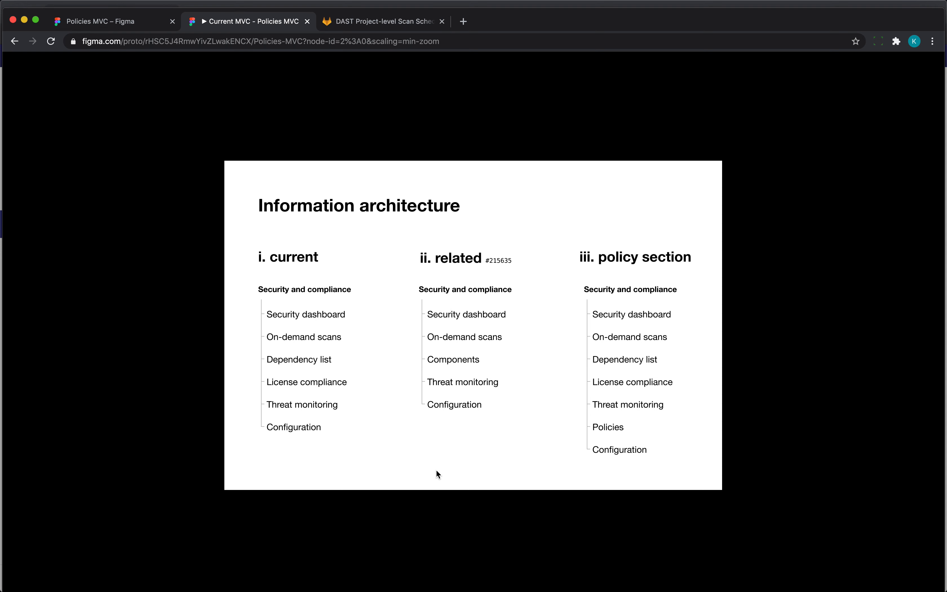
pyautogui.moveTo(418, 420)
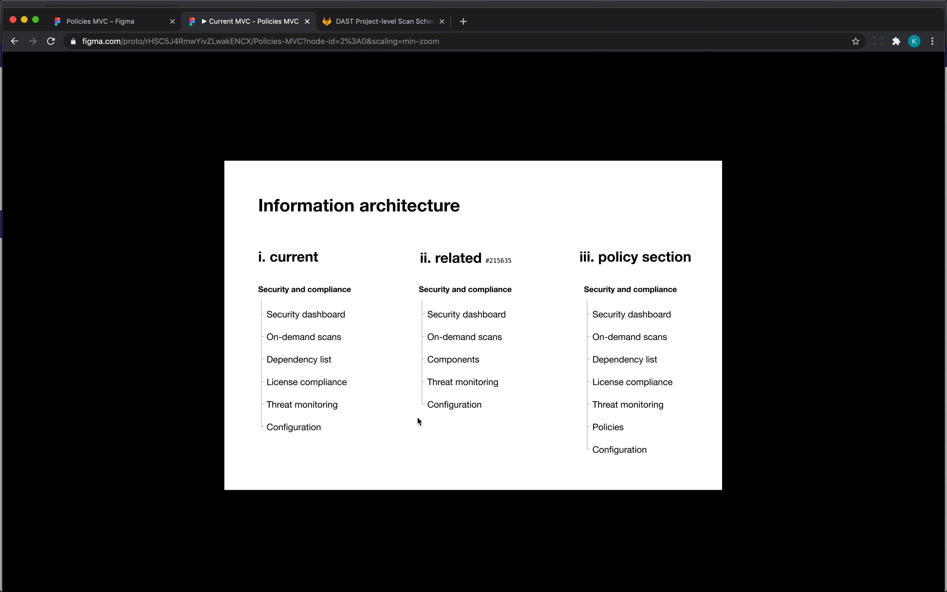
pyautogui.moveTo(472, 416)
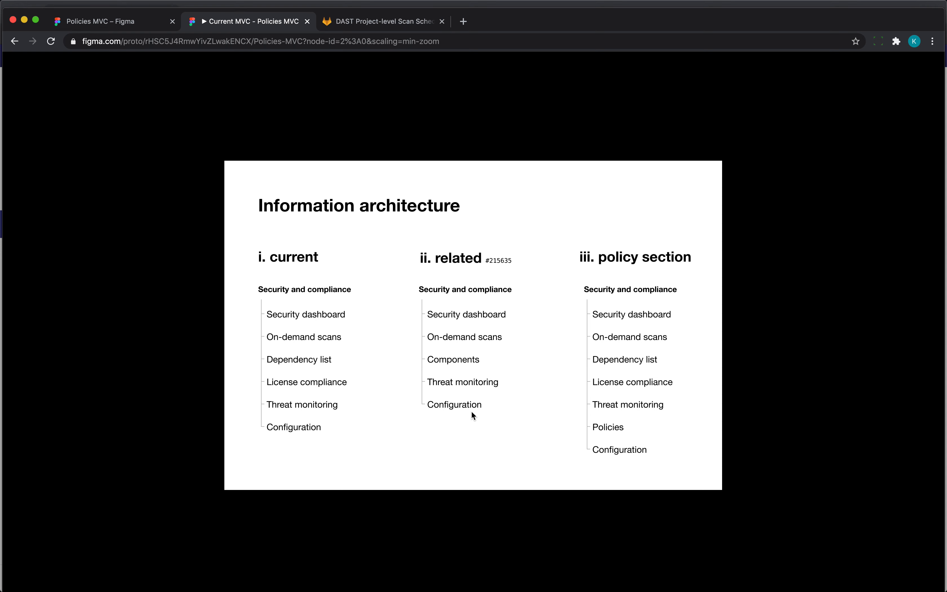
pyautogui.moveTo(311, 393)
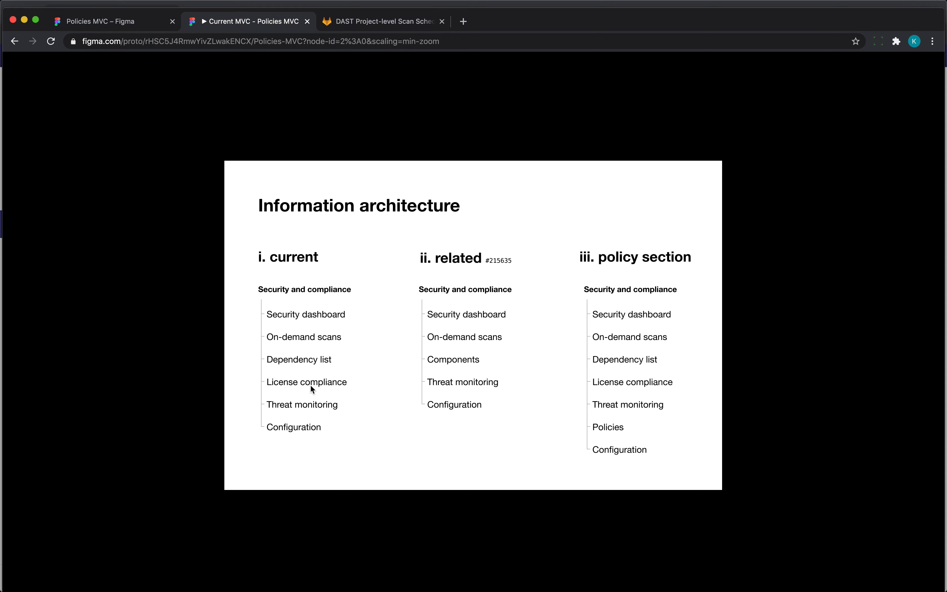
pyautogui.moveTo(326, 395)
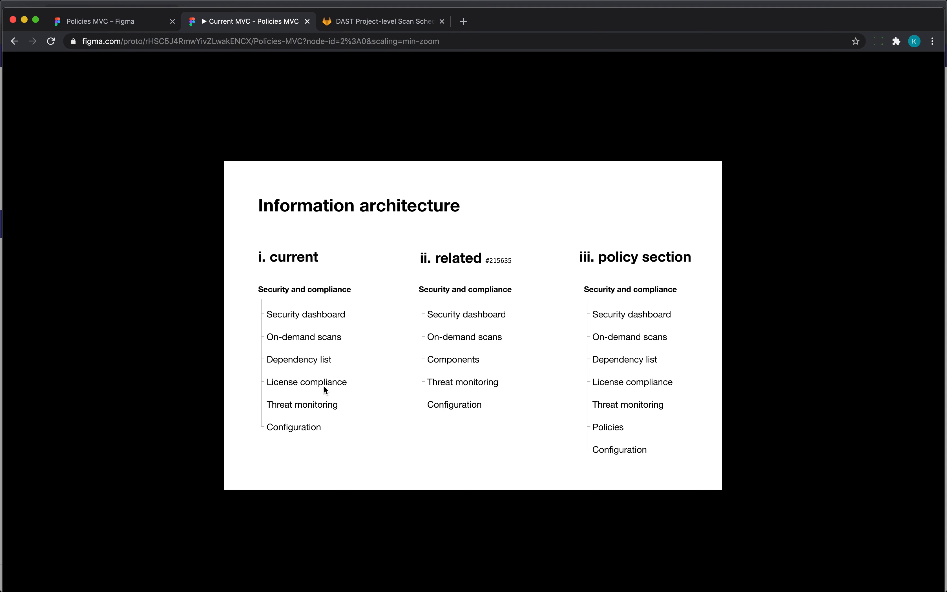
pyautogui.moveTo(460, 373)
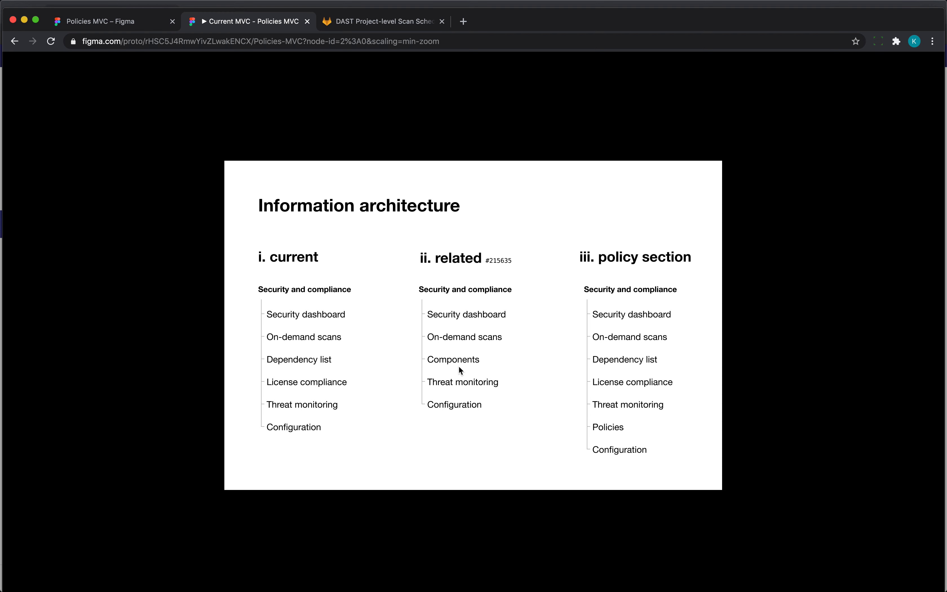
pyautogui.moveTo(374, 423)
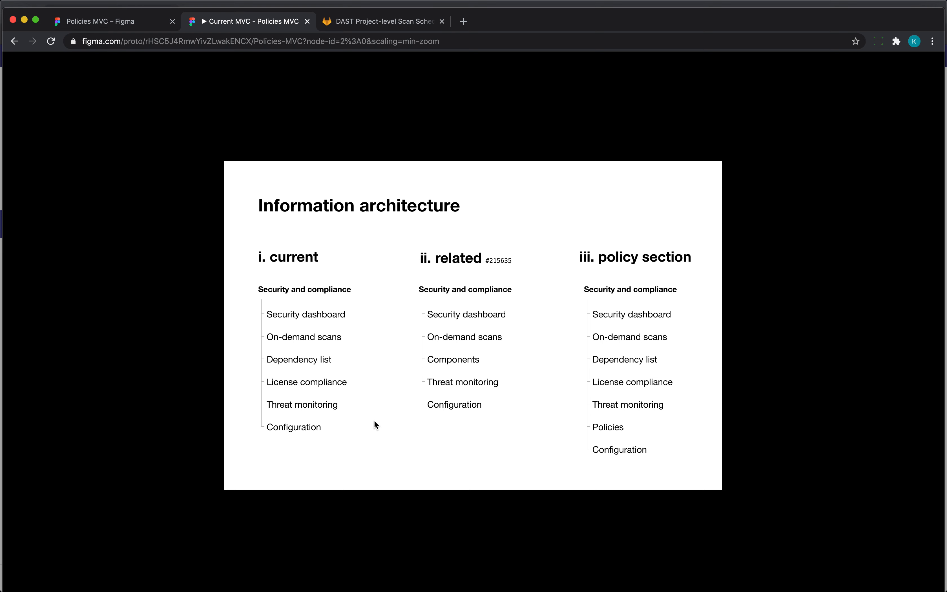
pyautogui.moveTo(475, 356)
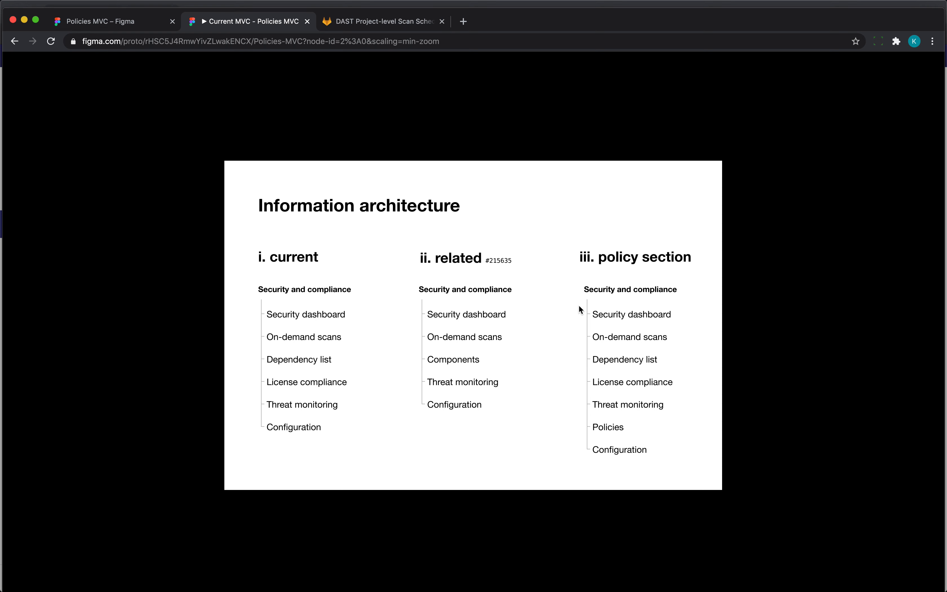
pyautogui.moveTo(582, 400)
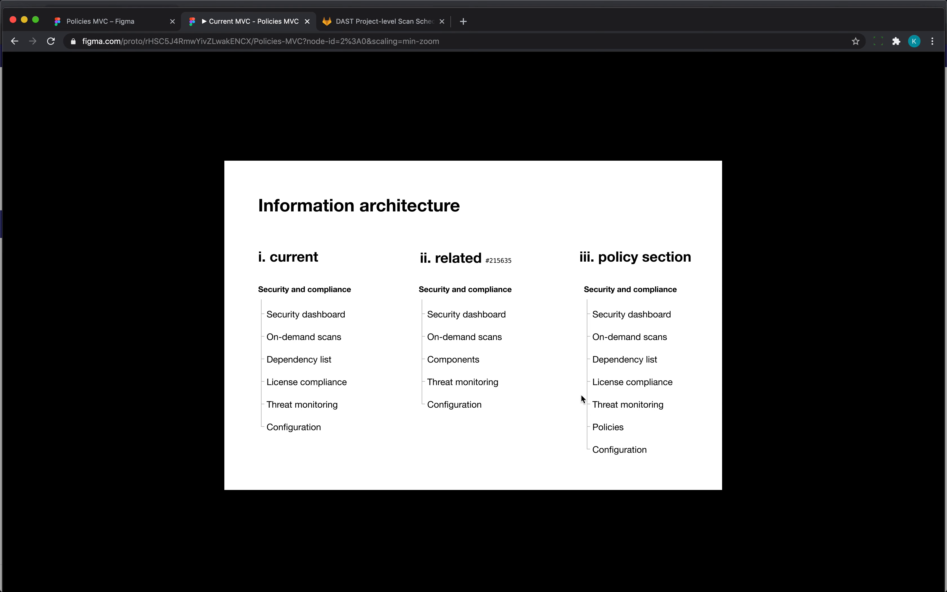
pyautogui.moveTo(584, 436)
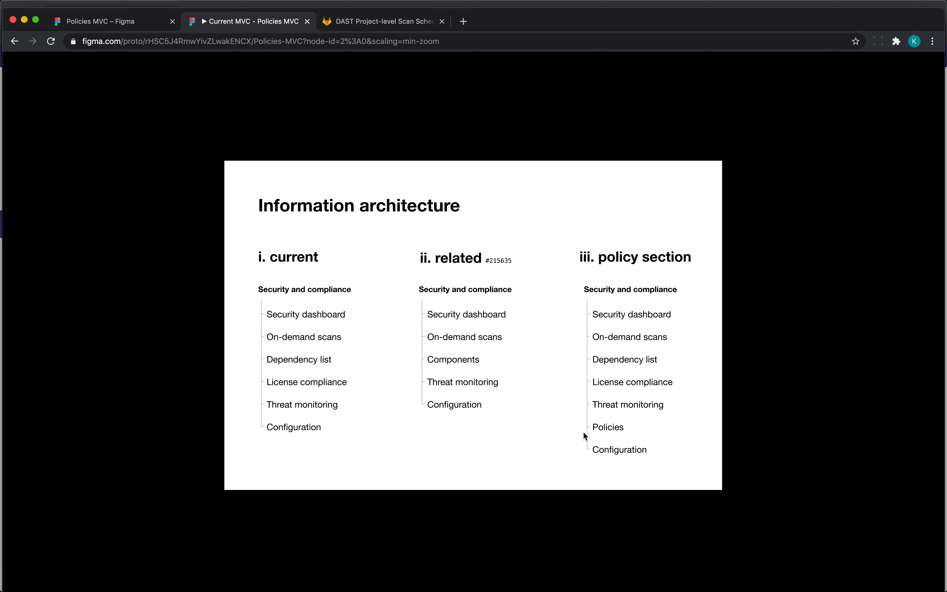
pyautogui.moveTo(583, 328)
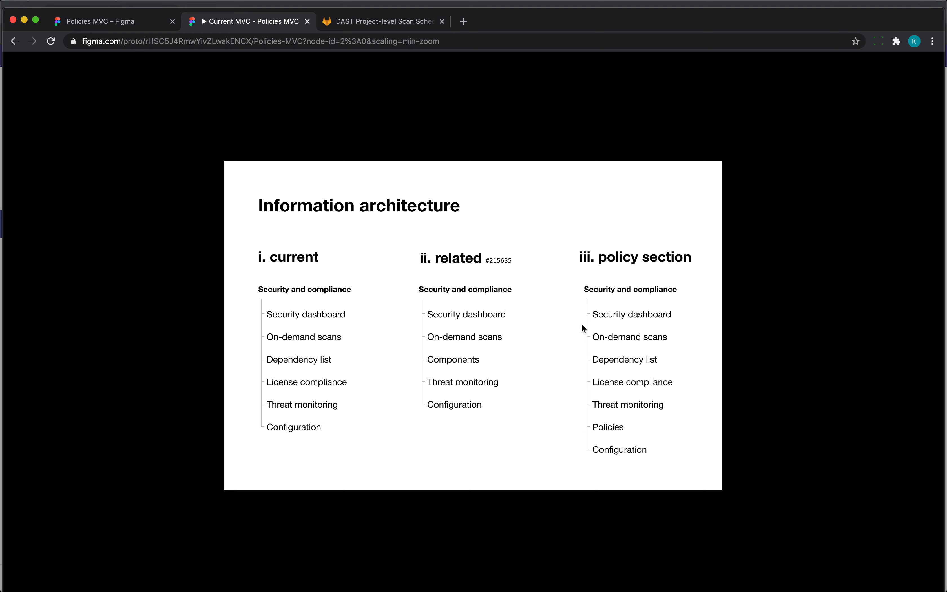
pyautogui.moveTo(618, 420)
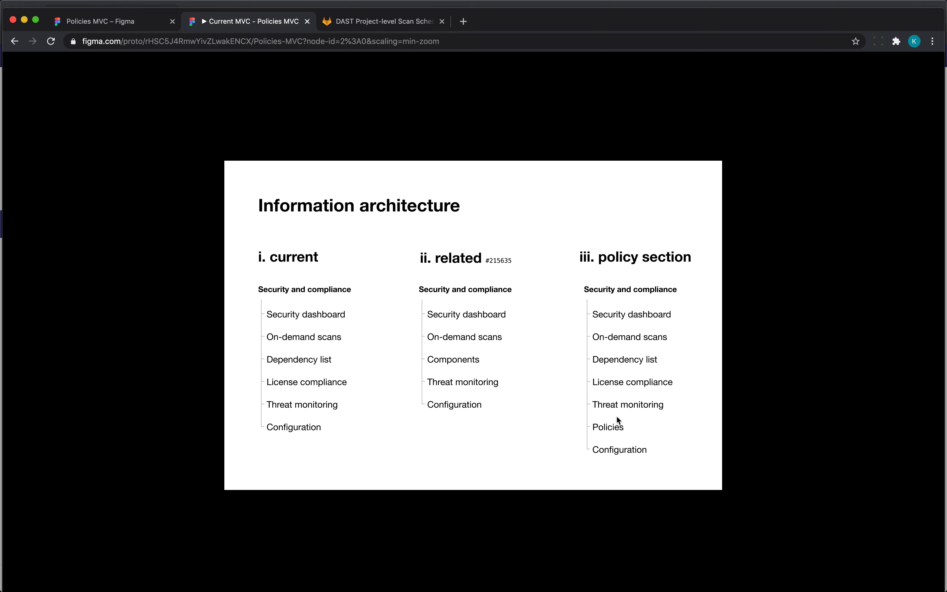
pyautogui.moveTo(627, 440)
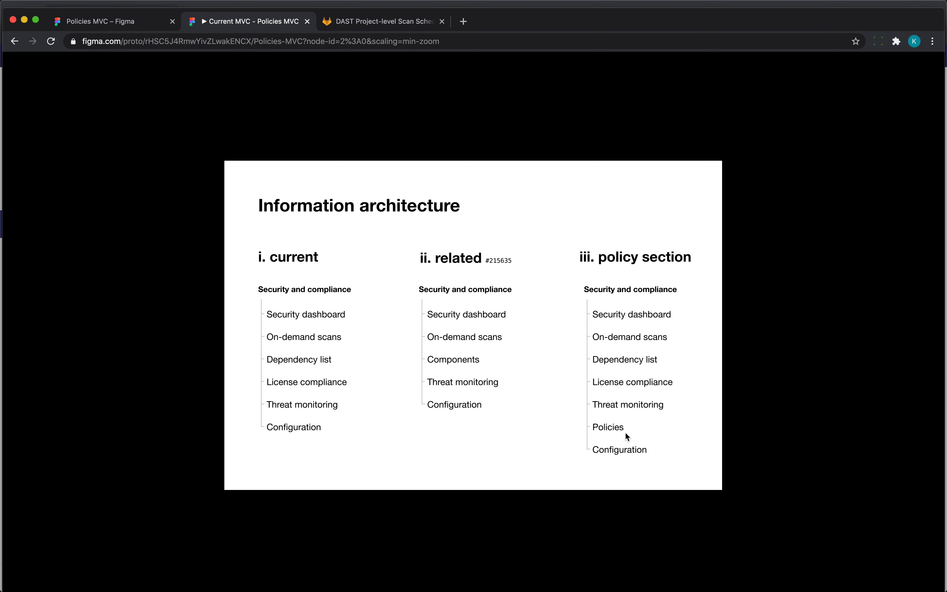
pyautogui.moveTo(601, 421)
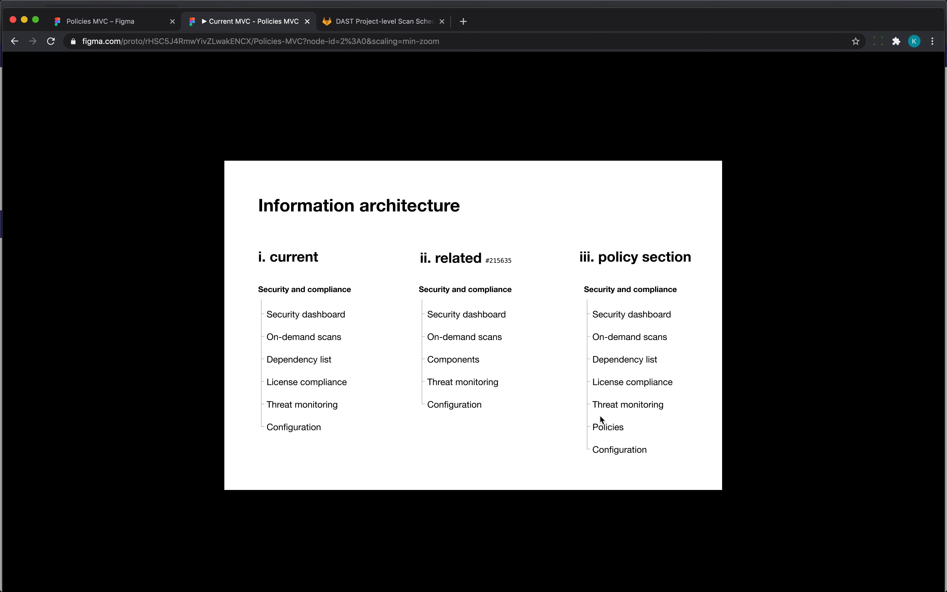
pyautogui.moveTo(660, 306)
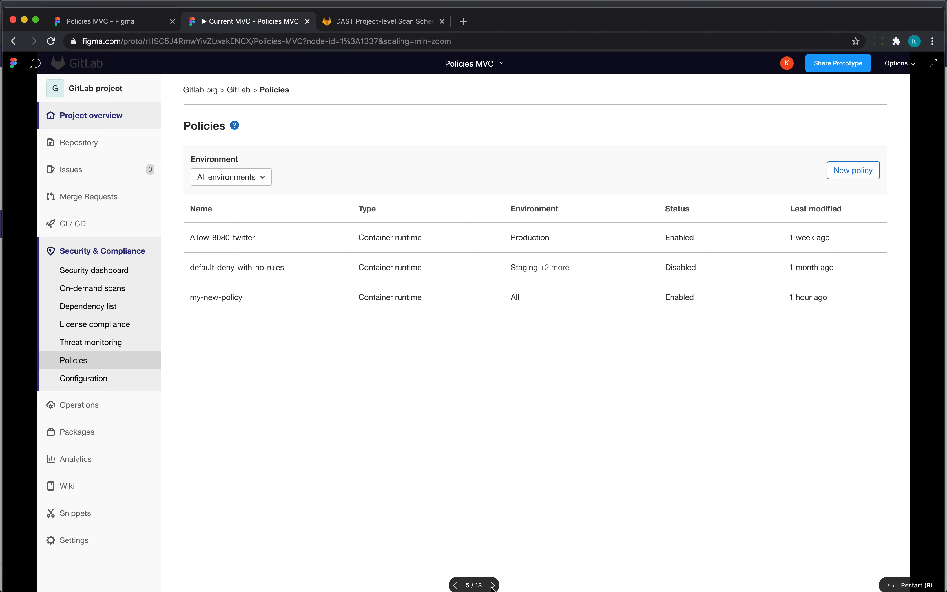
pyautogui.moveTo(224, 255)
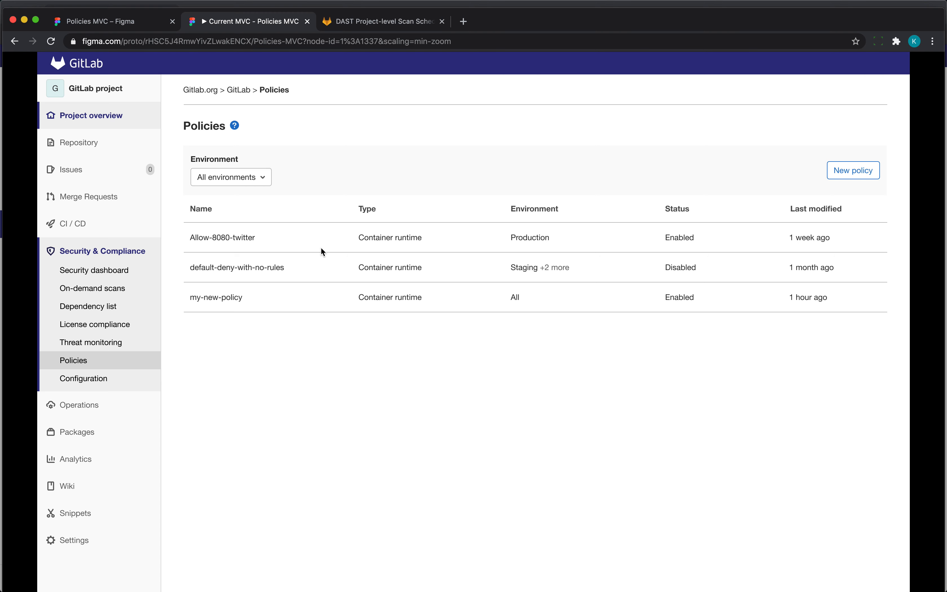
pyautogui.moveTo(309, 310)
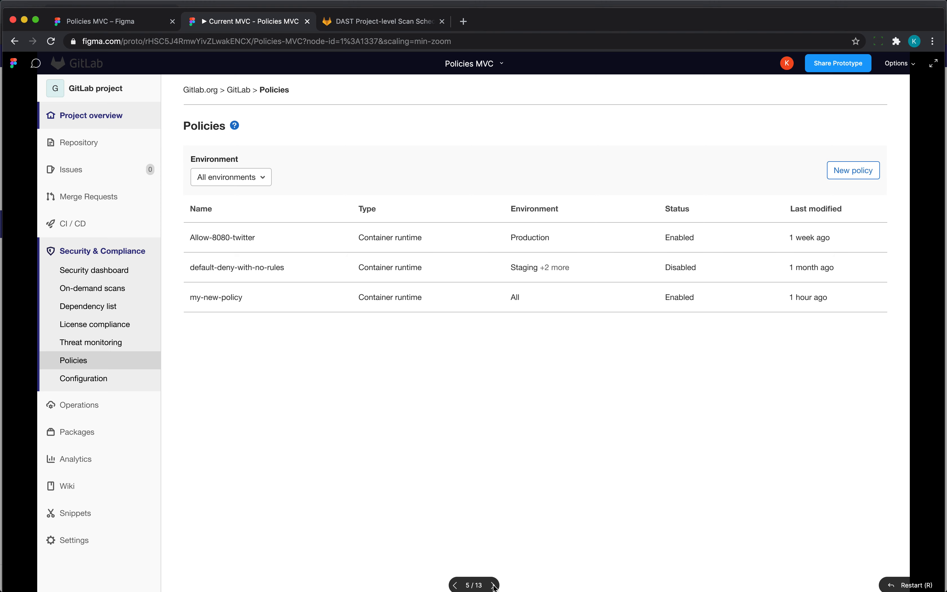
# Advance the prototype to frame 5/13, the Policies list page
pyautogui.click(493, 585)
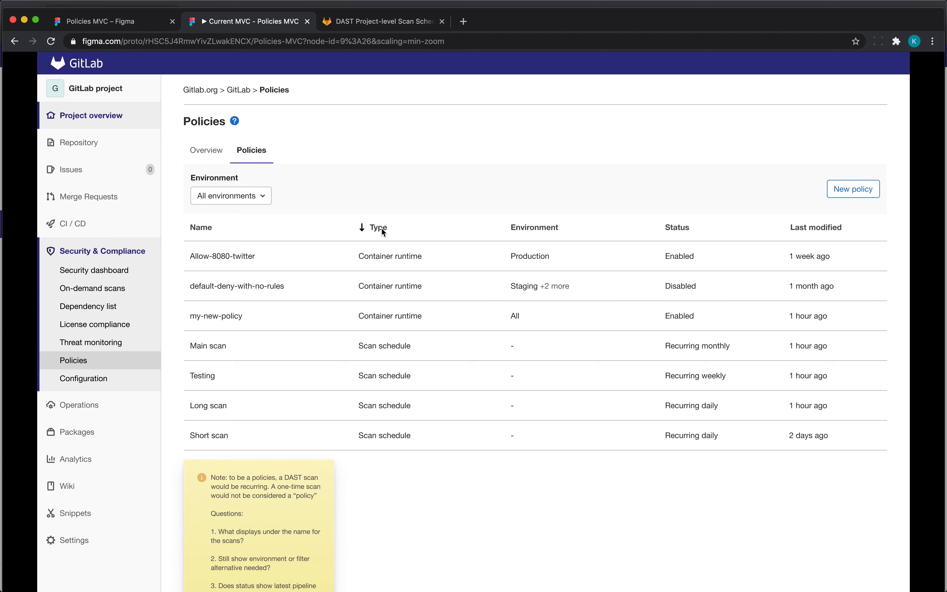
pyautogui.moveTo(382, 367)
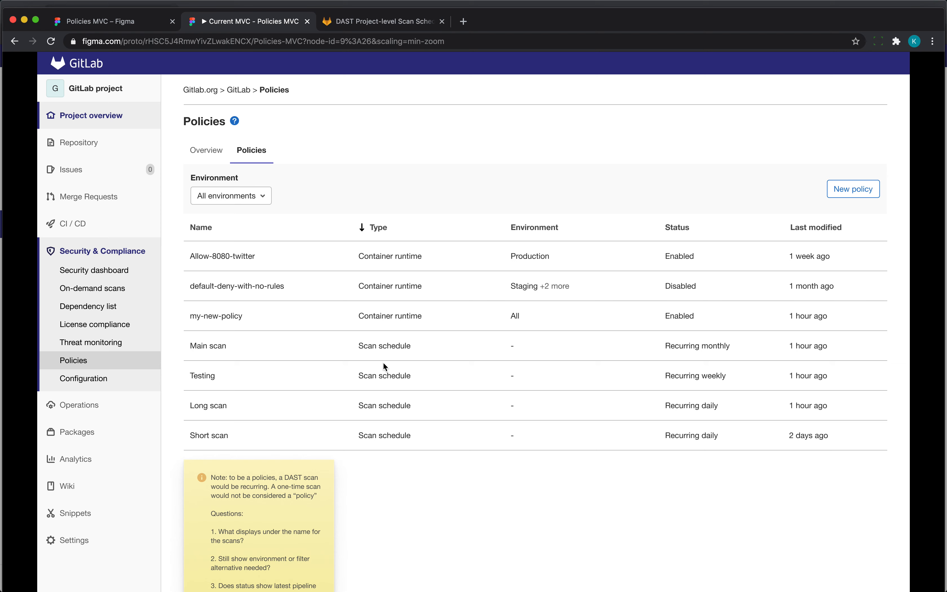
pyautogui.moveTo(210, 330)
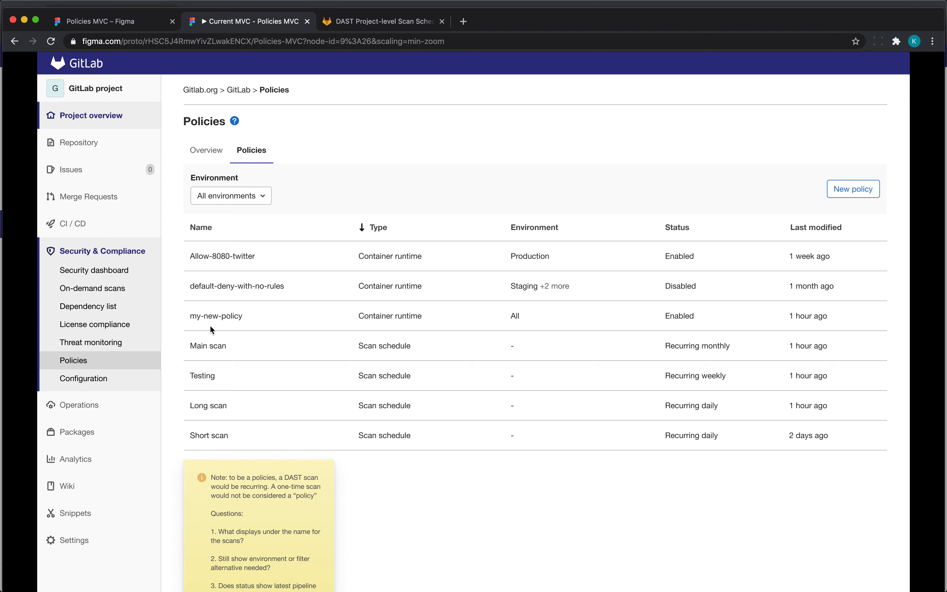
pyautogui.moveTo(201, 379)
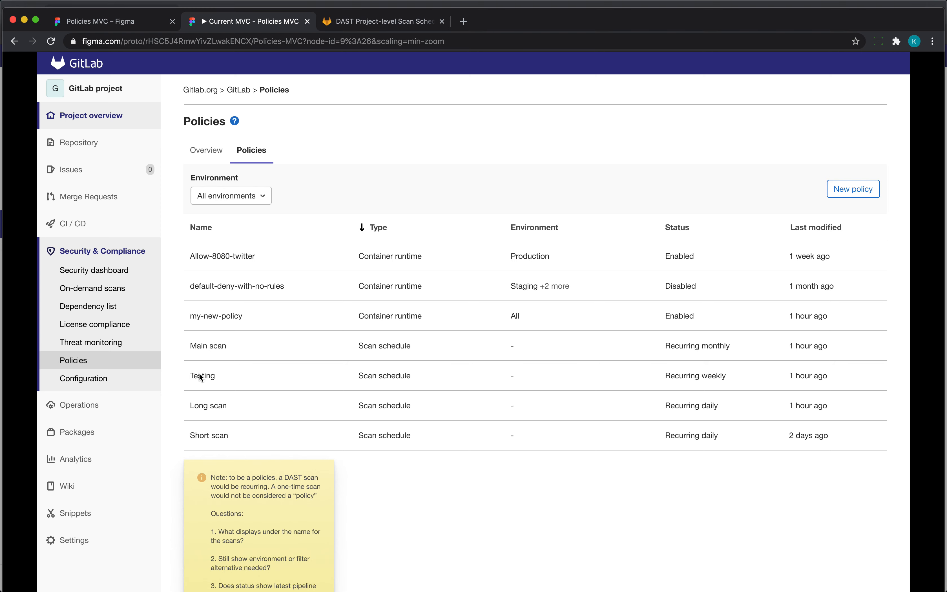
pyautogui.moveTo(199, 415)
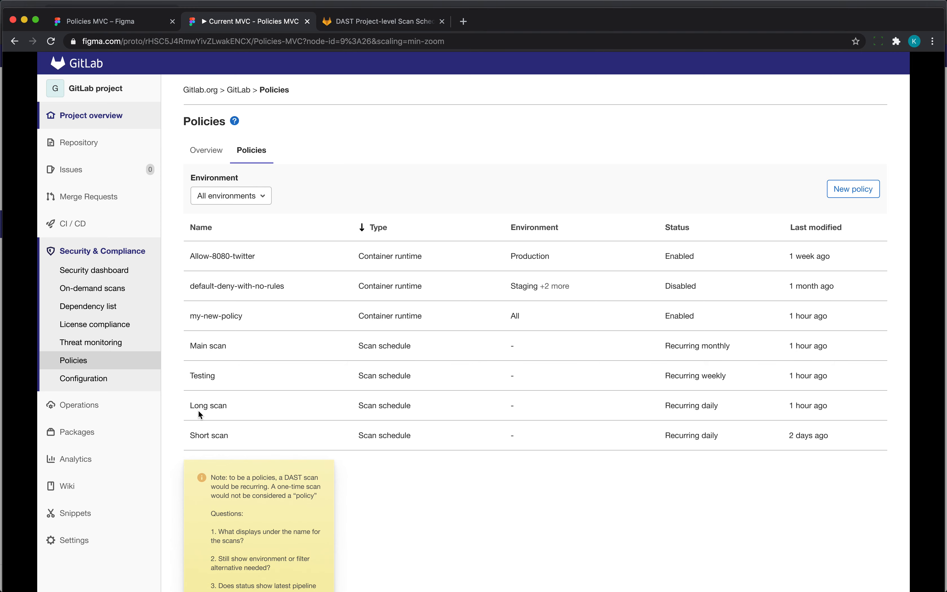
# Open the Main scan row's results drawer from the prototype's Policies table
pyautogui.scroll(-3)
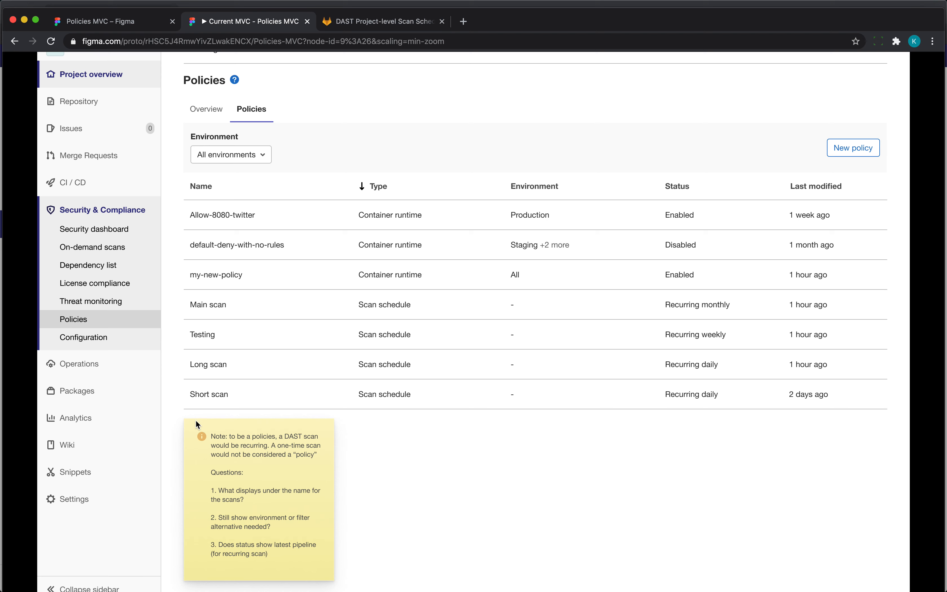
pyautogui.moveTo(258, 365)
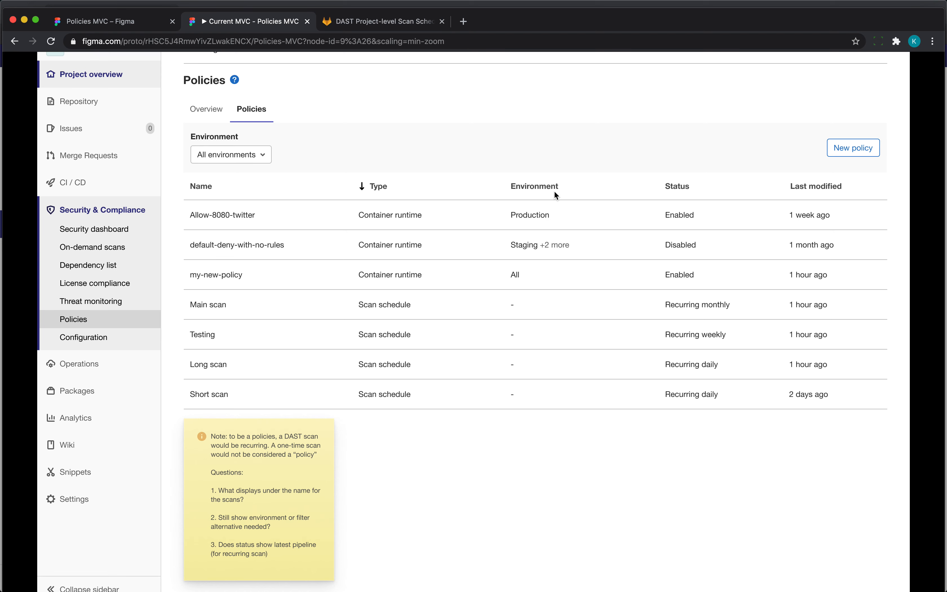
pyautogui.moveTo(520, 343)
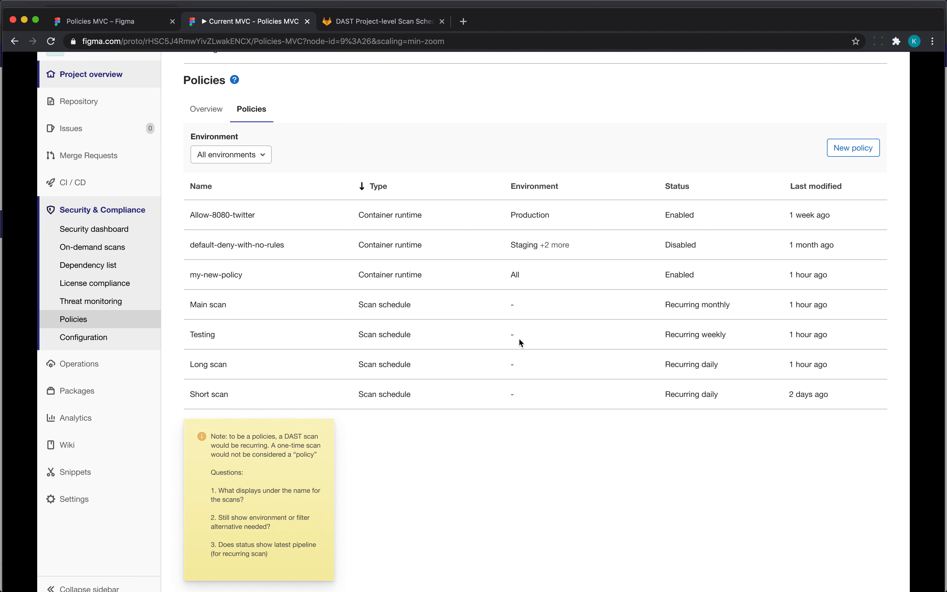
pyautogui.moveTo(245, 367)
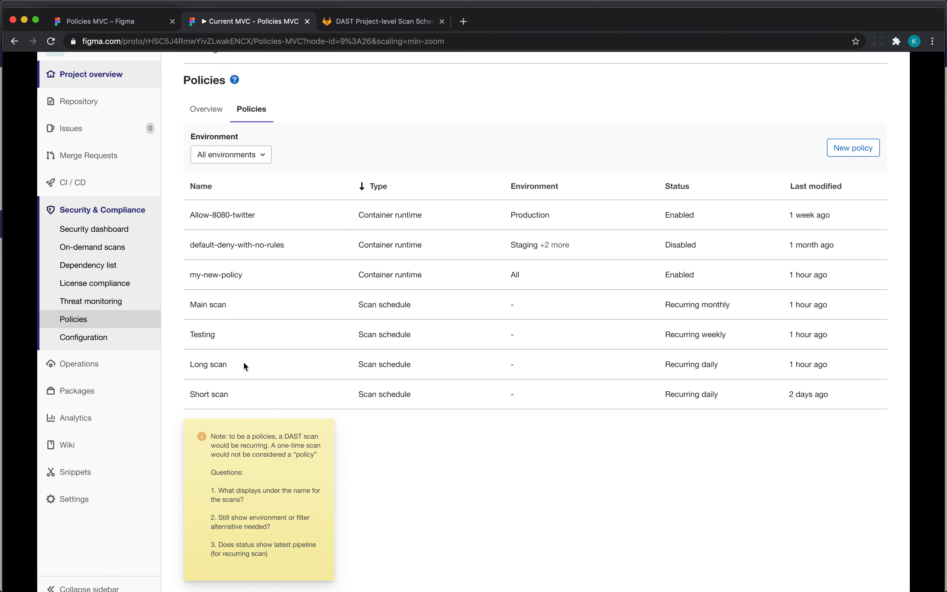
pyautogui.moveTo(513, 306)
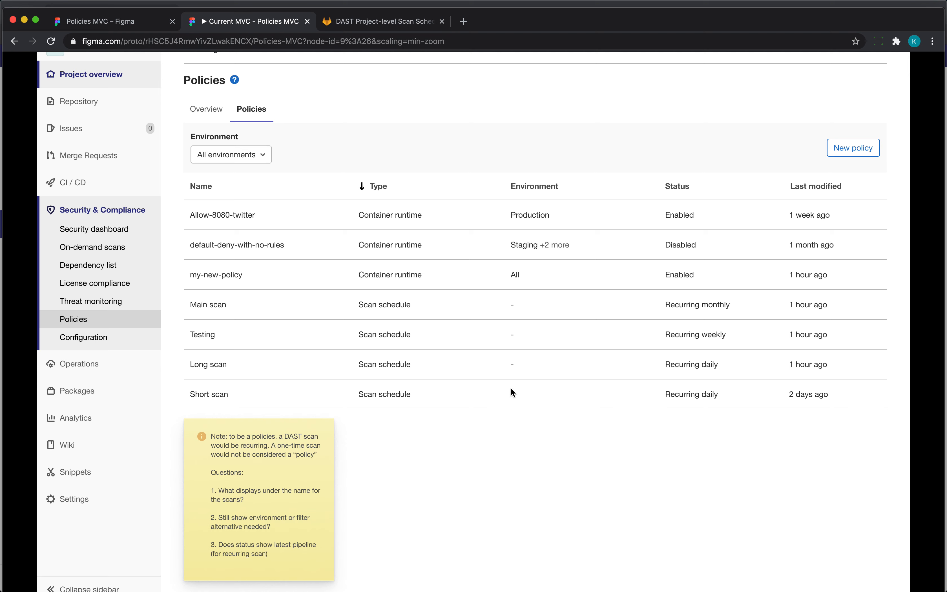
pyautogui.moveTo(505, 318)
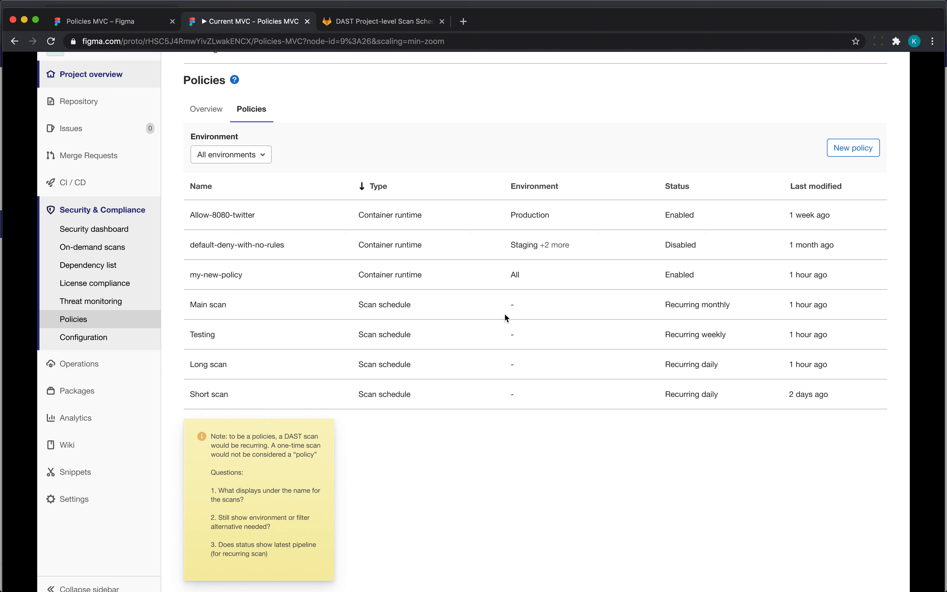
pyautogui.moveTo(508, 311)
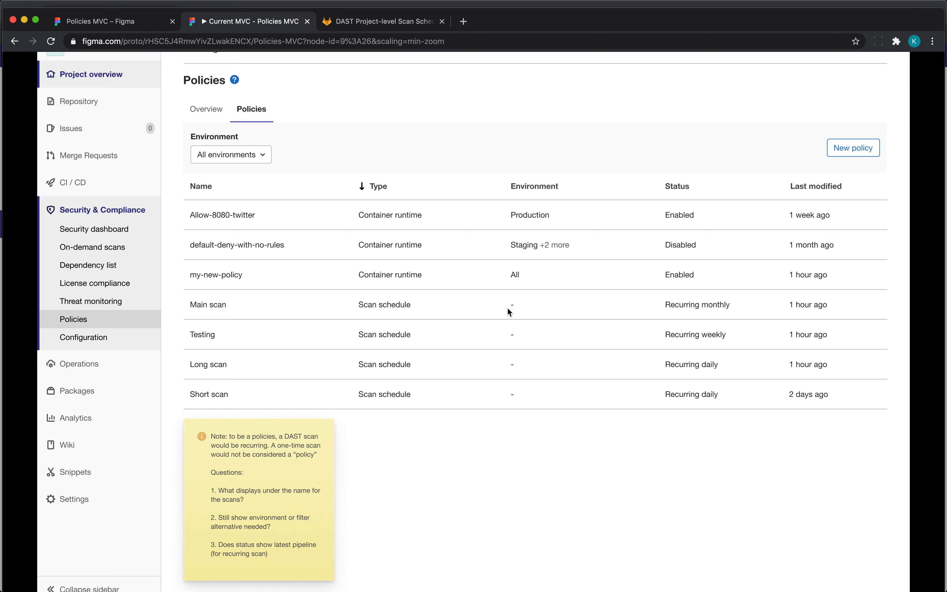
pyautogui.moveTo(554, 341)
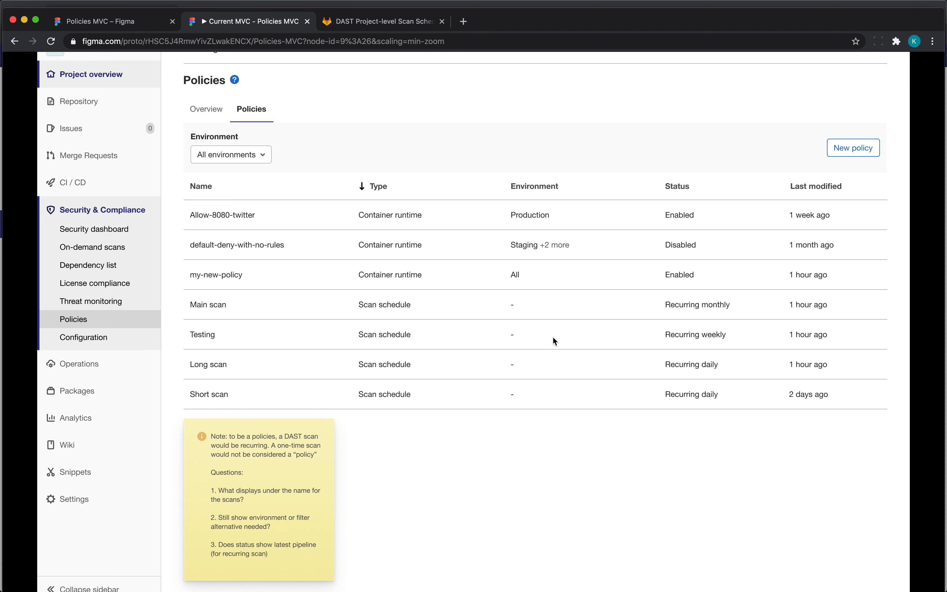
pyautogui.moveTo(702, 297)
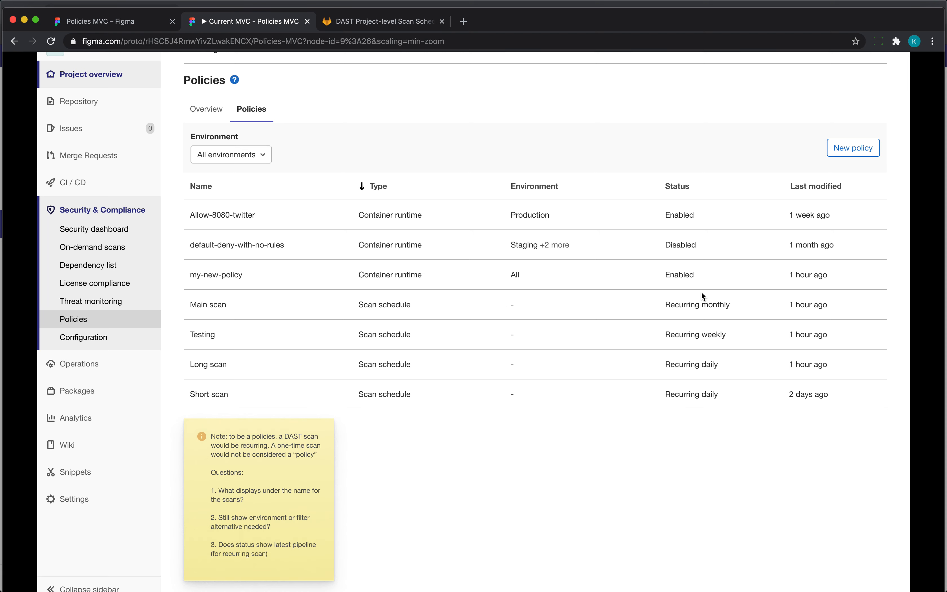
pyautogui.moveTo(426, 253)
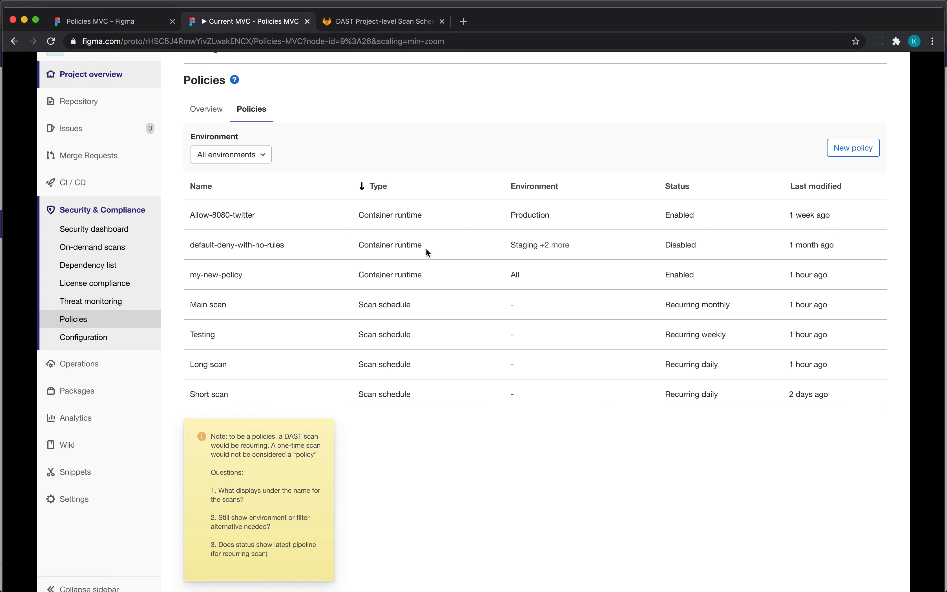
pyautogui.moveTo(372, 464)
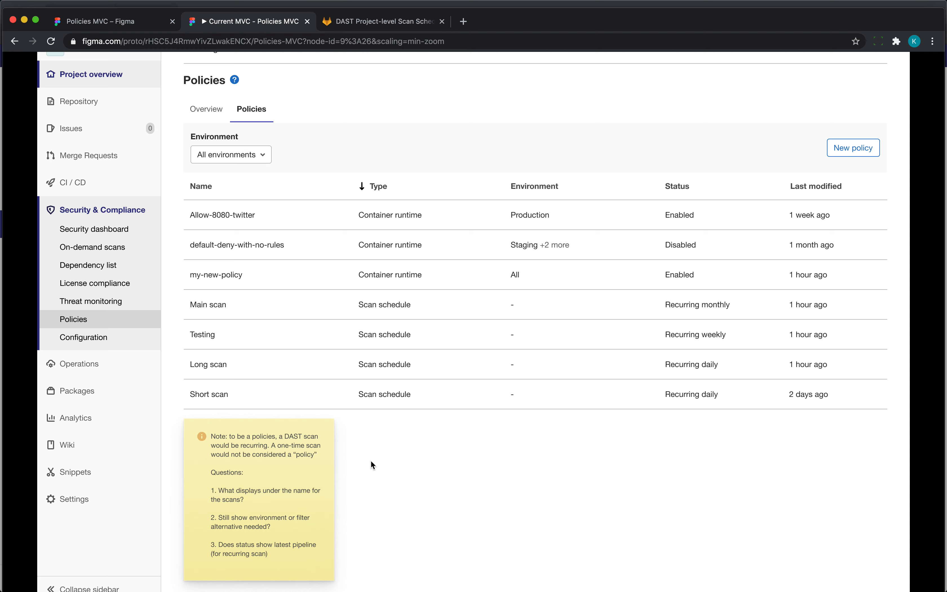
pyautogui.moveTo(477, 201)
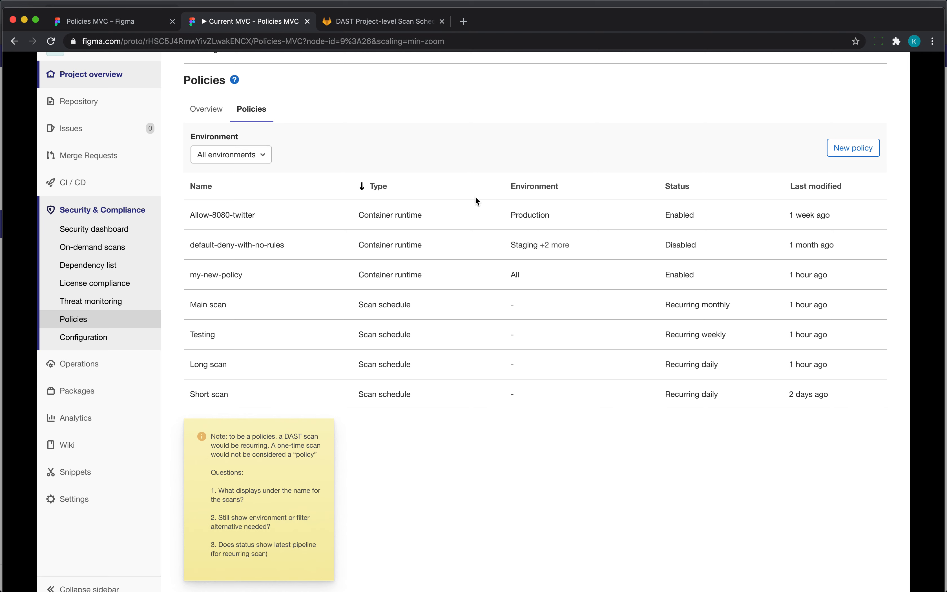
pyautogui.moveTo(203, 201)
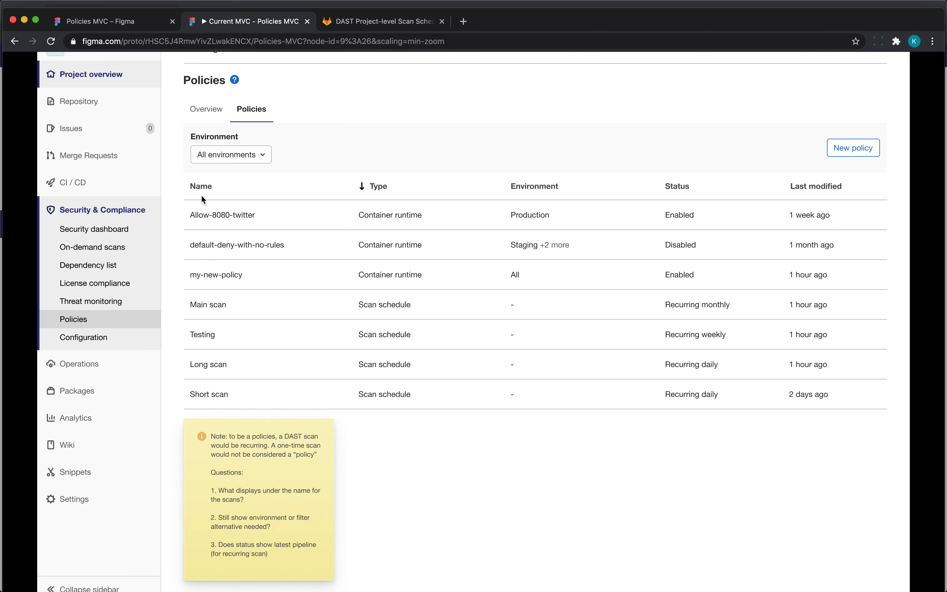
pyautogui.moveTo(485, 285)
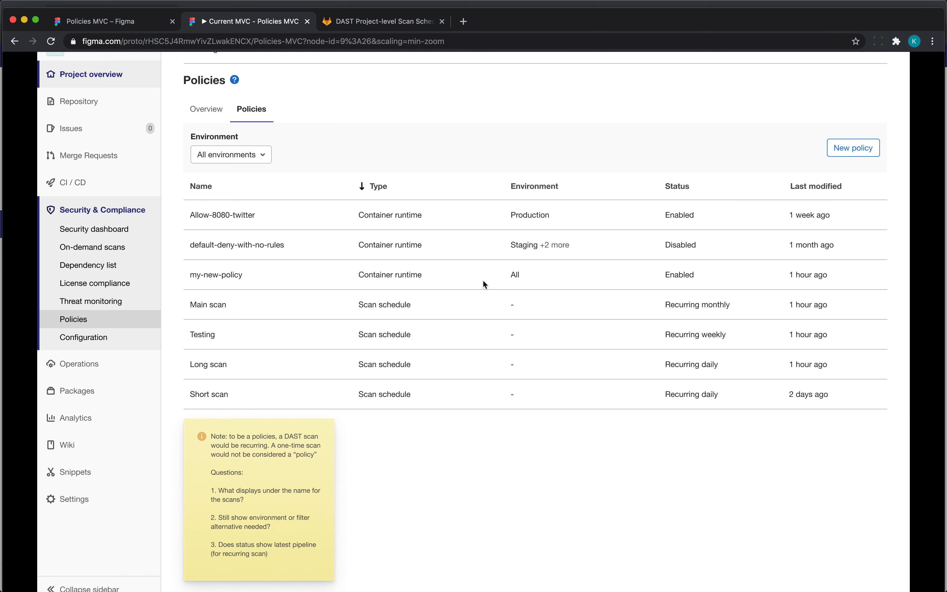
pyautogui.moveTo(485, 288)
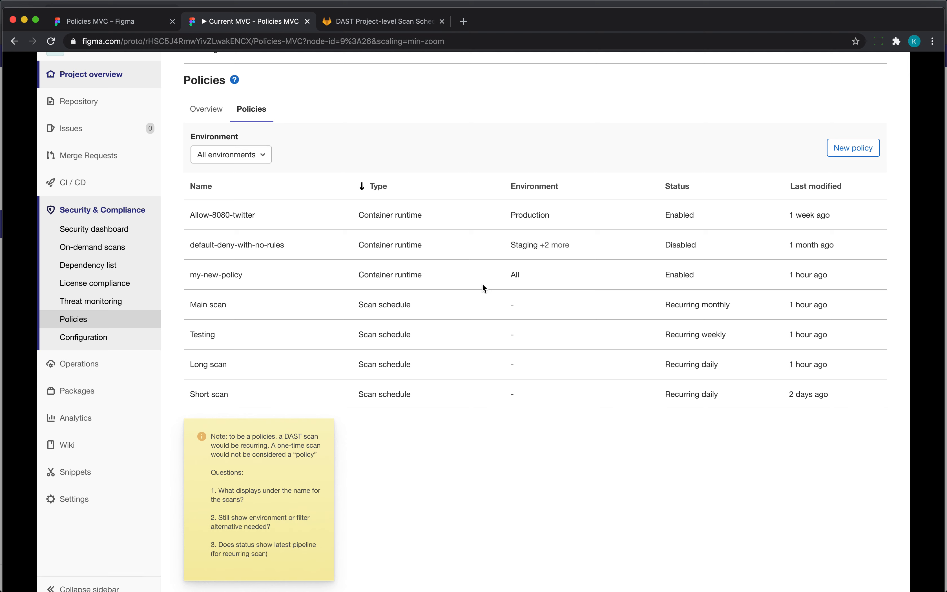
pyautogui.moveTo(673, 365)
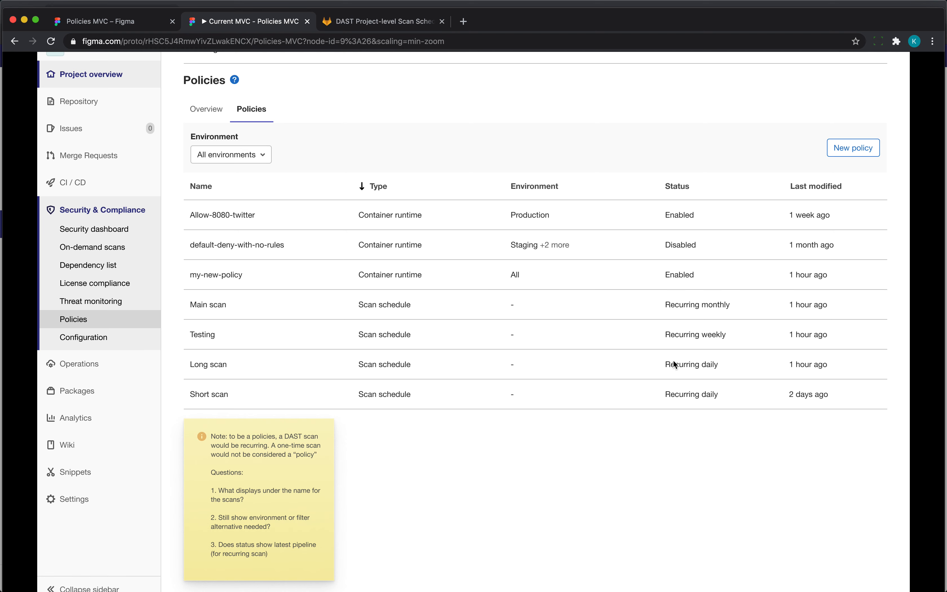
pyautogui.moveTo(491, 436)
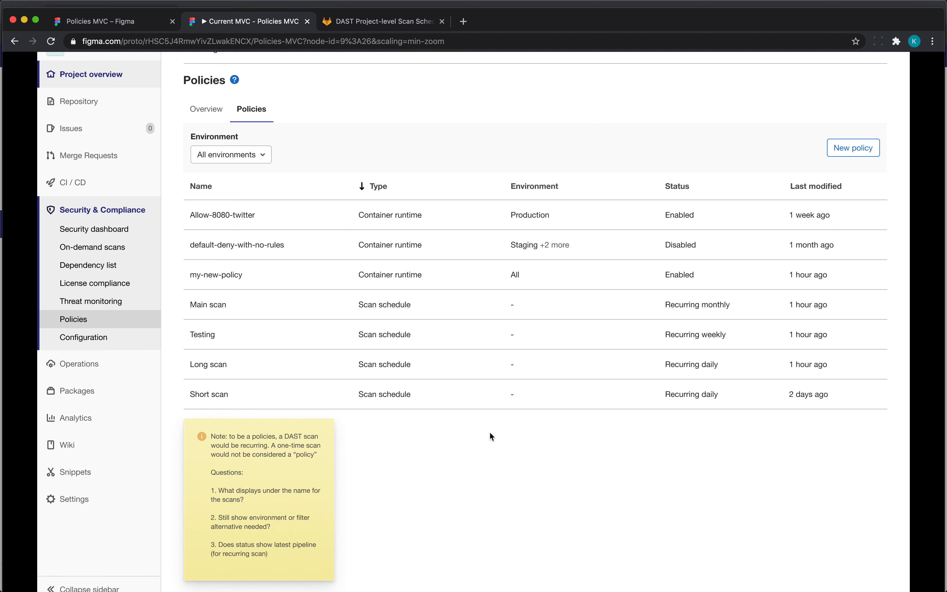
pyautogui.moveTo(513, 210)
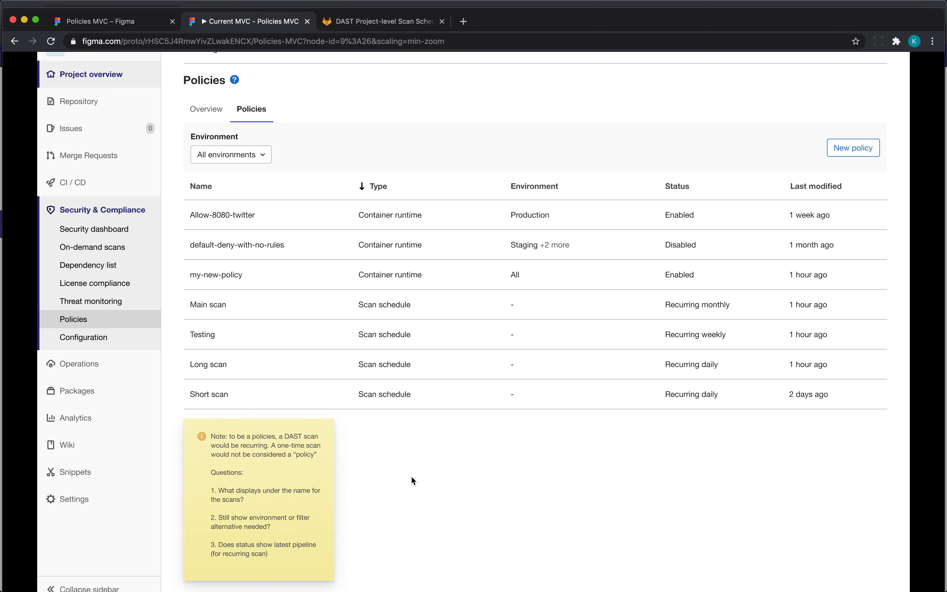
pyautogui.moveTo(370, 278)
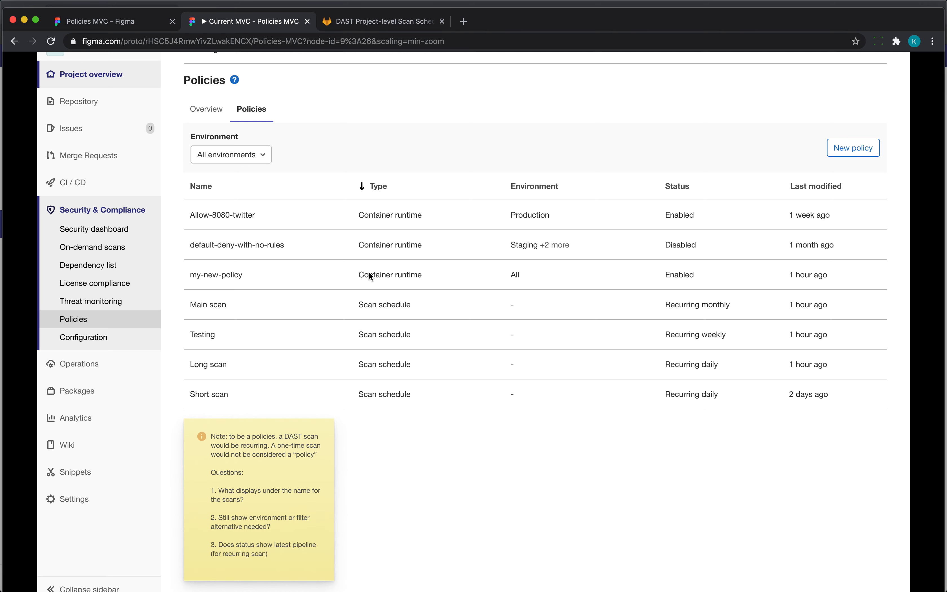
pyautogui.scroll(-3)
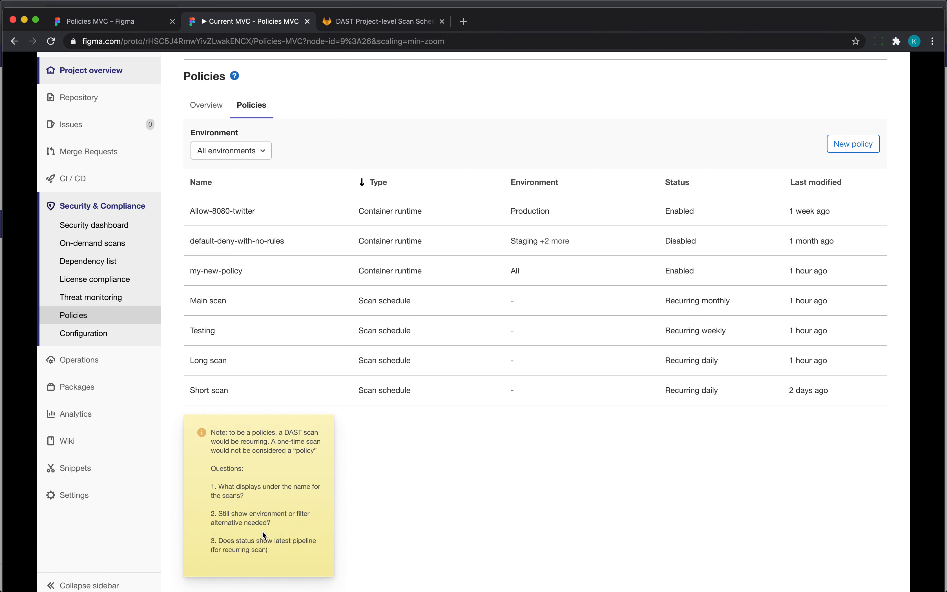
pyautogui.moveTo(244, 554)
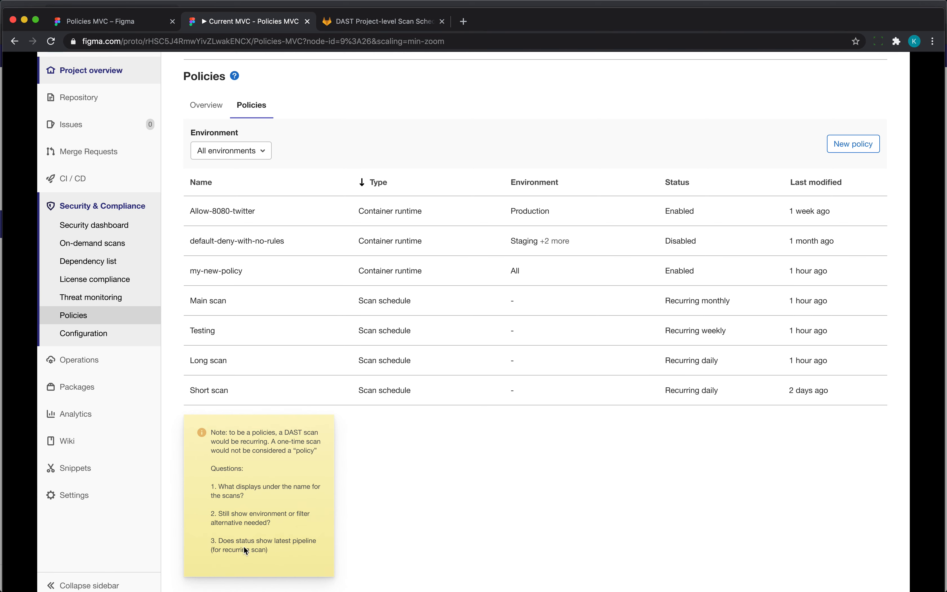
pyautogui.moveTo(240, 505)
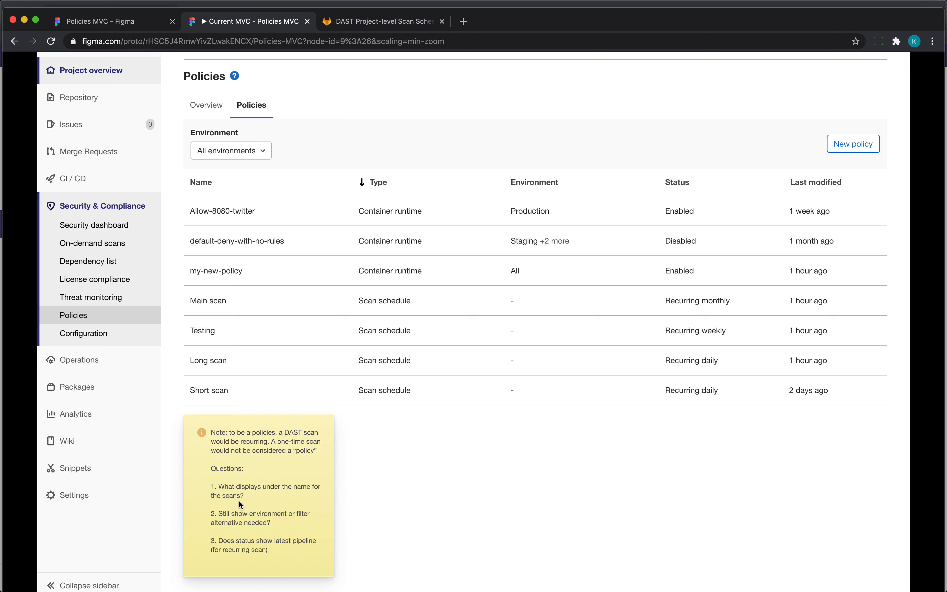
pyautogui.moveTo(208, 322)
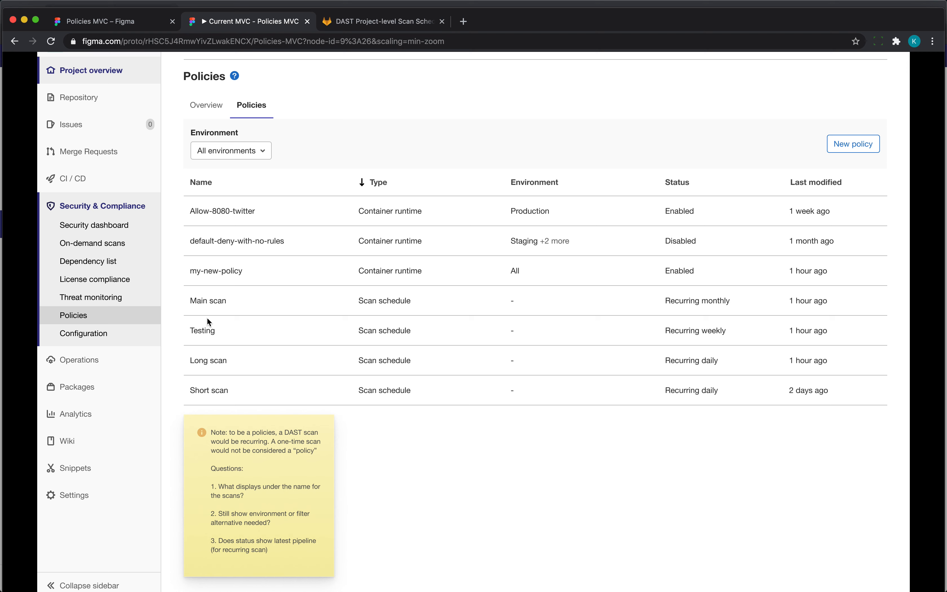
pyautogui.moveTo(382, 474)
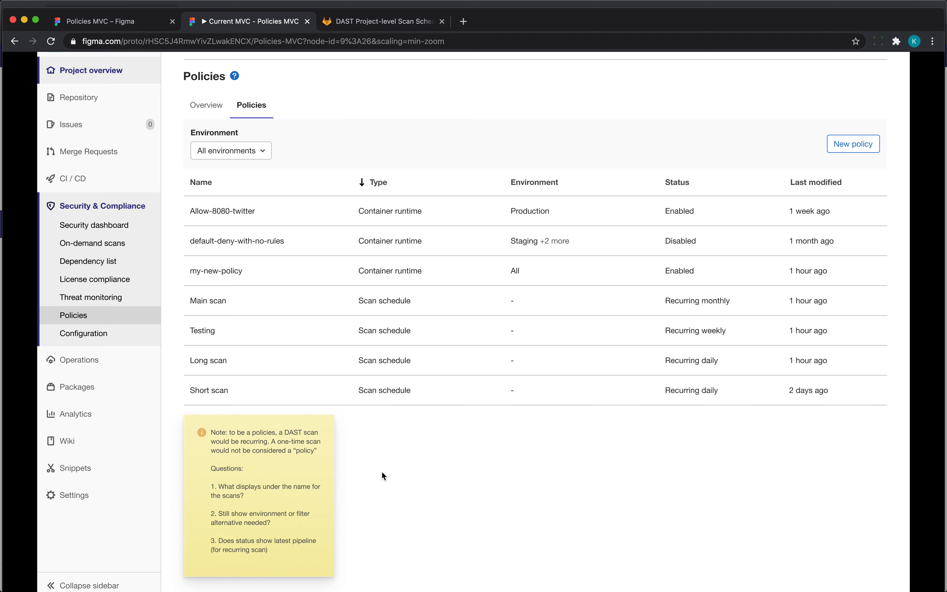
pyautogui.click(208, 300)
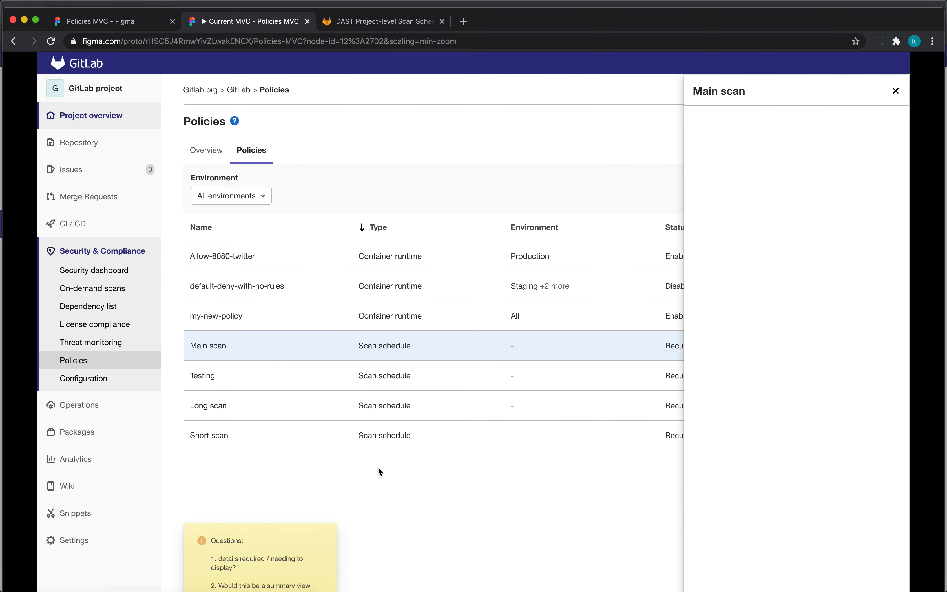
pyautogui.moveTo(202, 157)
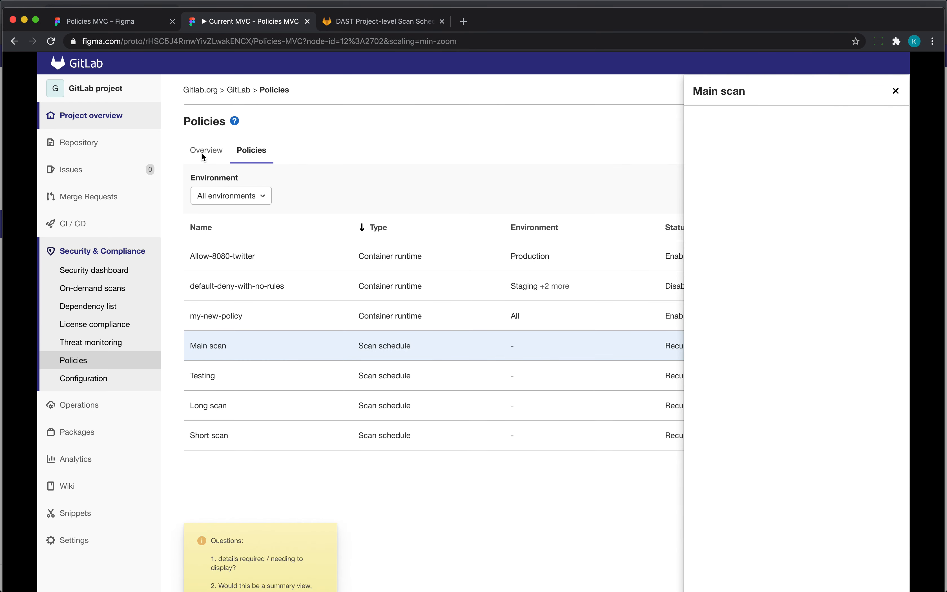
pyautogui.scroll(-3)
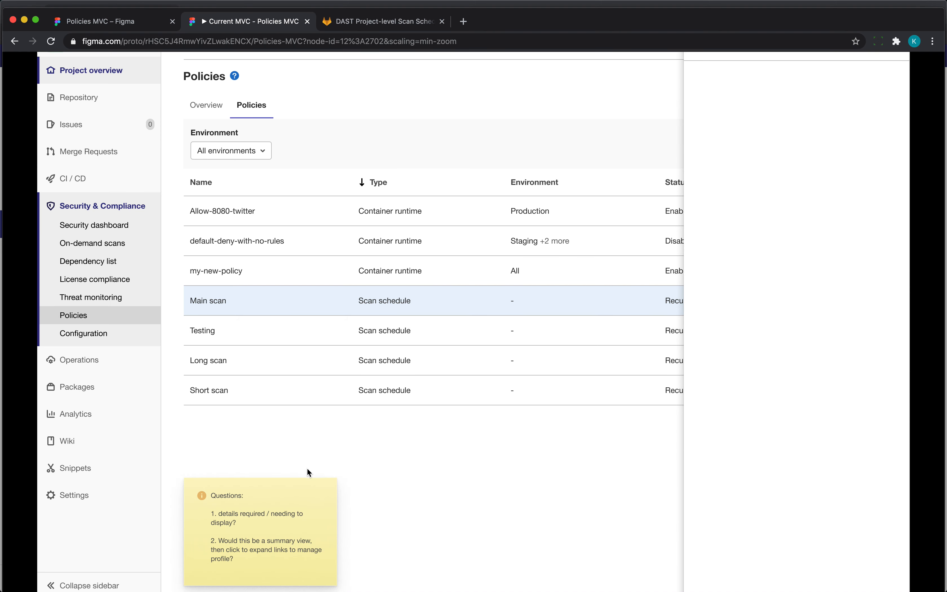
pyautogui.moveTo(330, 494)
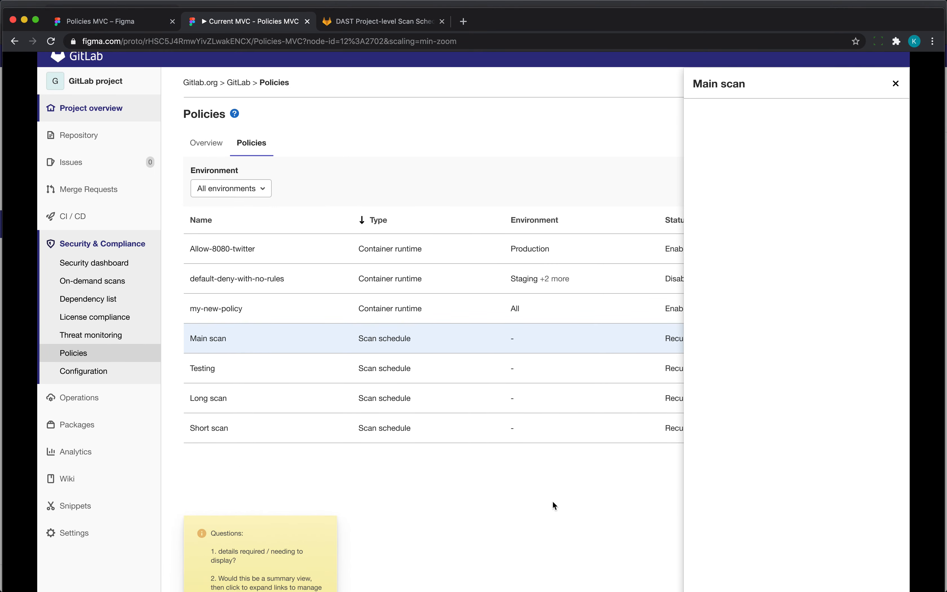
pyautogui.scroll(-3)
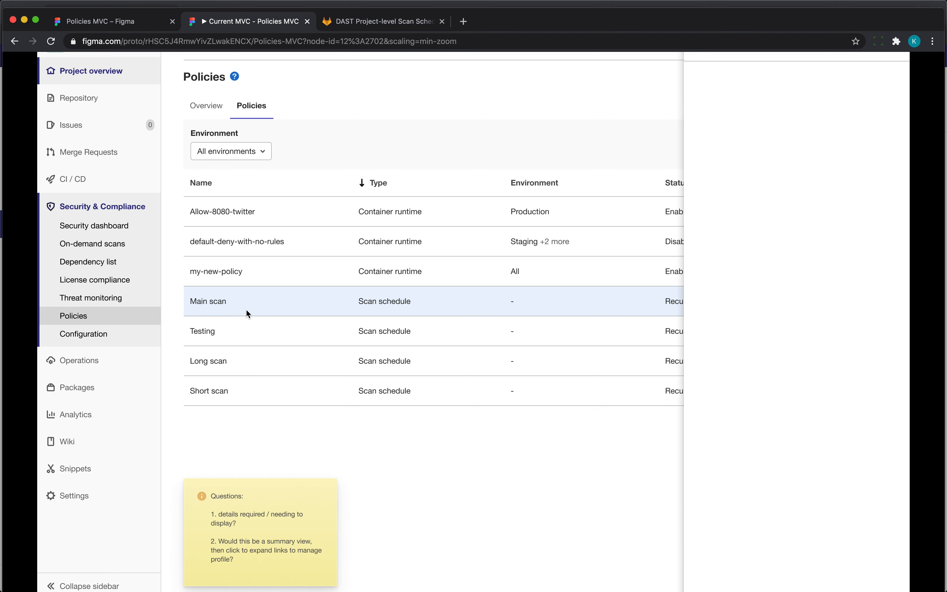
pyautogui.click(219, 301)
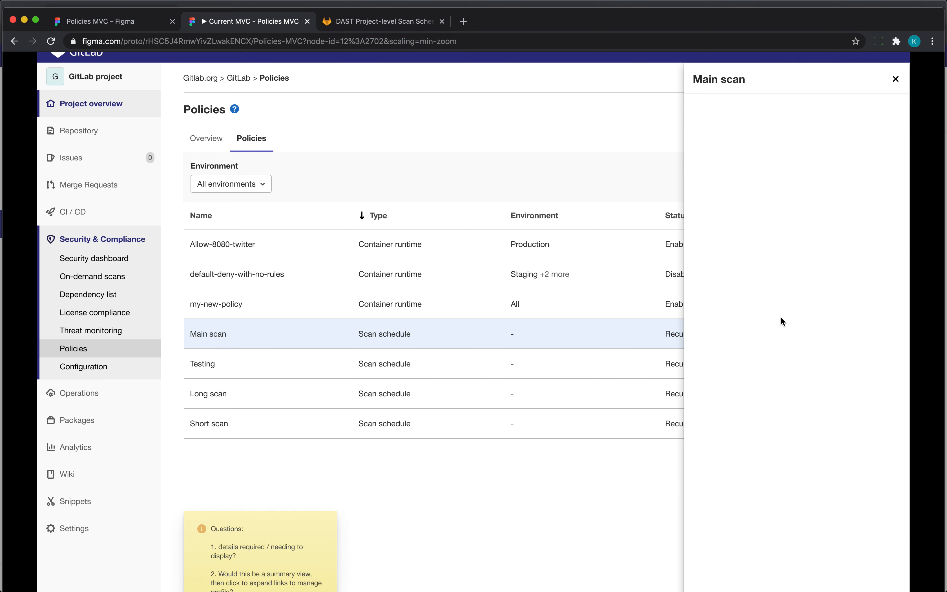
pyautogui.moveTo(784, 326)
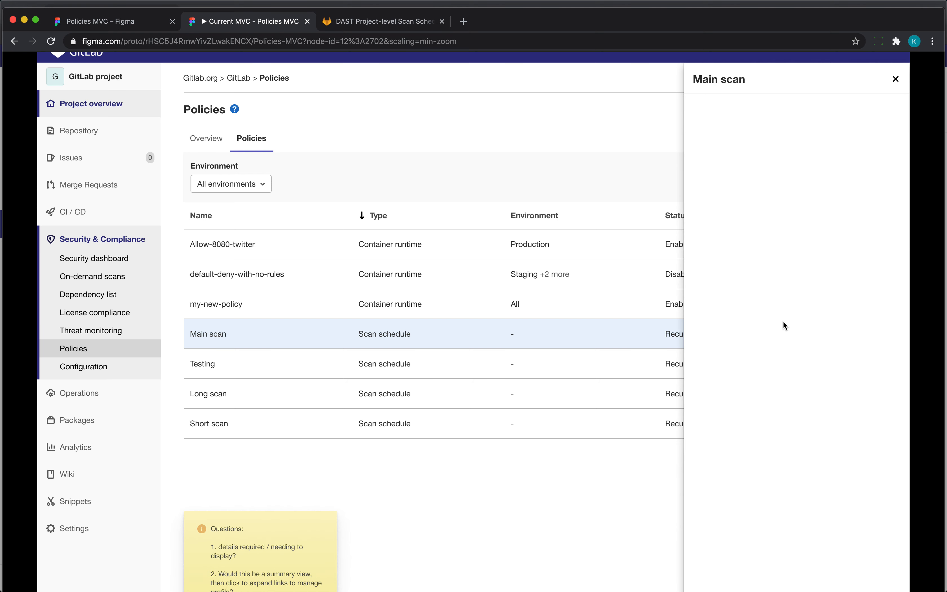
pyautogui.moveTo(797, 186)
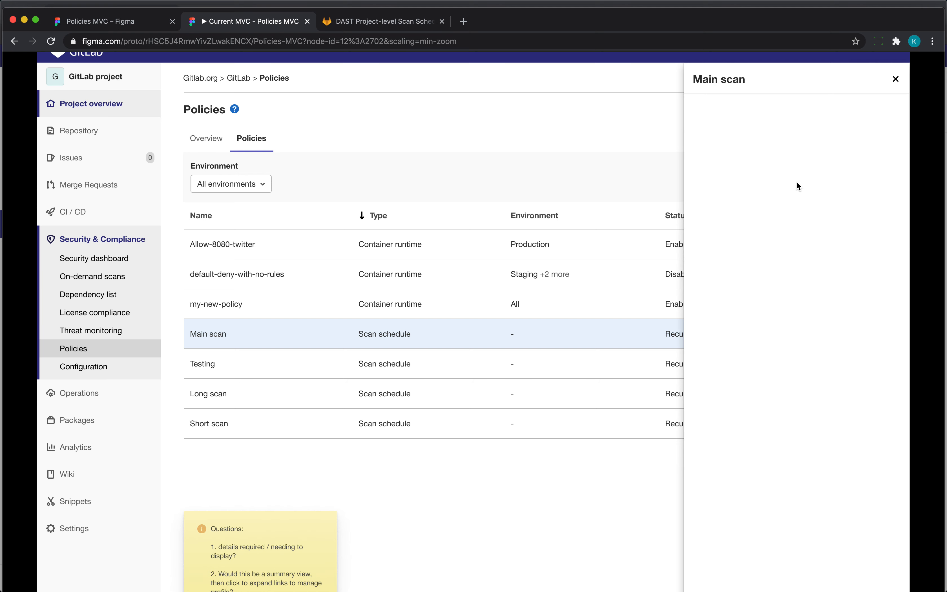
pyautogui.moveTo(752, 256)
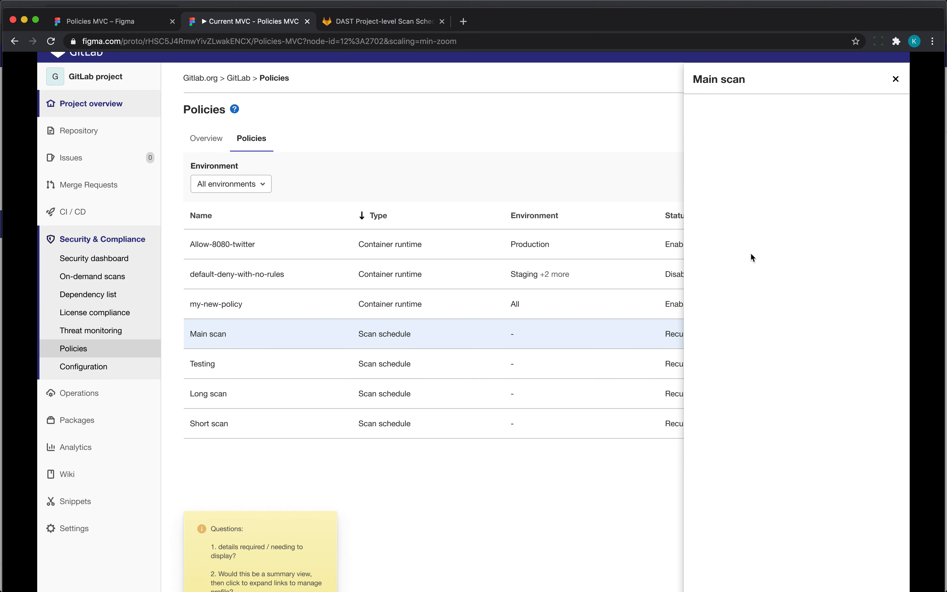
pyautogui.moveTo(750, 262)
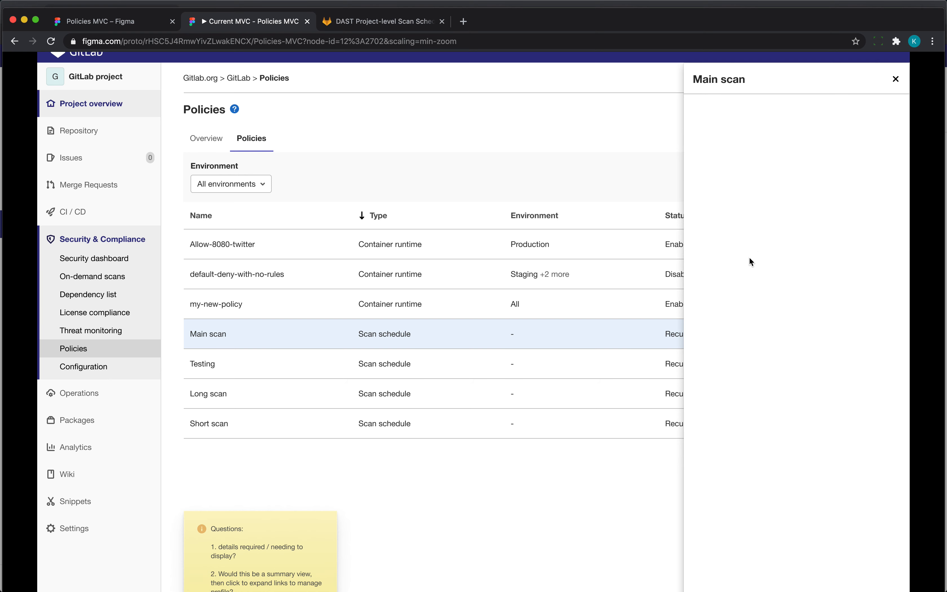
pyautogui.moveTo(744, 266)
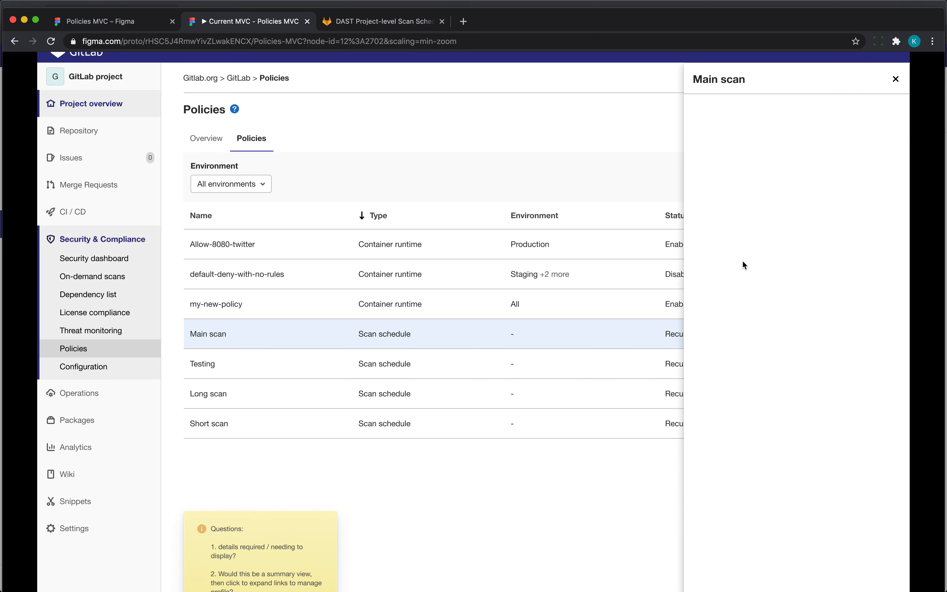
pyautogui.moveTo(674, 280)
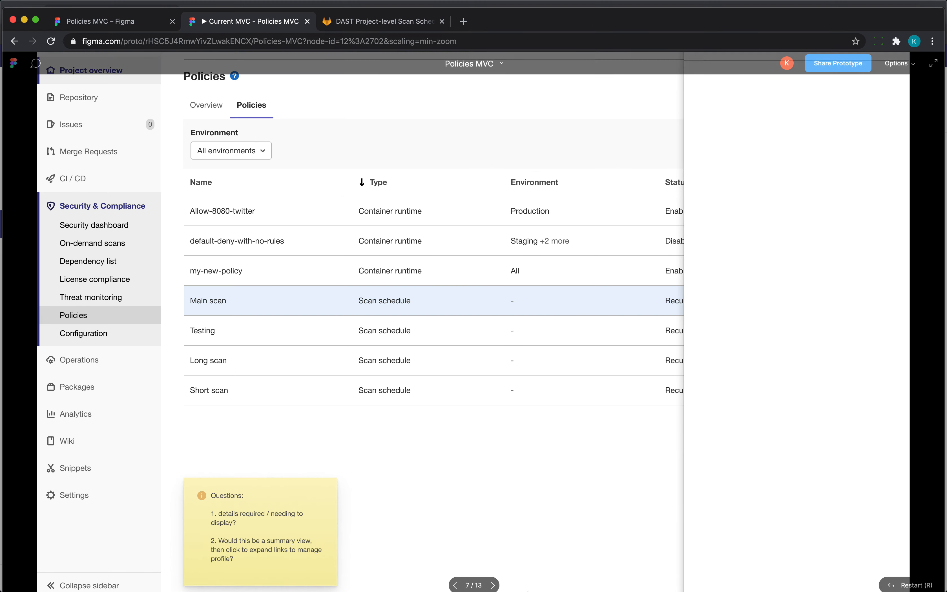
pyautogui.click(208, 300)
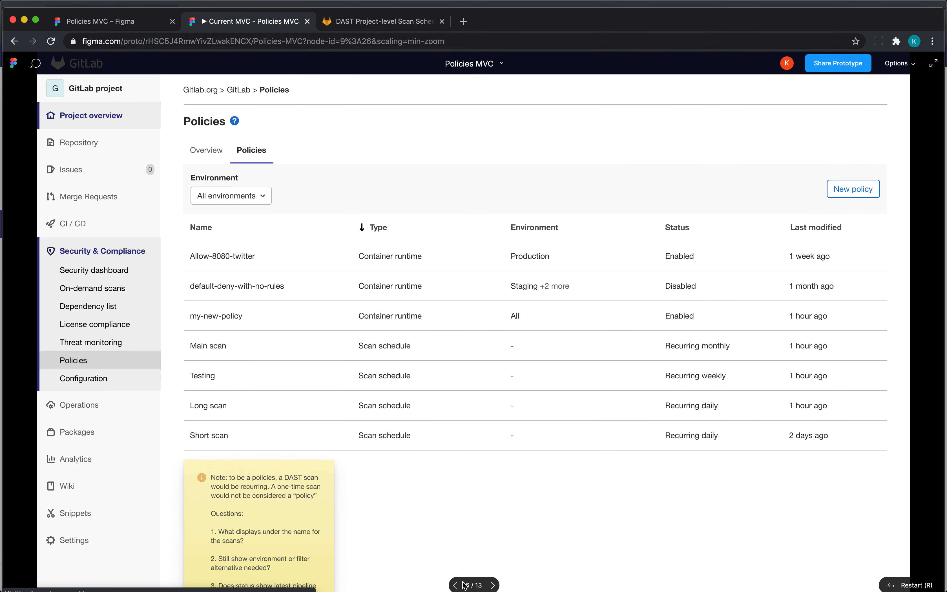
# Reach the New policy form and choose Scan schedule policy as its type
pyautogui.click(493, 585)
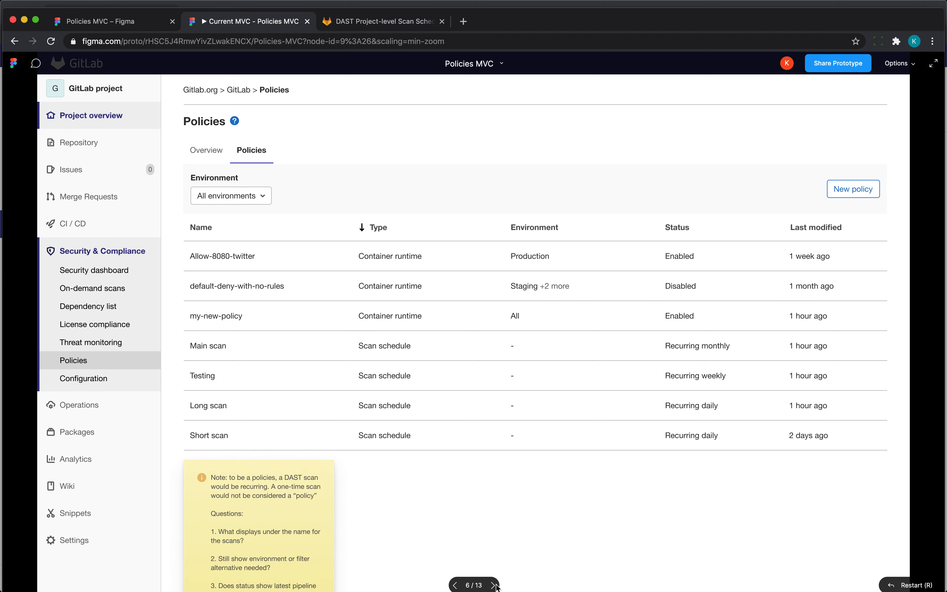
pyautogui.click(853, 189)
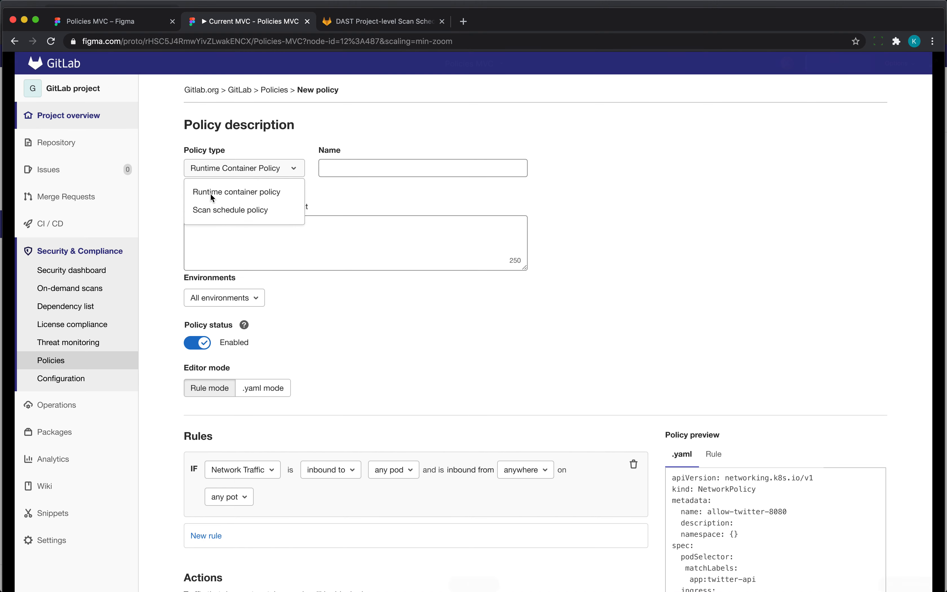
pyautogui.moveTo(223, 202)
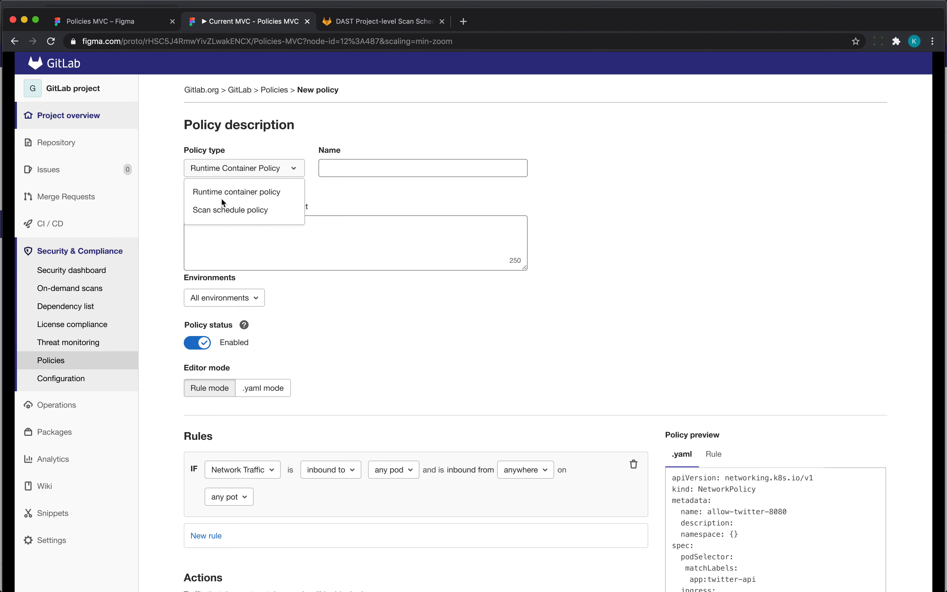
pyautogui.moveTo(251, 213)
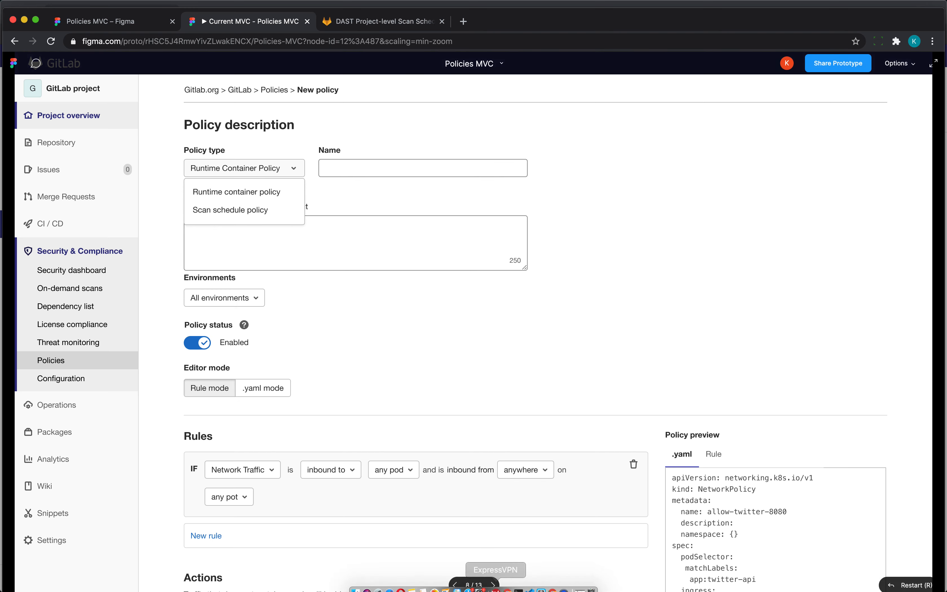
pyautogui.click(230, 210)
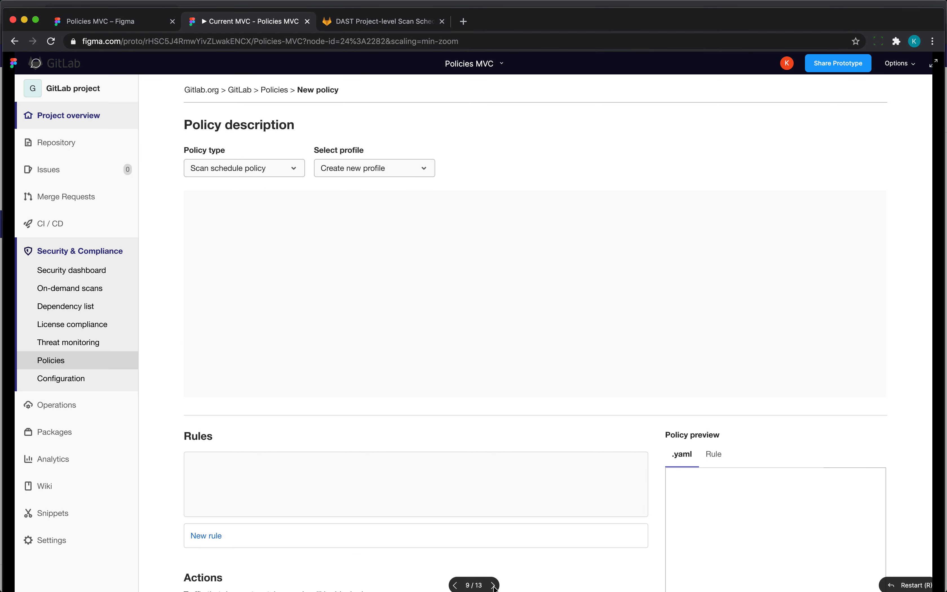
# Scroll through the New policy form's Rules, Actions and YAML preview area
pyautogui.scroll(-3)
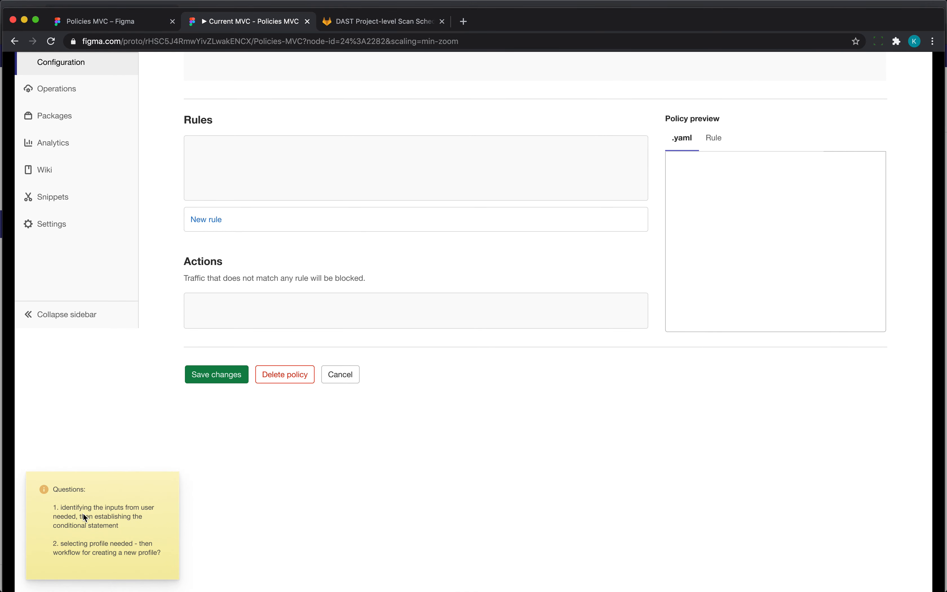
pyautogui.moveTo(88, 520)
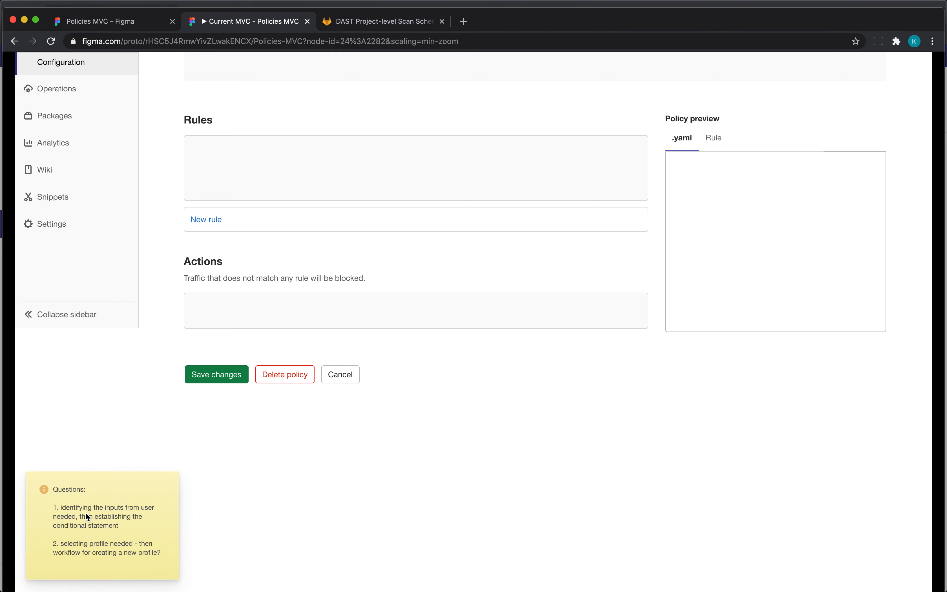
pyautogui.moveTo(213, 231)
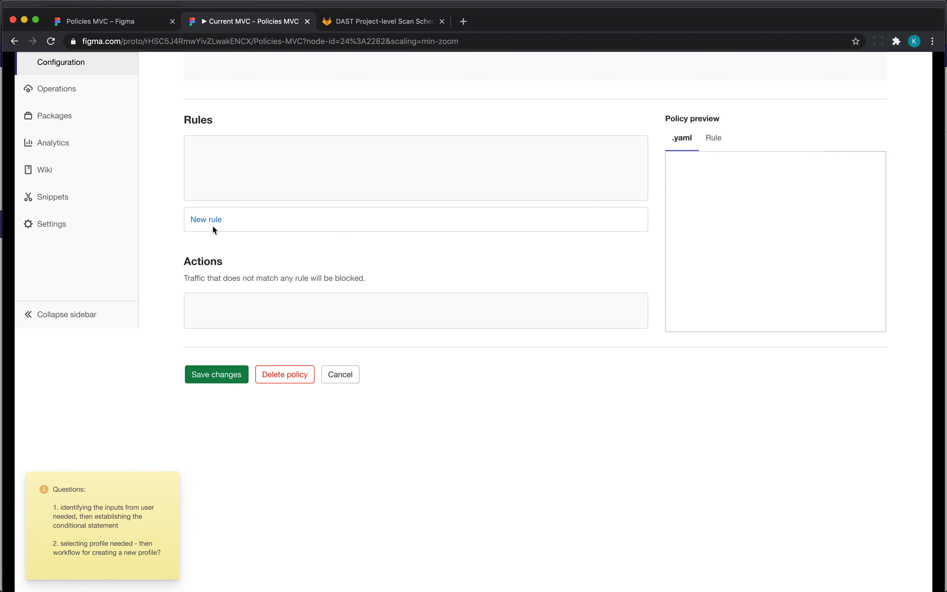
pyautogui.moveTo(74, 554)
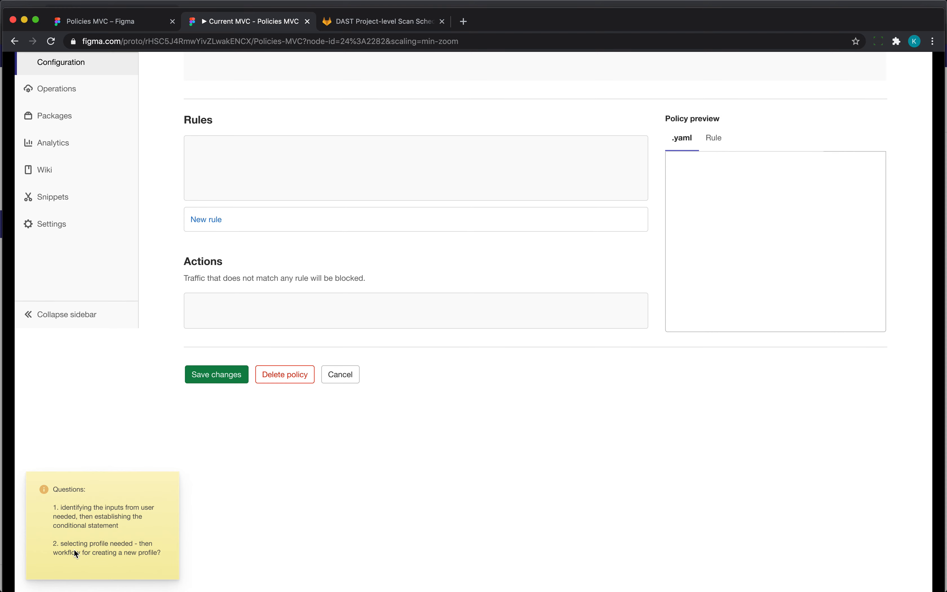
pyautogui.moveTo(71, 557)
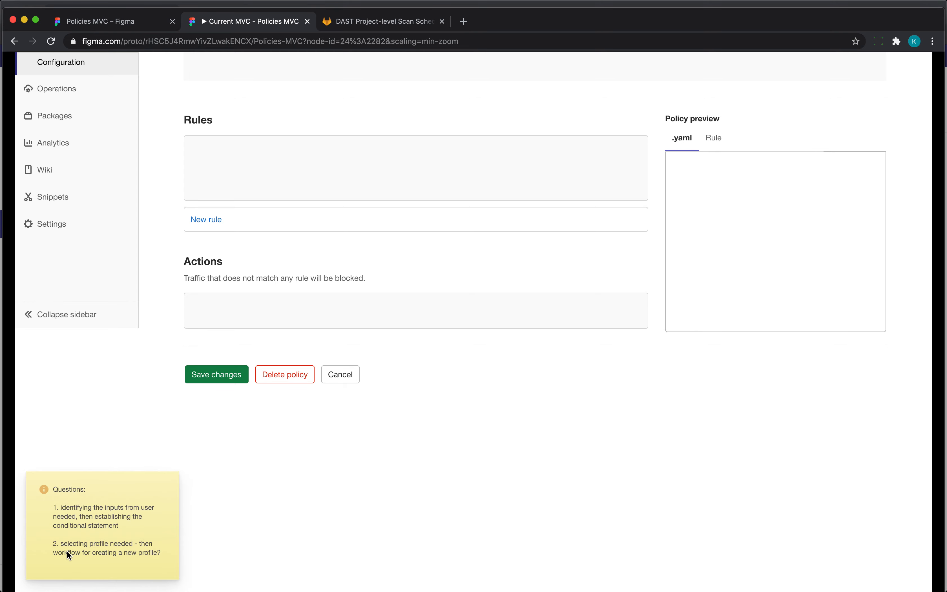
pyautogui.scroll(3)
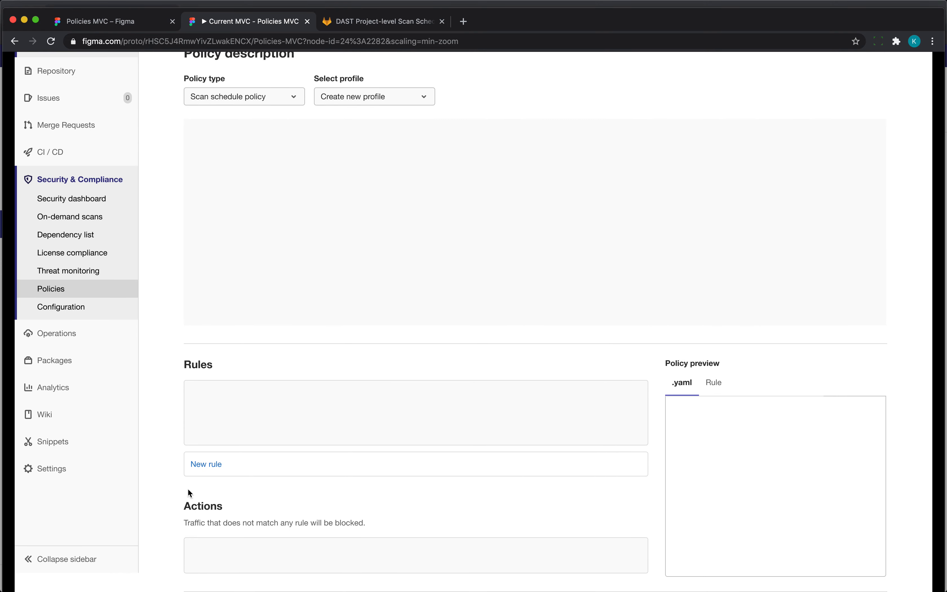
pyautogui.scroll(-3)
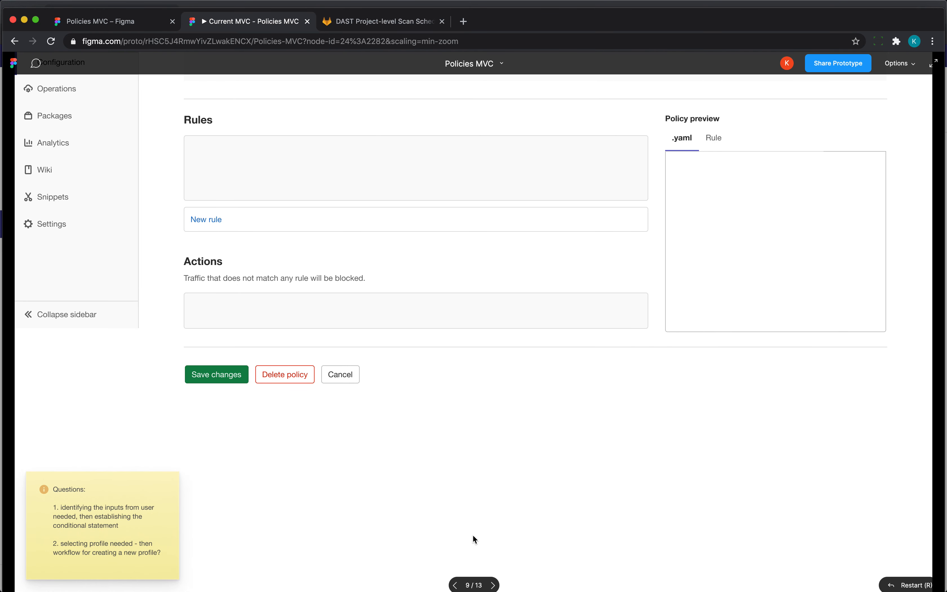
pyautogui.moveTo(494, 587)
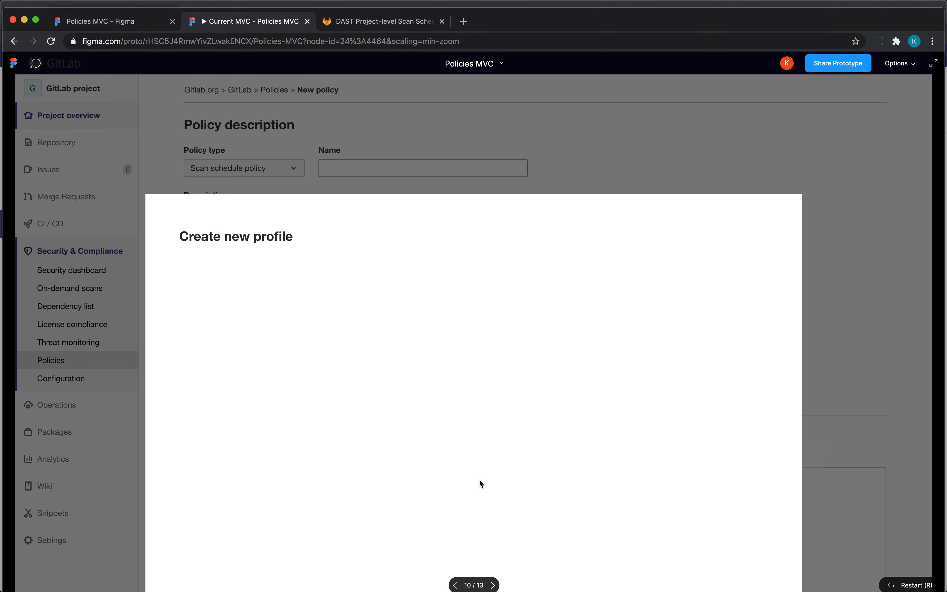
# Read the modal's question note and advance to the Conditional statement frame
pyautogui.scroll(-3)
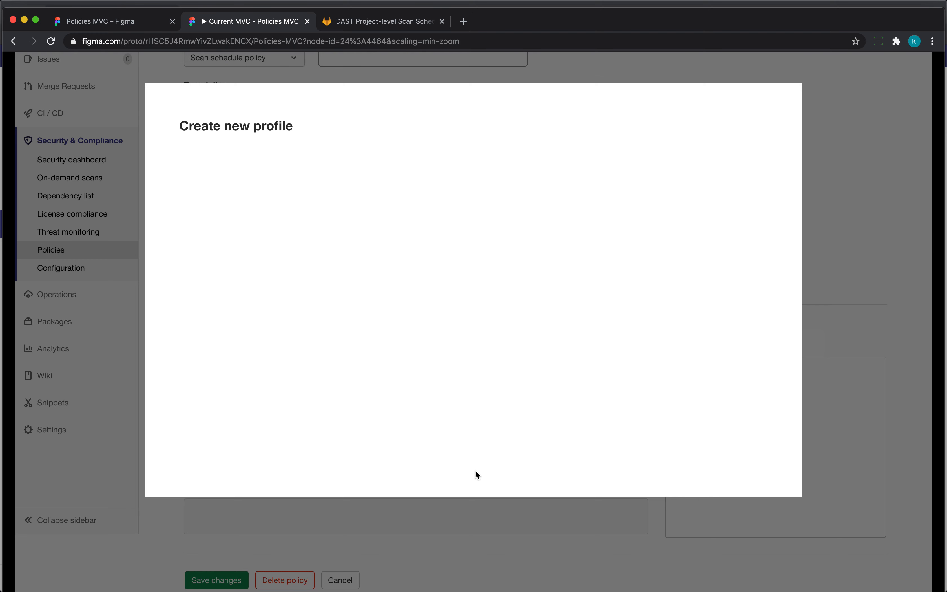
pyautogui.moveTo(296, 385)
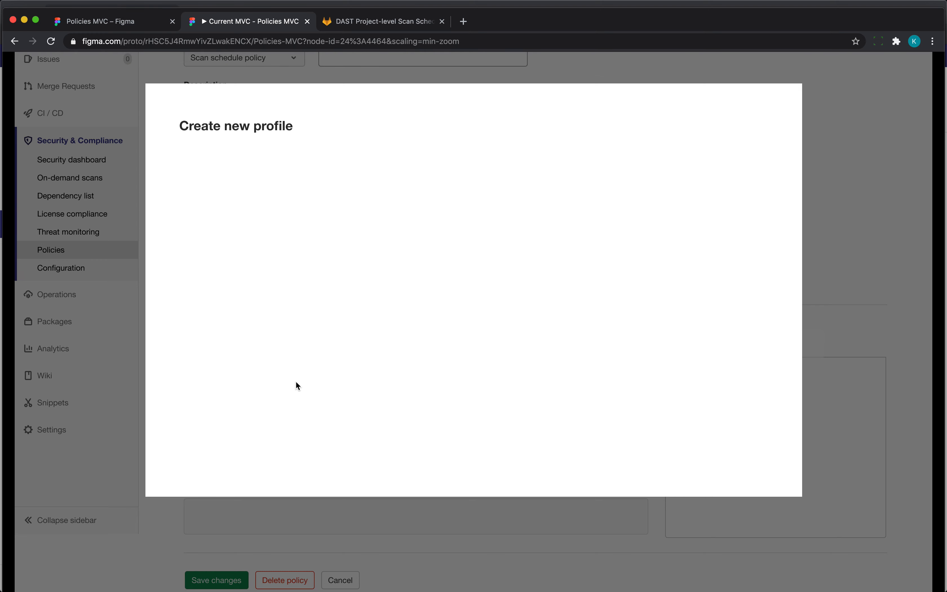
pyautogui.moveTo(211, 389)
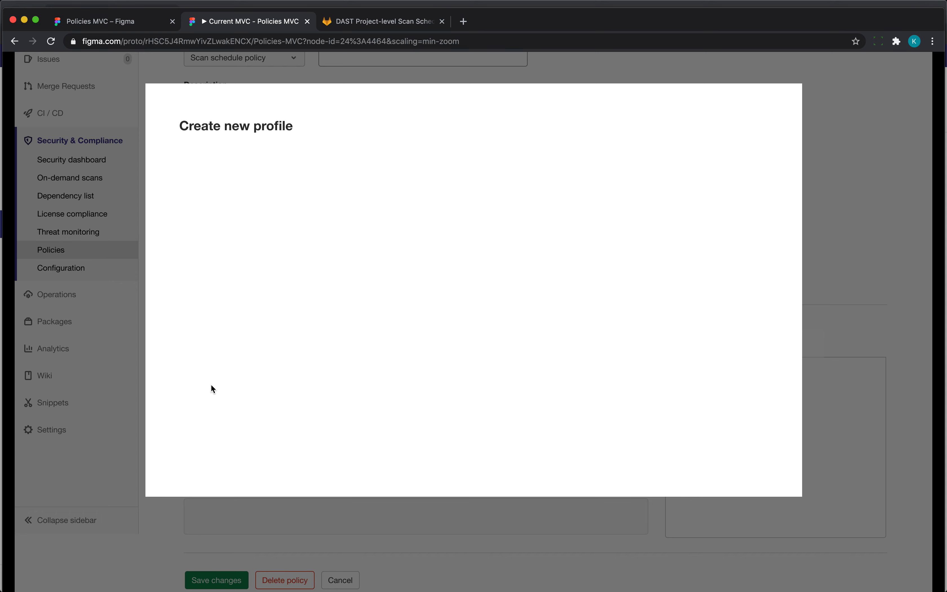
pyautogui.moveTo(198, 417)
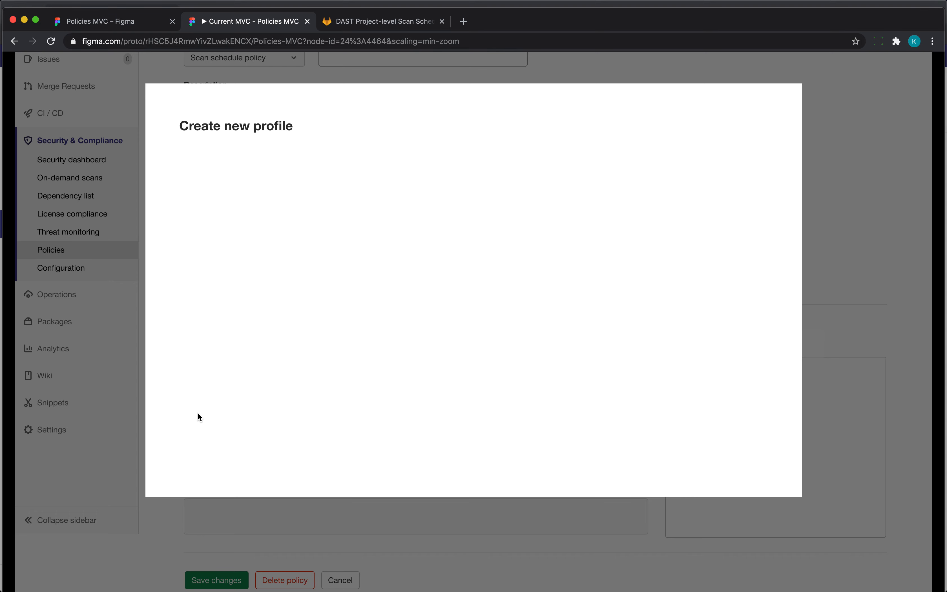
pyautogui.moveTo(441, 527)
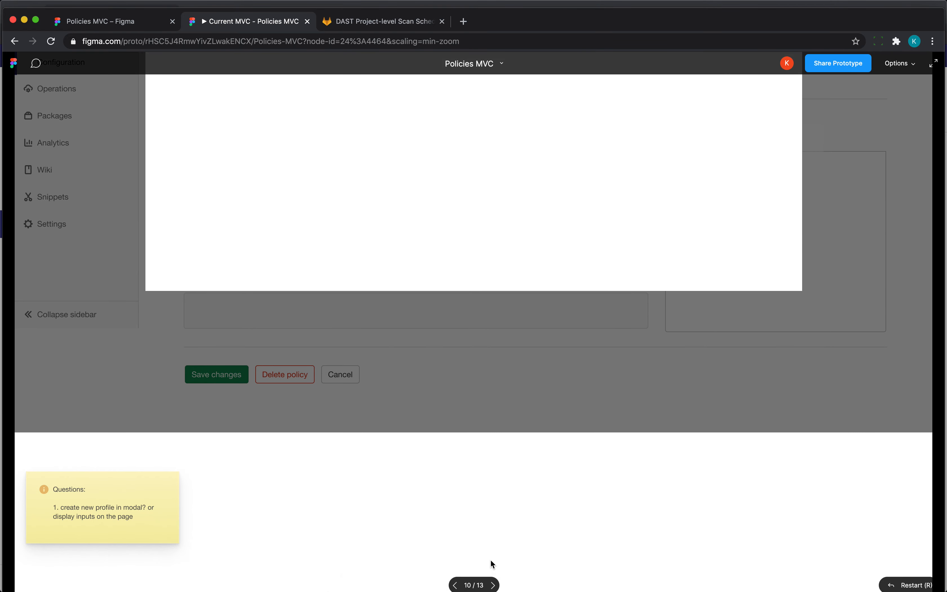
pyautogui.click(492, 585)
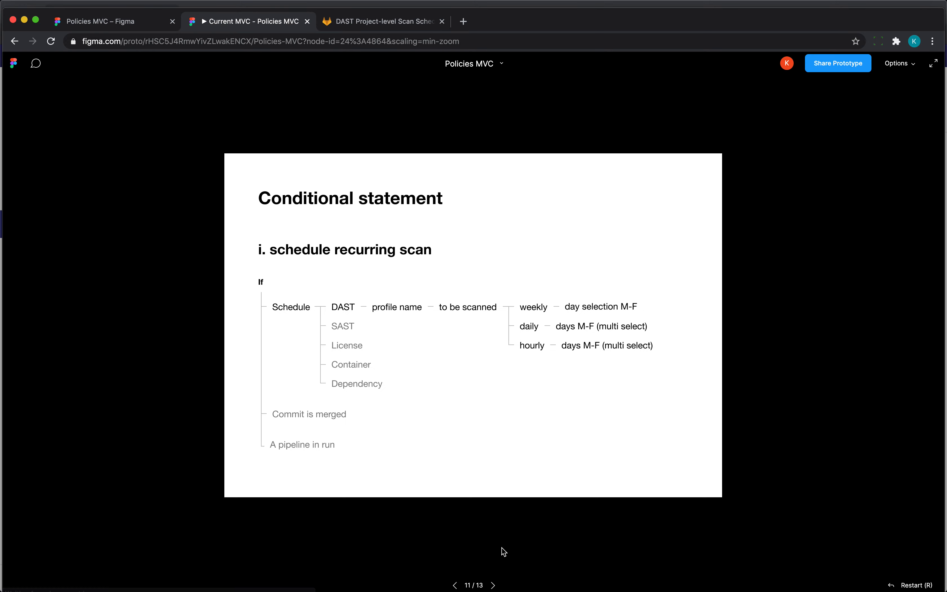
pyautogui.moveTo(142, 490)
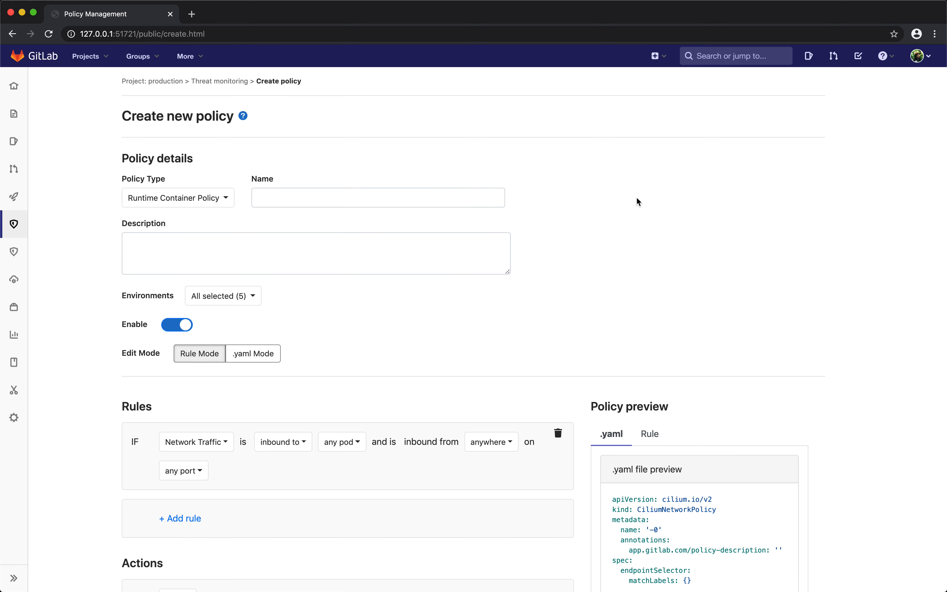
# Make the policy a Scan Schedule Policy and add a rule triggered on a schedule
pyautogui.scroll(-3)
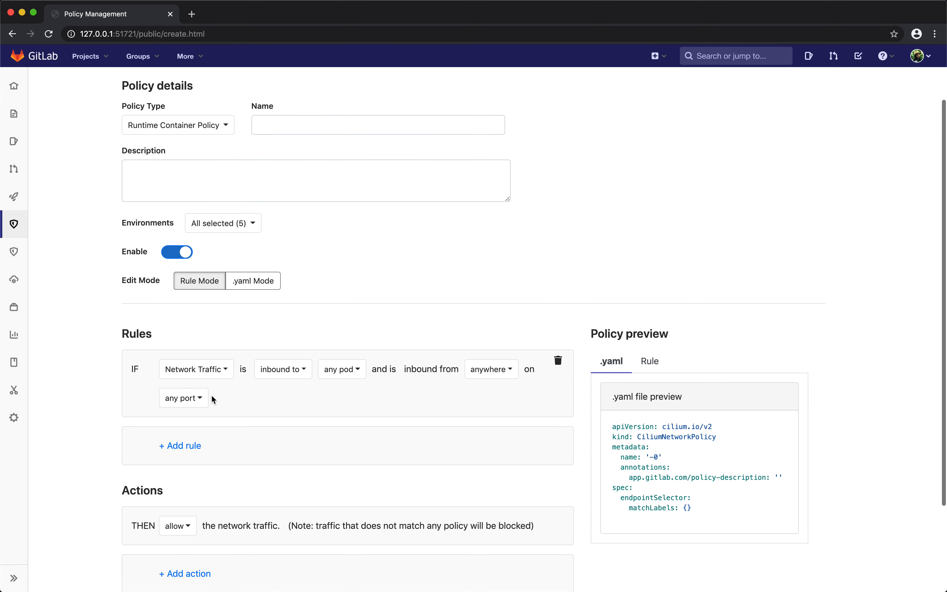
pyautogui.moveTo(227, 359)
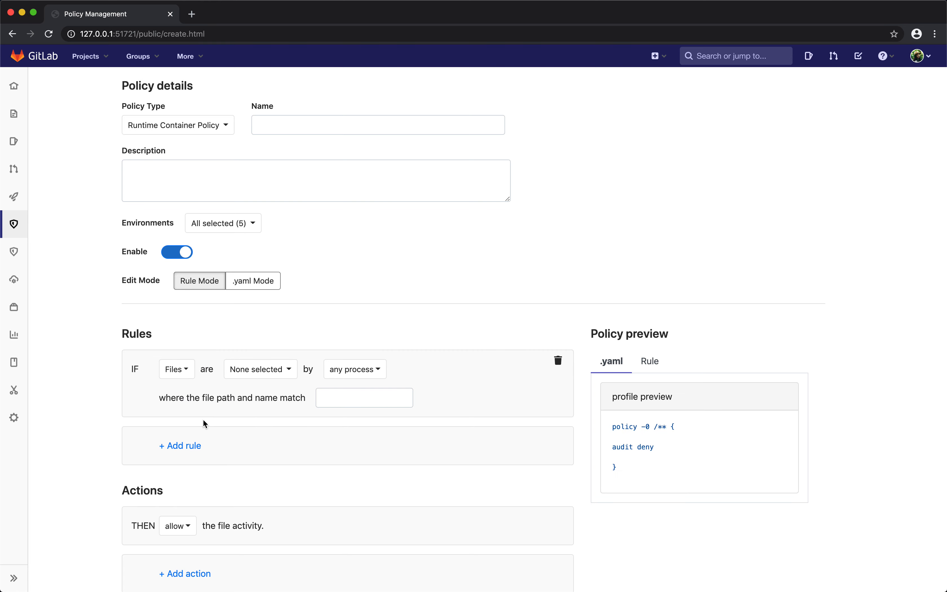
pyautogui.moveTo(279, 382)
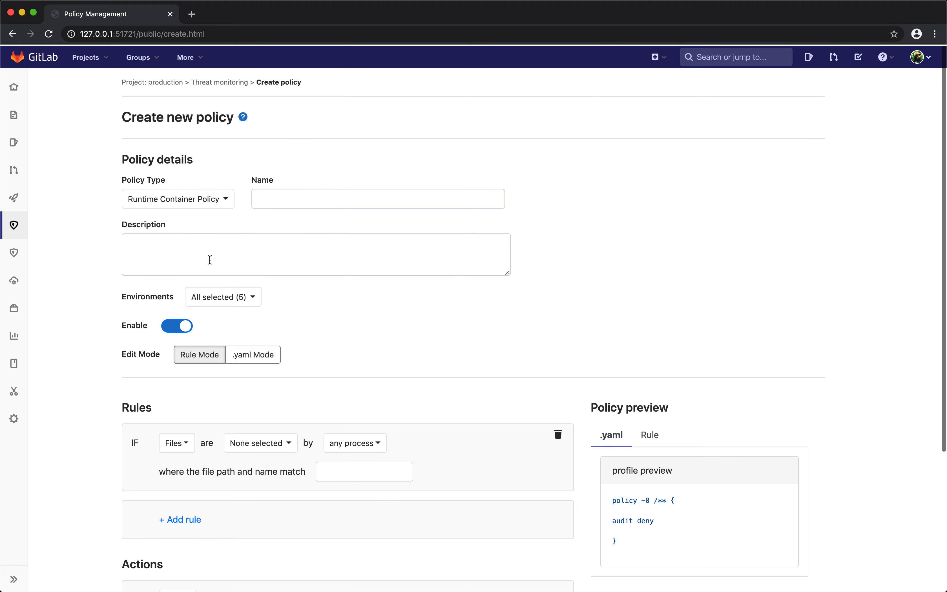
pyautogui.click(178, 198)
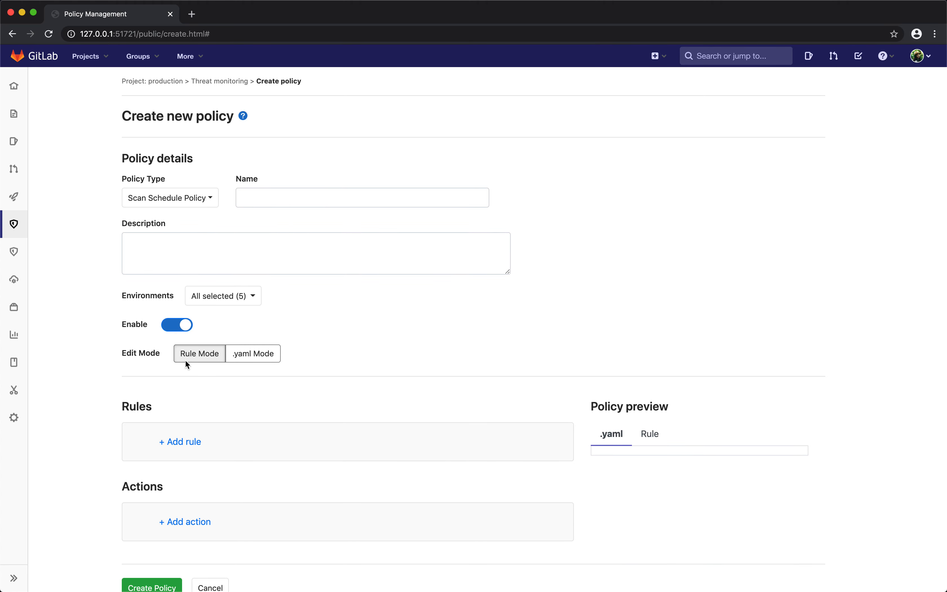
pyautogui.click(180, 442)
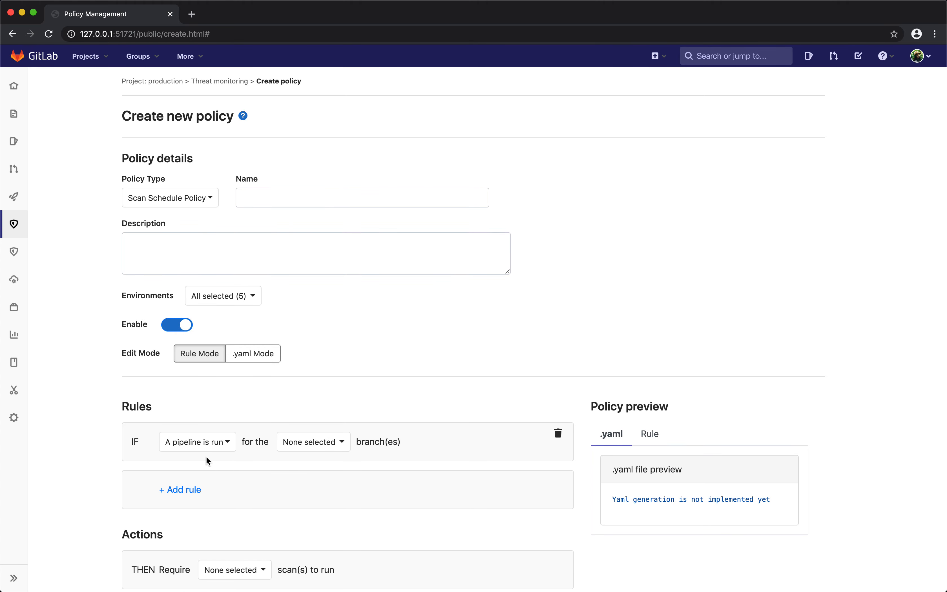
pyautogui.click(196, 442)
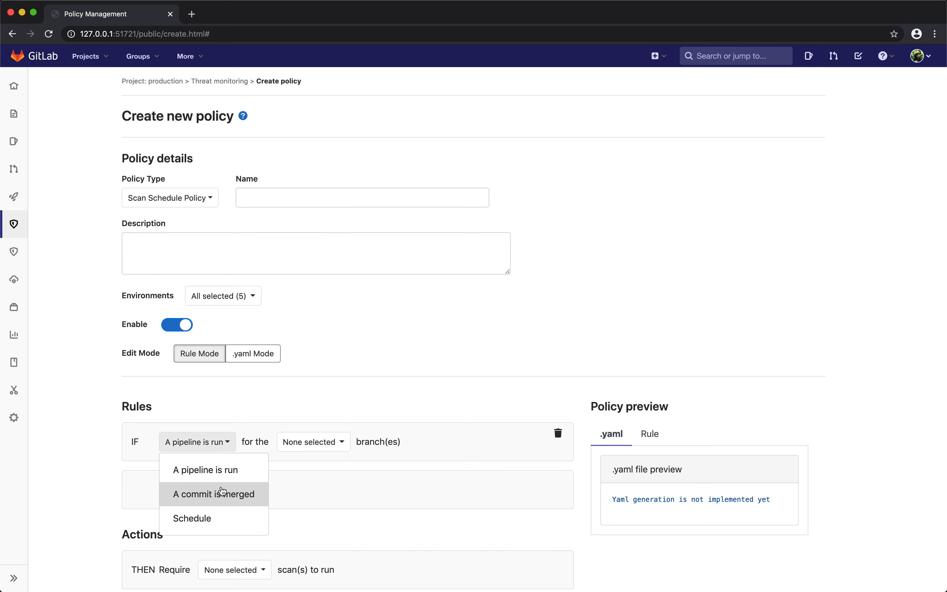
pyautogui.click(192, 518)
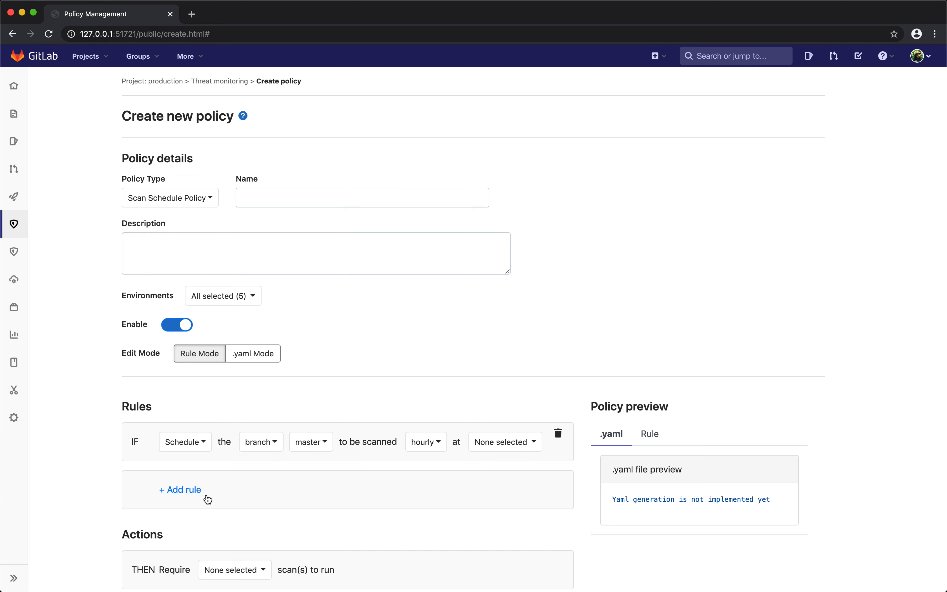
pyautogui.moveTo(171, 453)
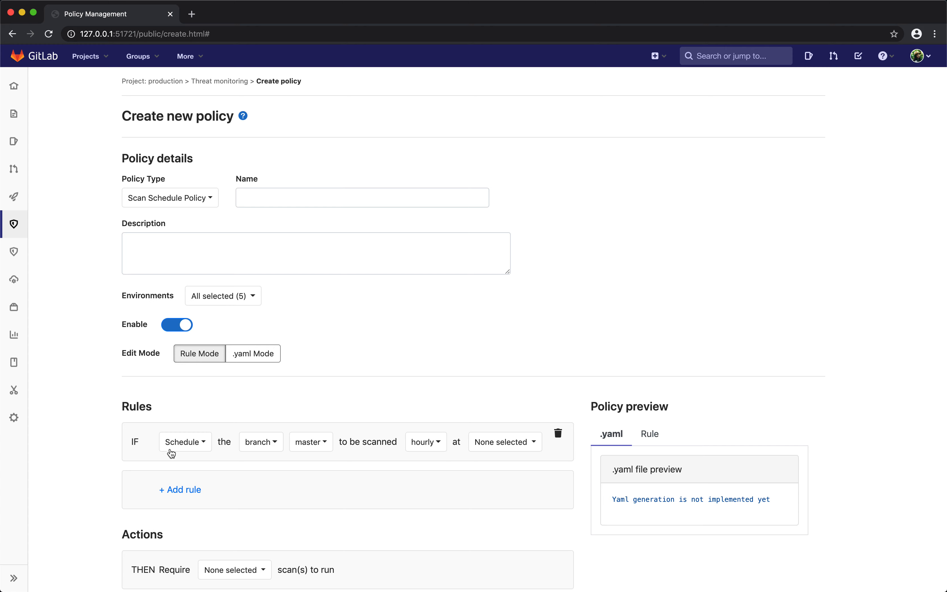
# Keep branch as the scan target and review the list of scans to run under Actions
pyautogui.click(261, 442)
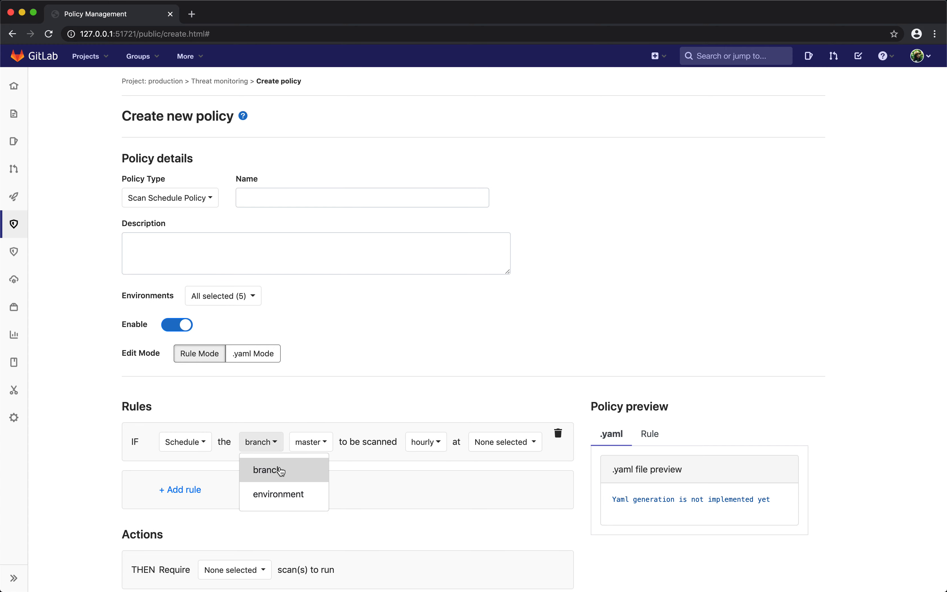
pyautogui.click(279, 470)
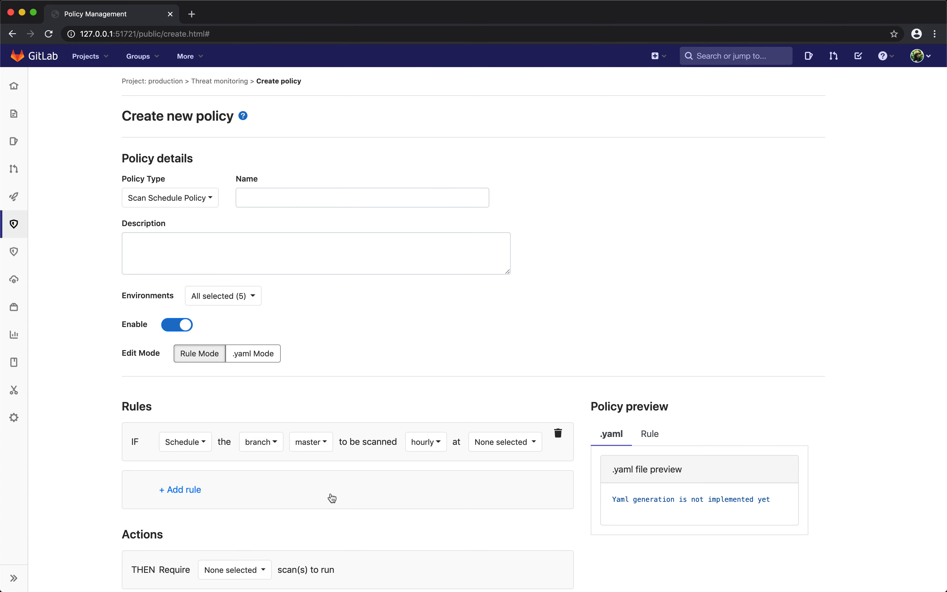
pyautogui.click(235, 419)
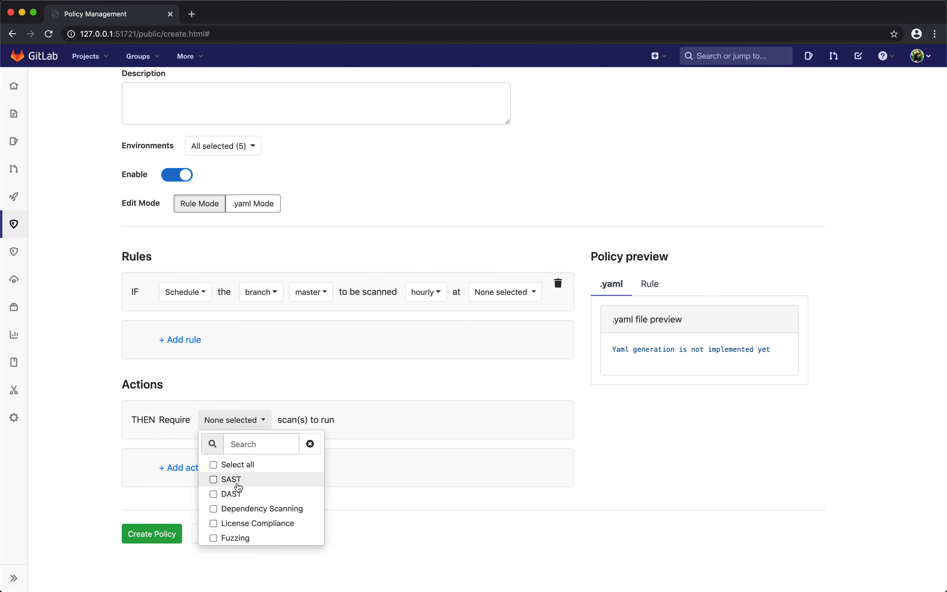
pyautogui.moveTo(168, 470)
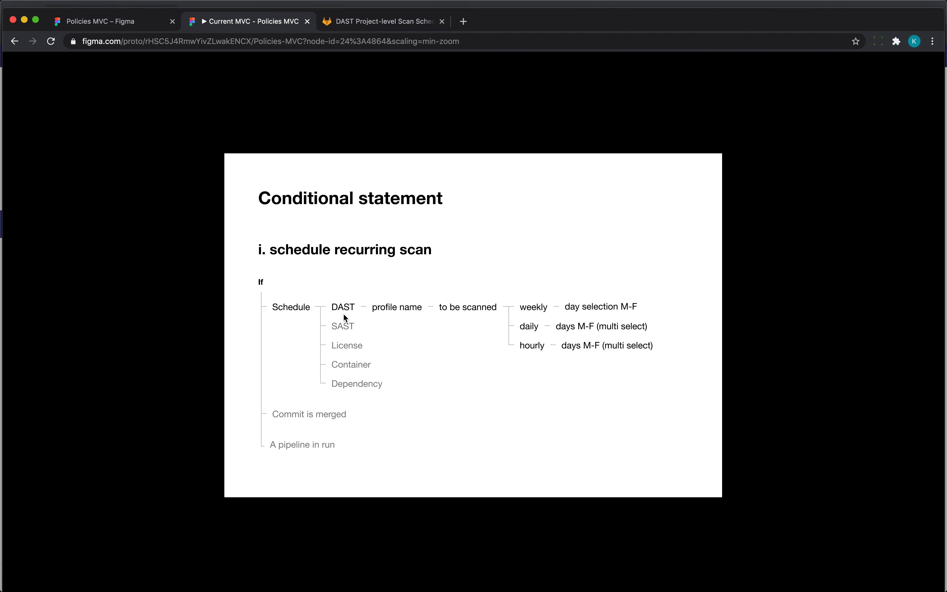
pyautogui.moveTo(459, 340)
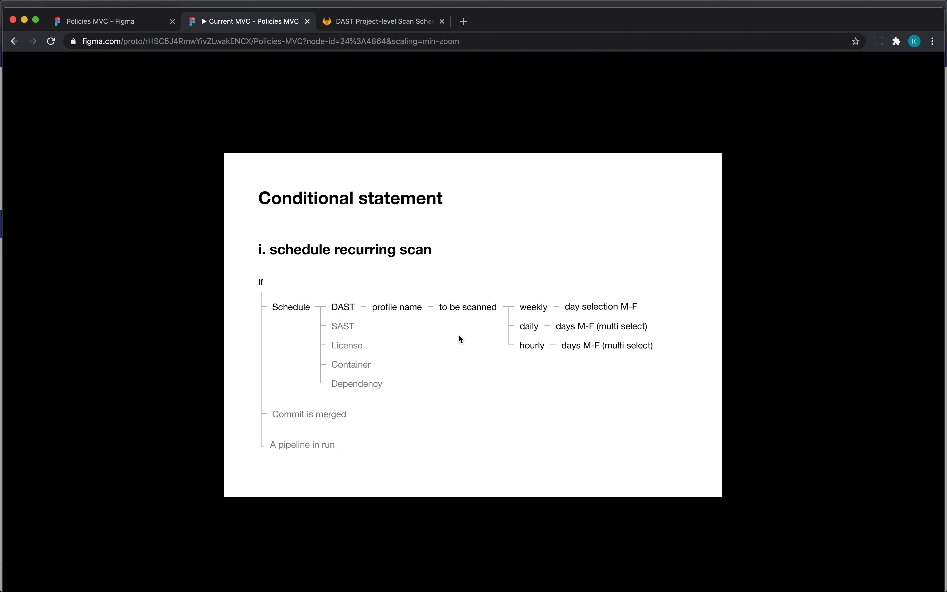
pyautogui.moveTo(306, 301)
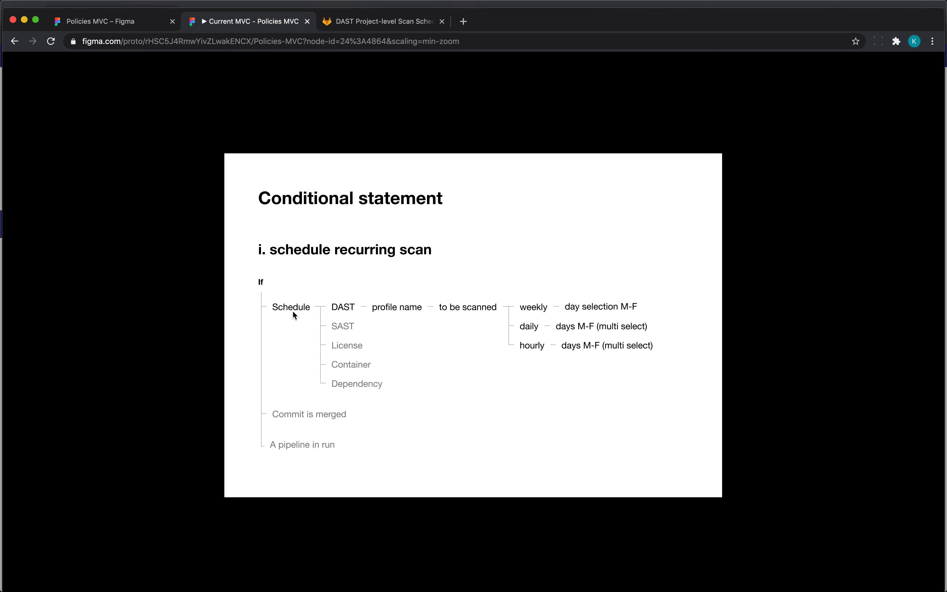
pyautogui.moveTo(287, 462)
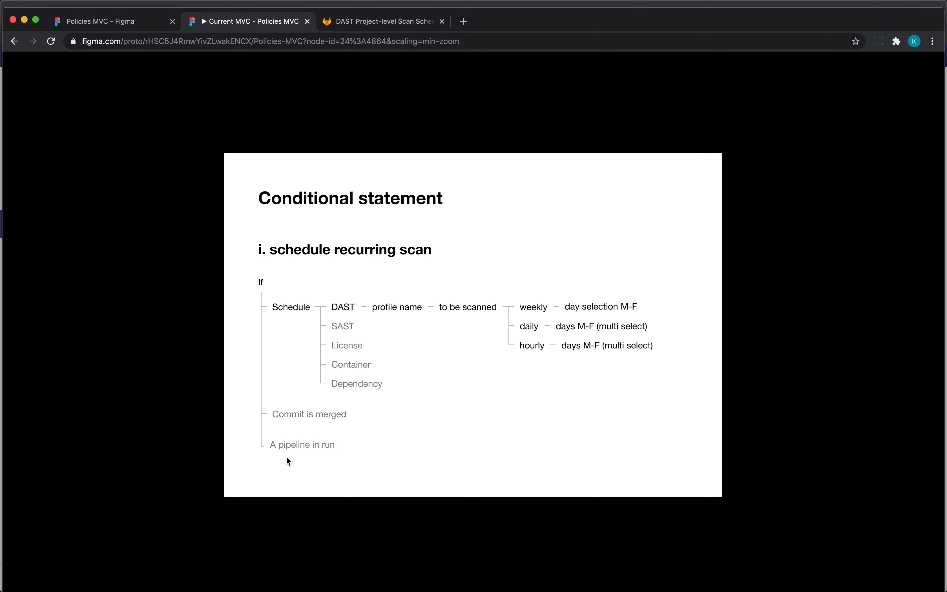
pyautogui.moveTo(318, 438)
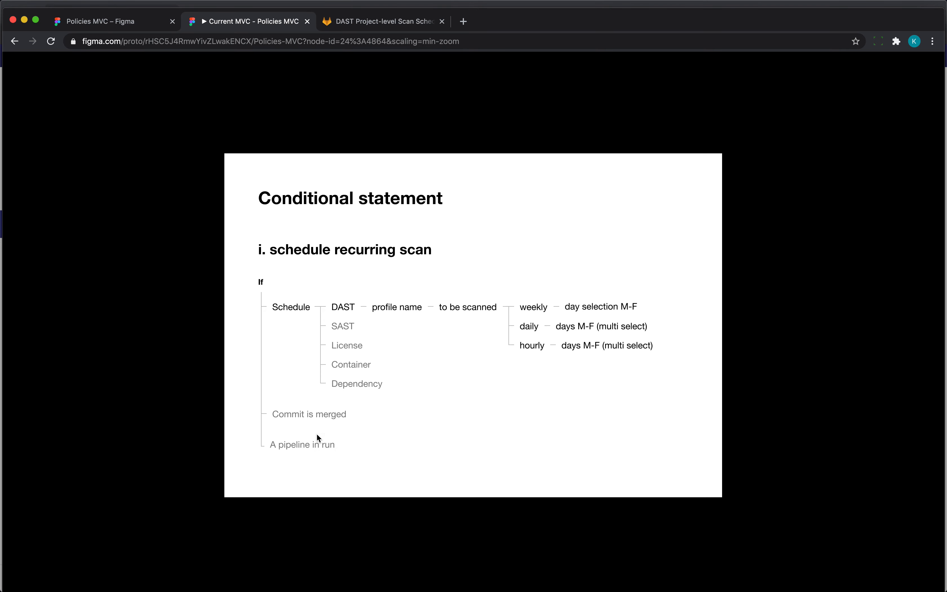
pyautogui.moveTo(305, 441)
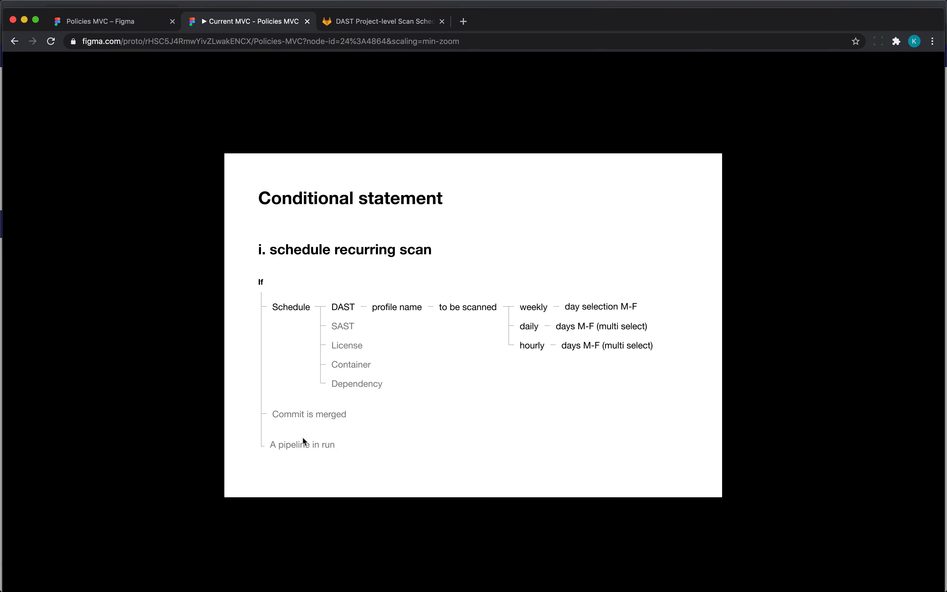
pyautogui.moveTo(287, 317)
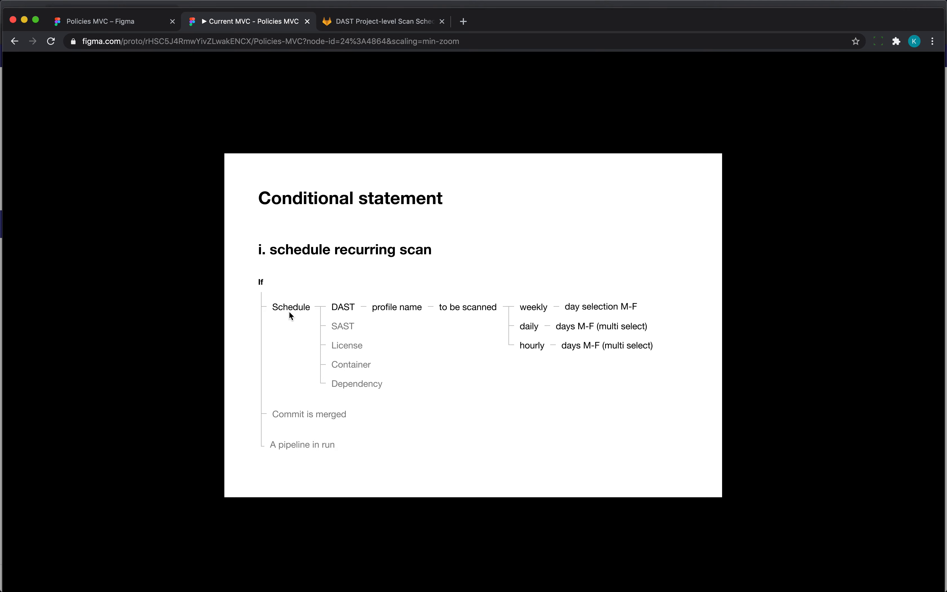
pyautogui.moveTo(290, 312)
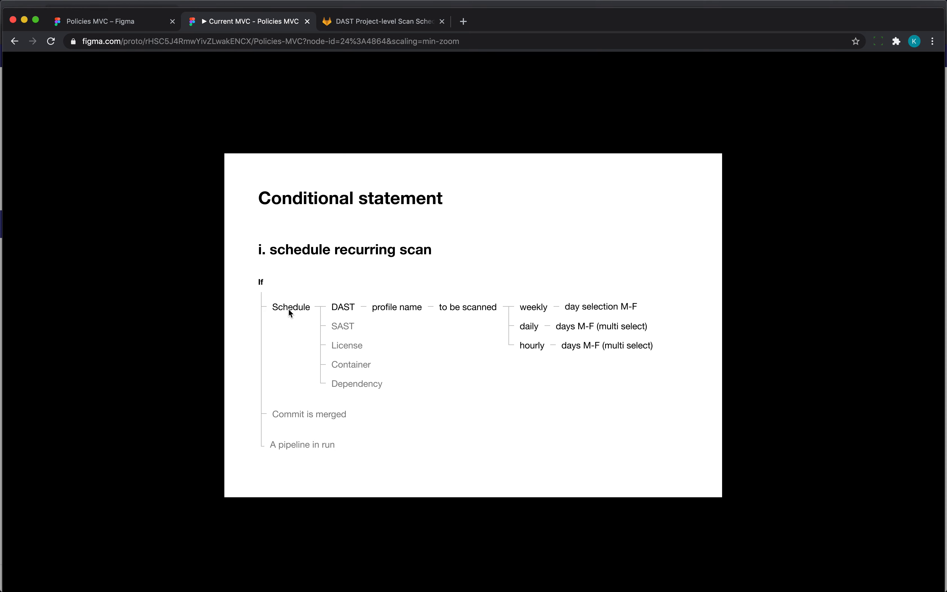
pyautogui.moveTo(281, 313)
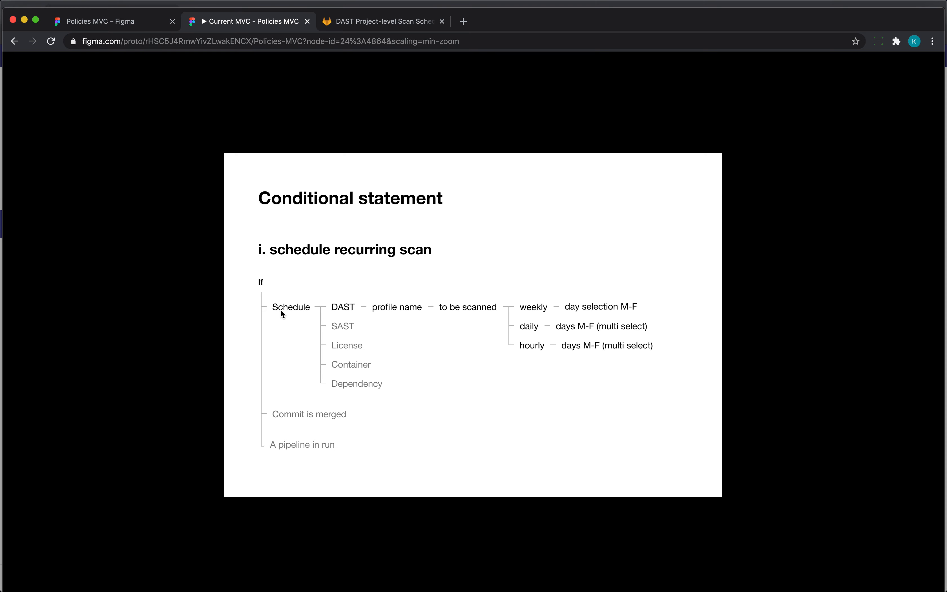
pyautogui.moveTo(287, 313)
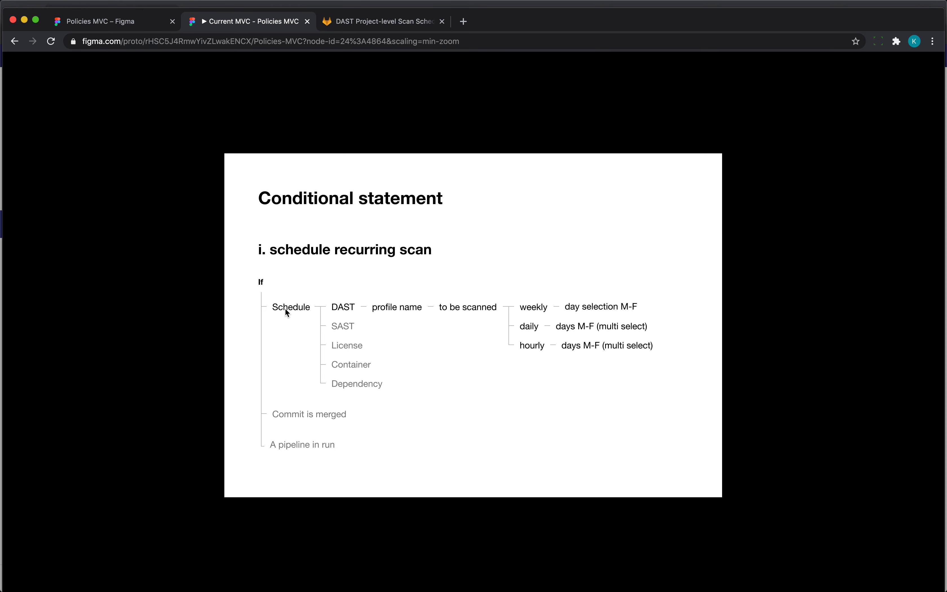
pyautogui.moveTo(406, 312)
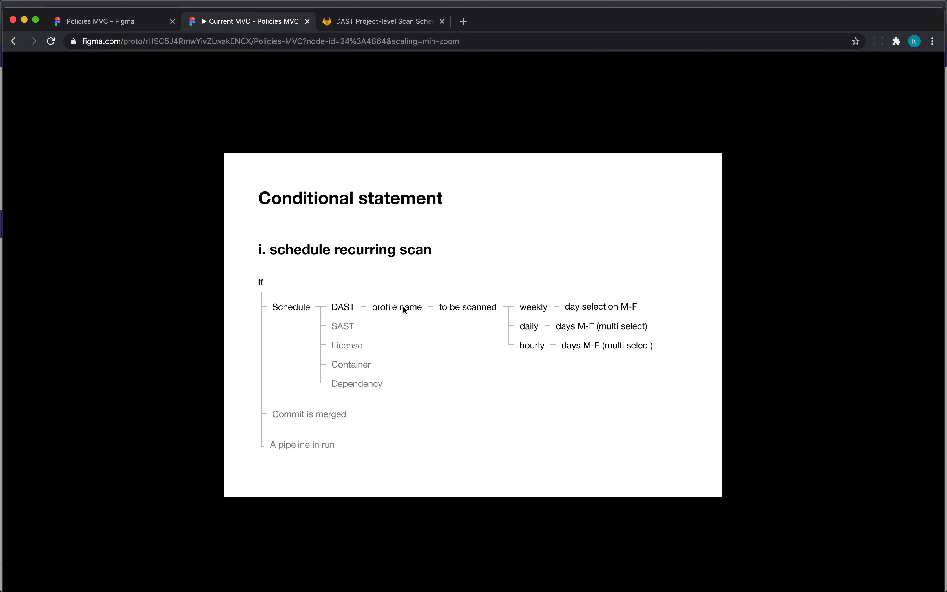
pyautogui.moveTo(421, 315)
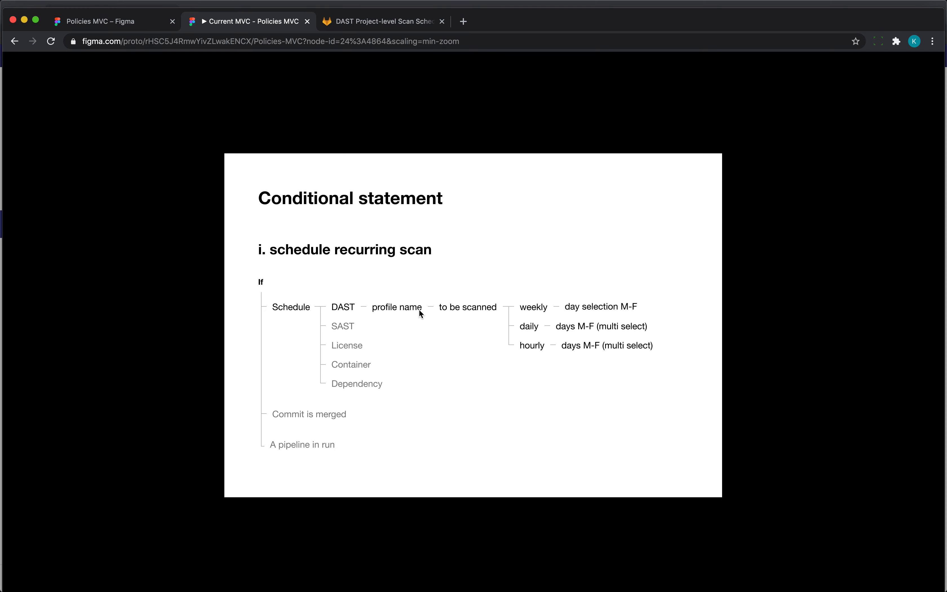
pyautogui.moveTo(420, 317)
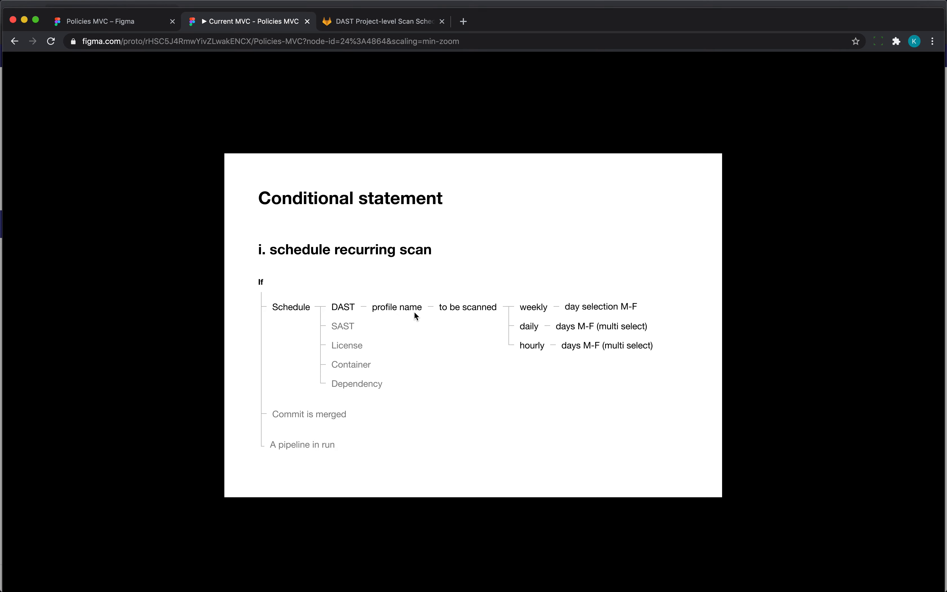
pyautogui.moveTo(341, 321)
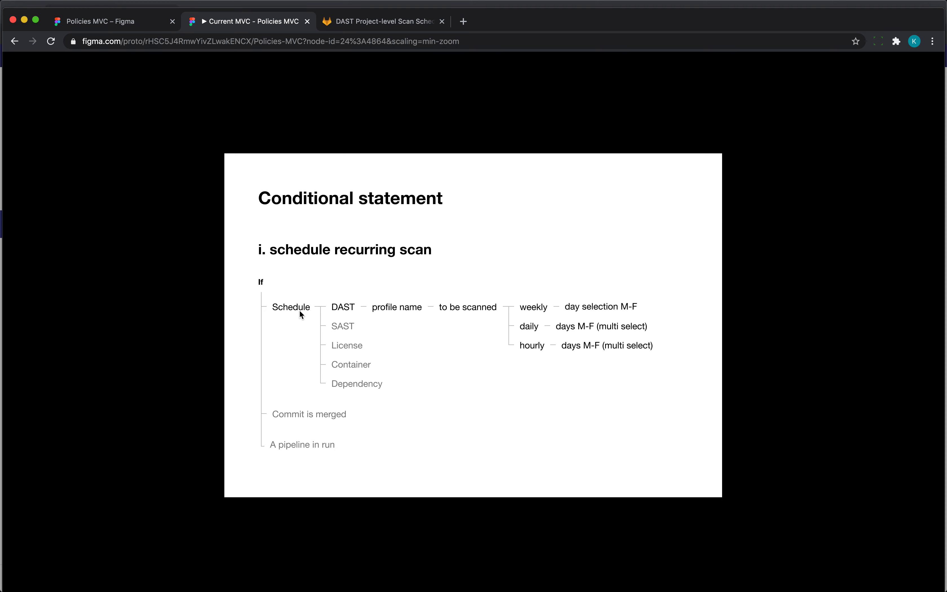
pyautogui.moveTo(342, 315)
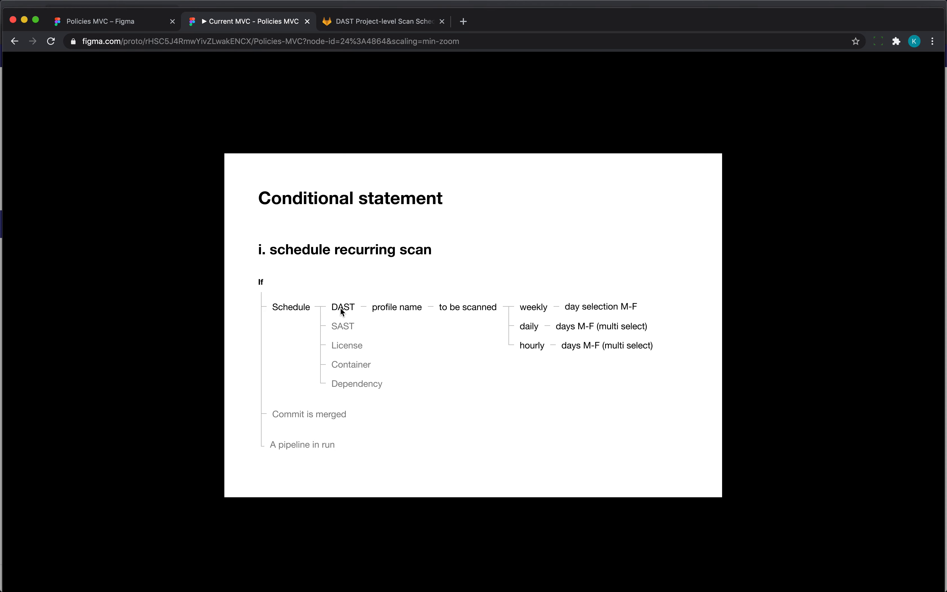
pyautogui.moveTo(456, 319)
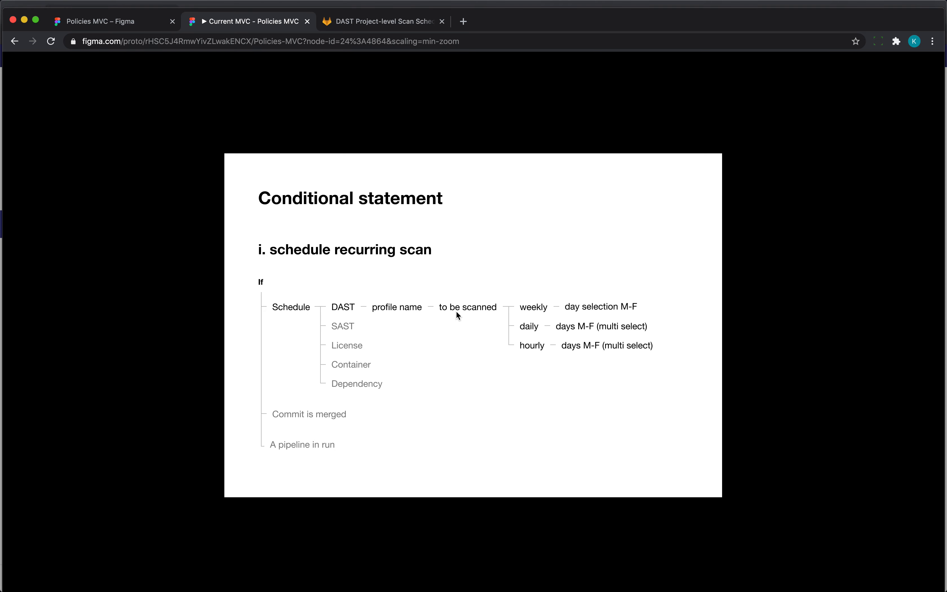
pyautogui.moveTo(533, 353)
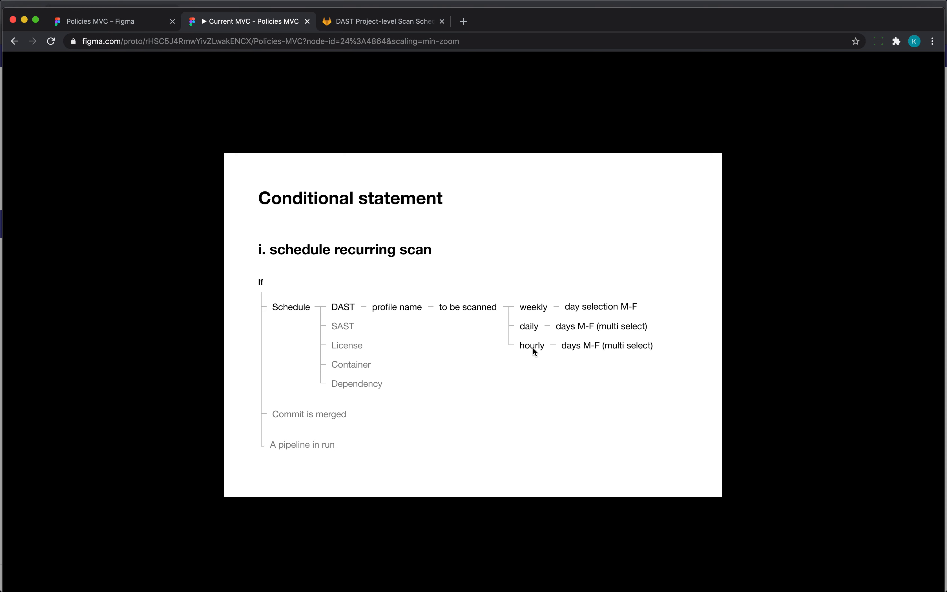
pyautogui.moveTo(653, 360)
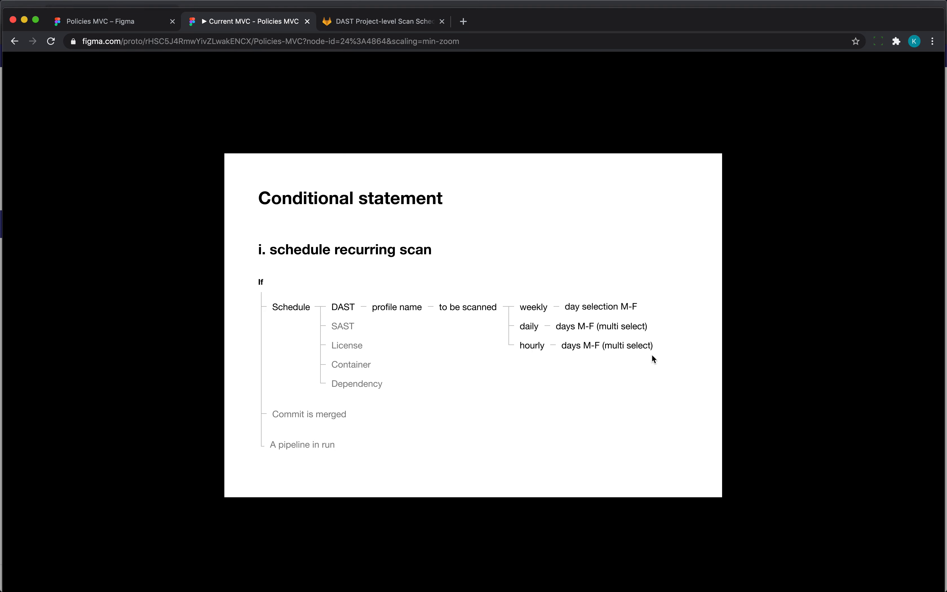
pyautogui.moveTo(622, 355)
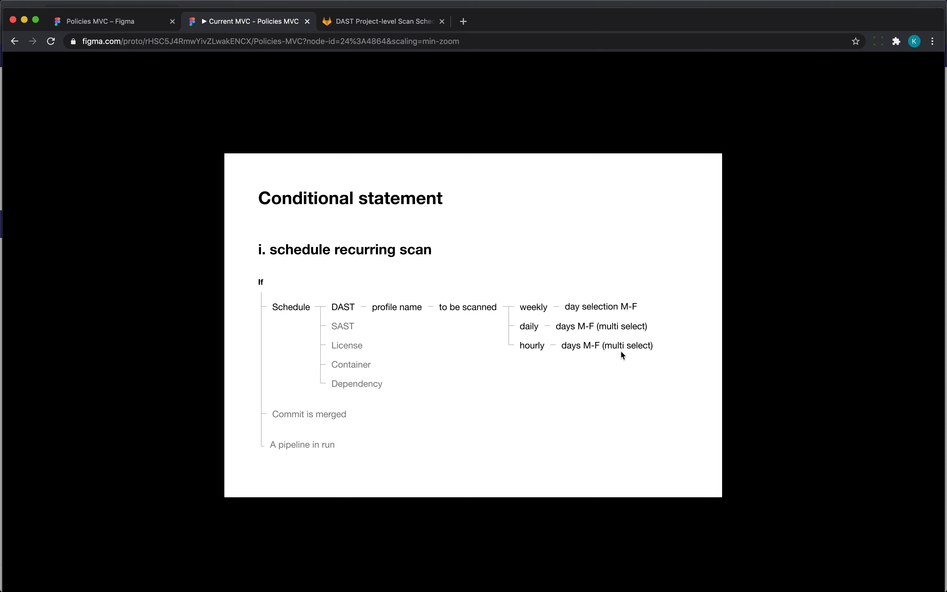
pyautogui.moveTo(626, 352)
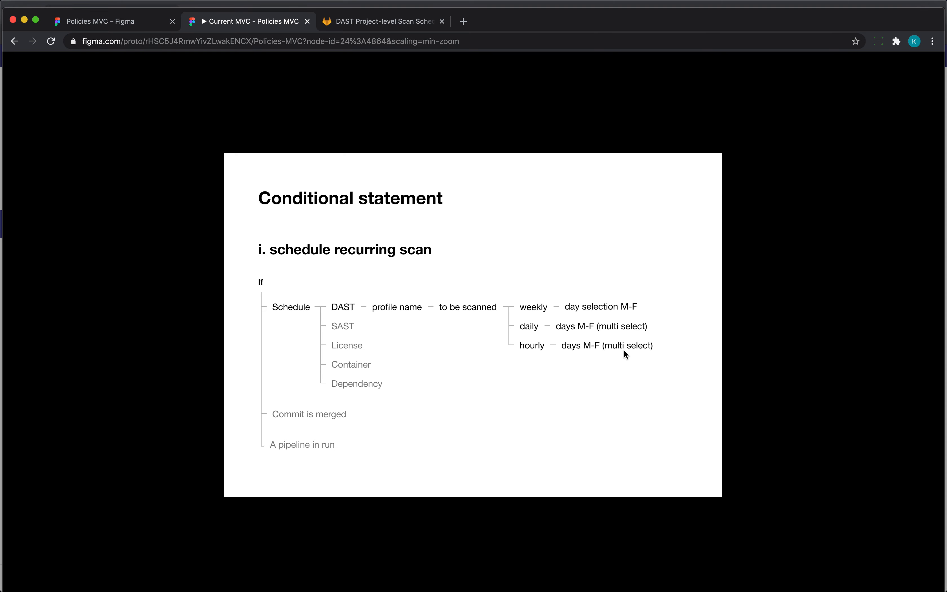
pyautogui.moveTo(318, 314)
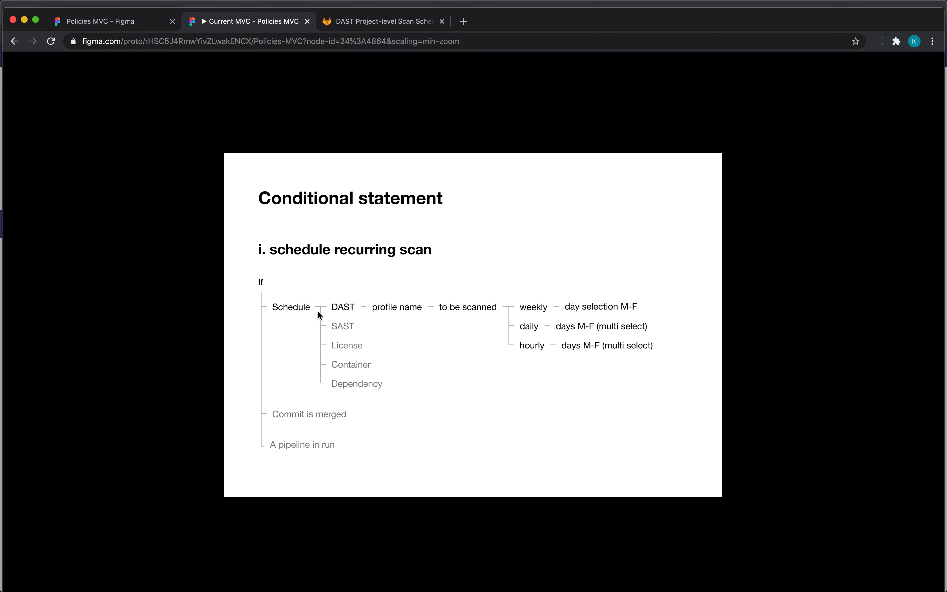
pyautogui.moveTo(491, 321)
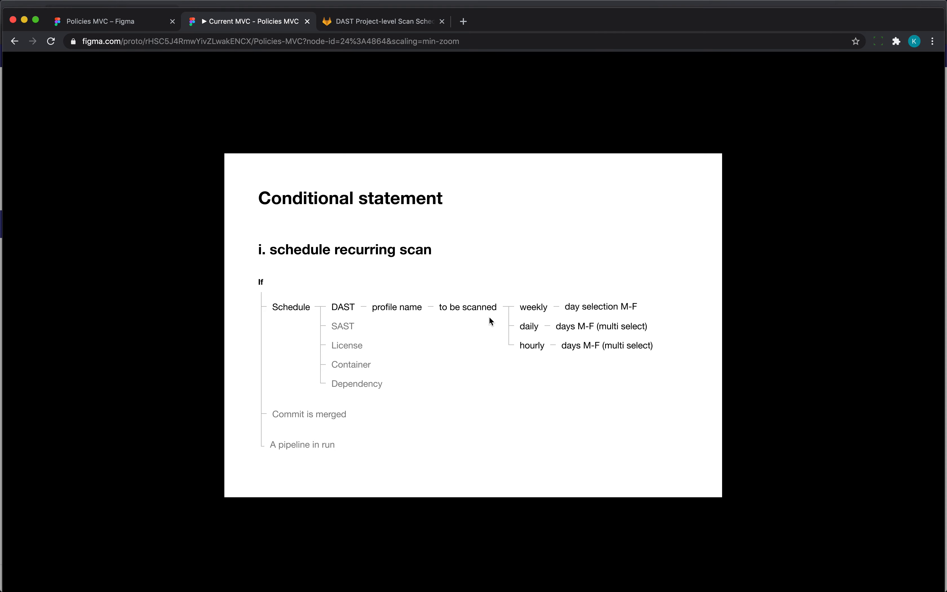
pyautogui.moveTo(534, 312)
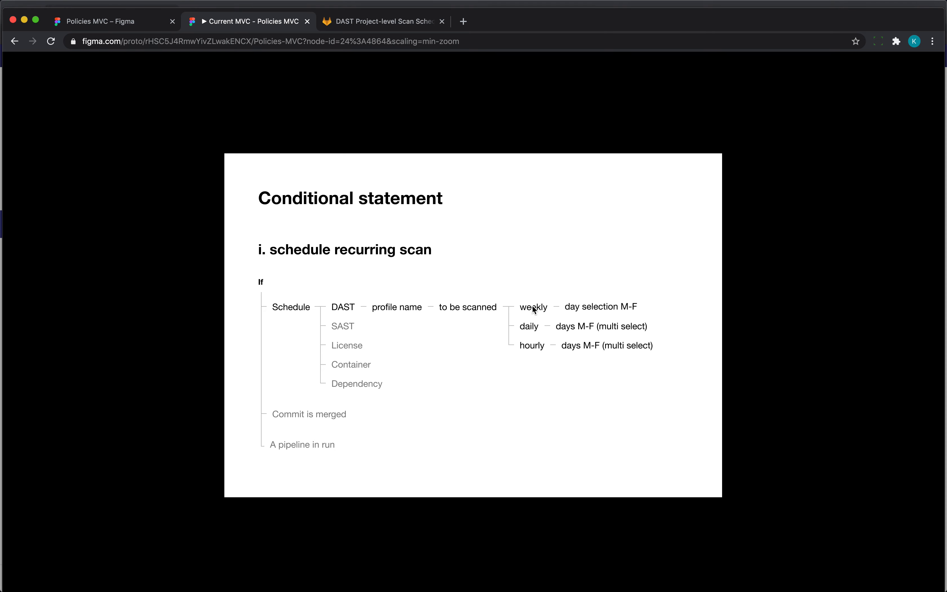
pyautogui.moveTo(361, 315)
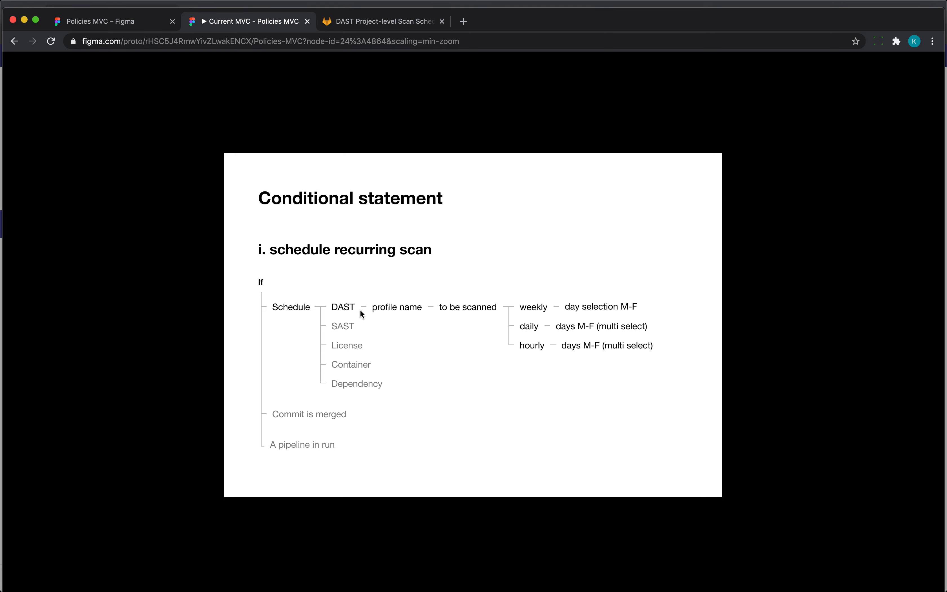
pyautogui.moveTo(412, 312)
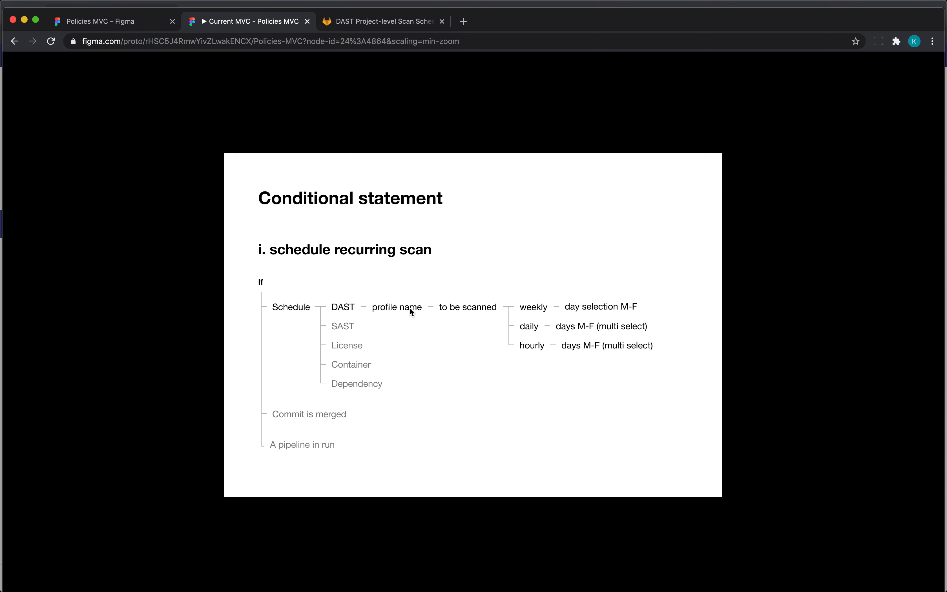
pyautogui.moveTo(450, 313)
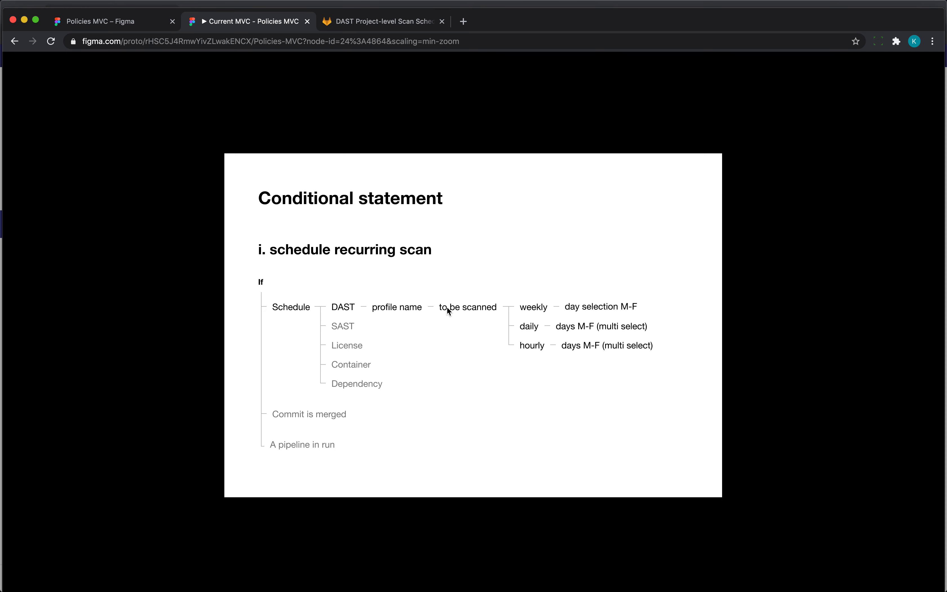
pyautogui.moveTo(502, 314)
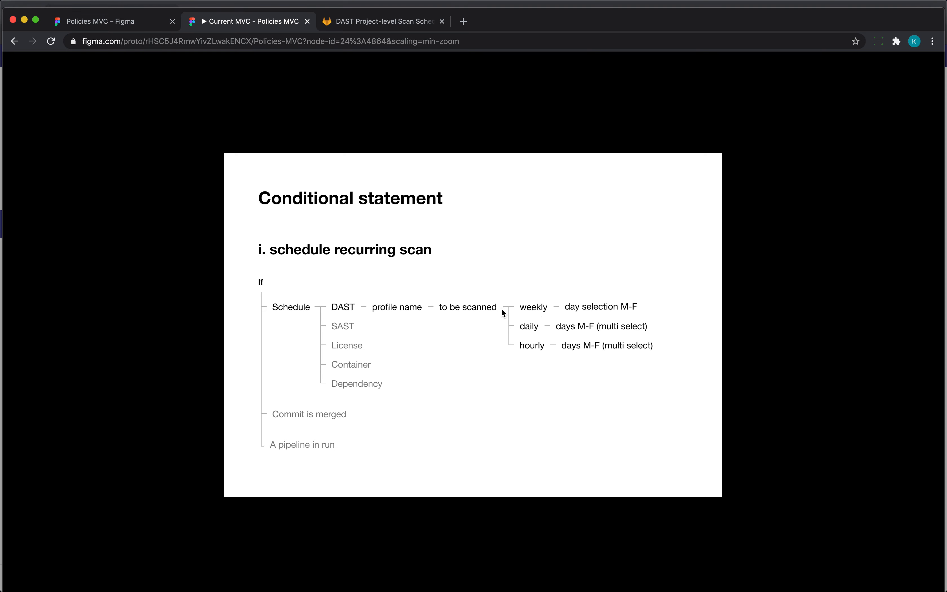
pyautogui.moveTo(520, 313)
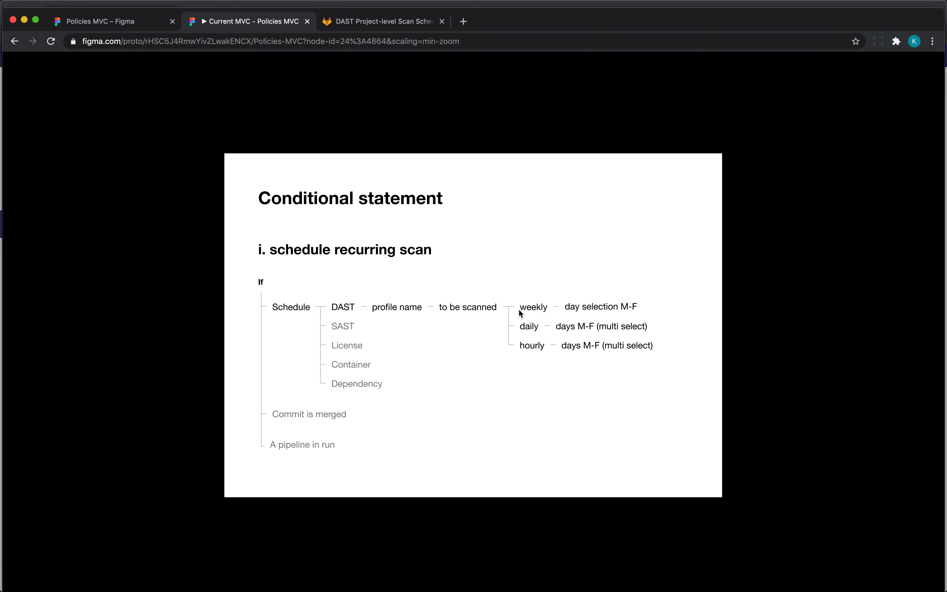
pyautogui.moveTo(503, 340)
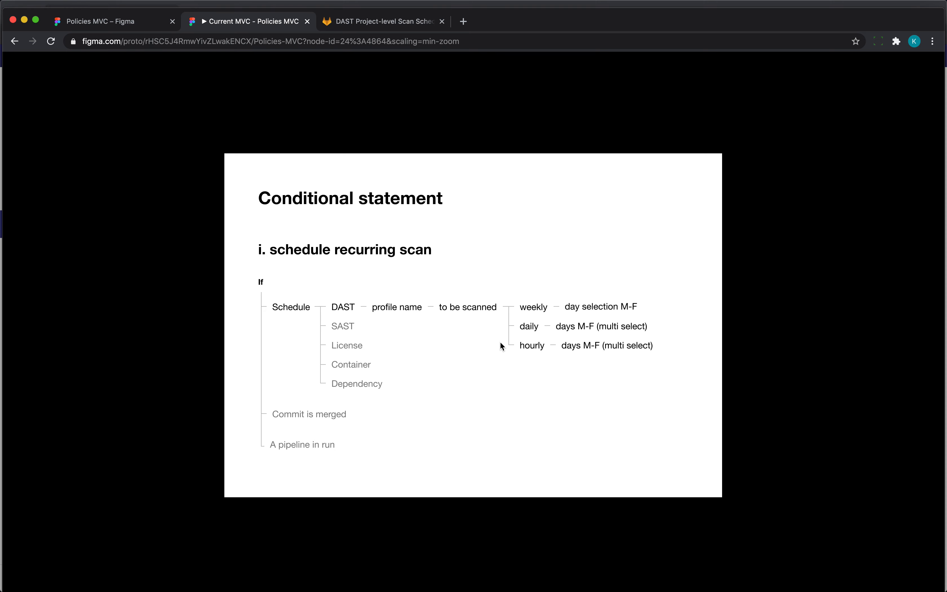
pyautogui.moveTo(462, 366)
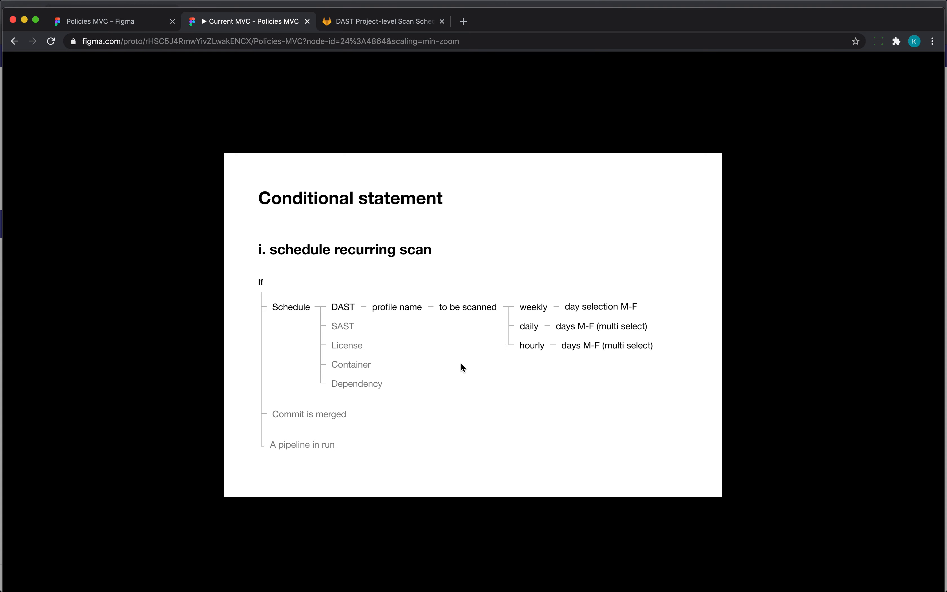
pyautogui.moveTo(459, 365)
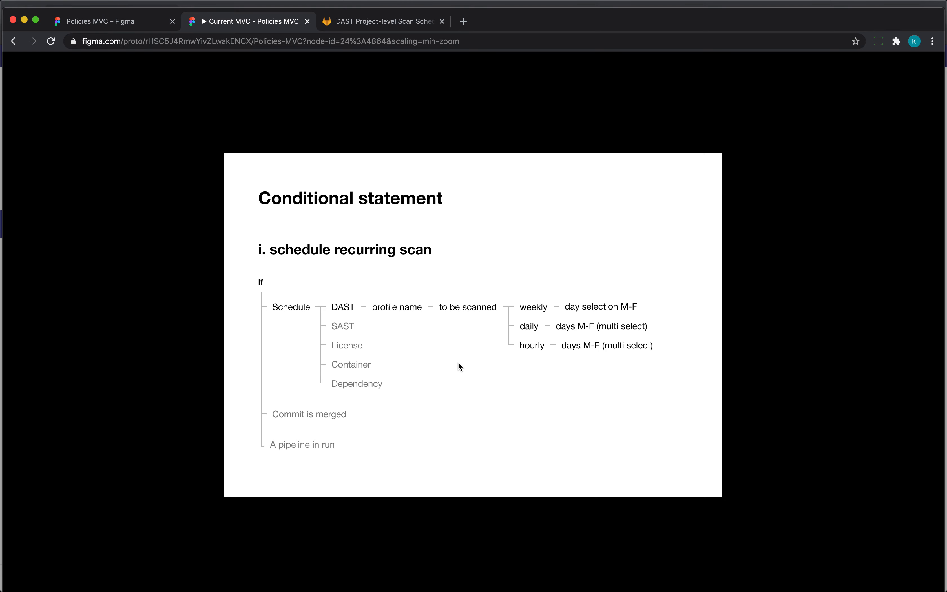
pyautogui.moveTo(317, 318)
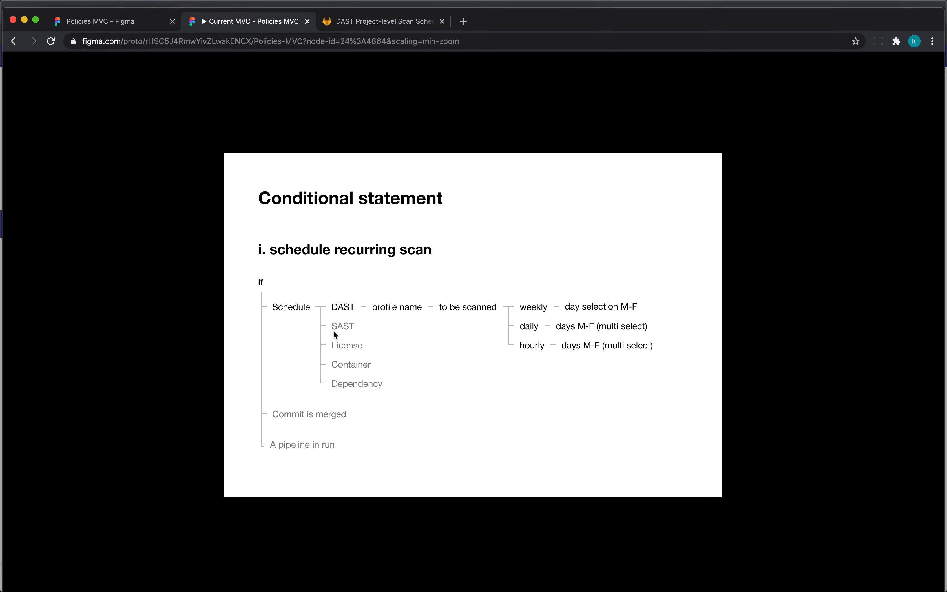
pyautogui.moveTo(337, 324)
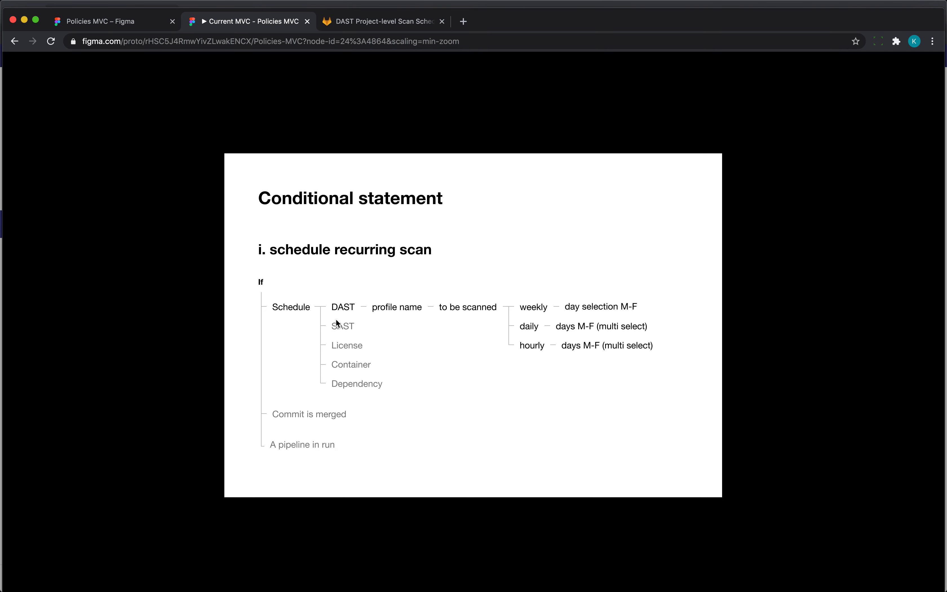
pyautogui.moveTo(338, 333)
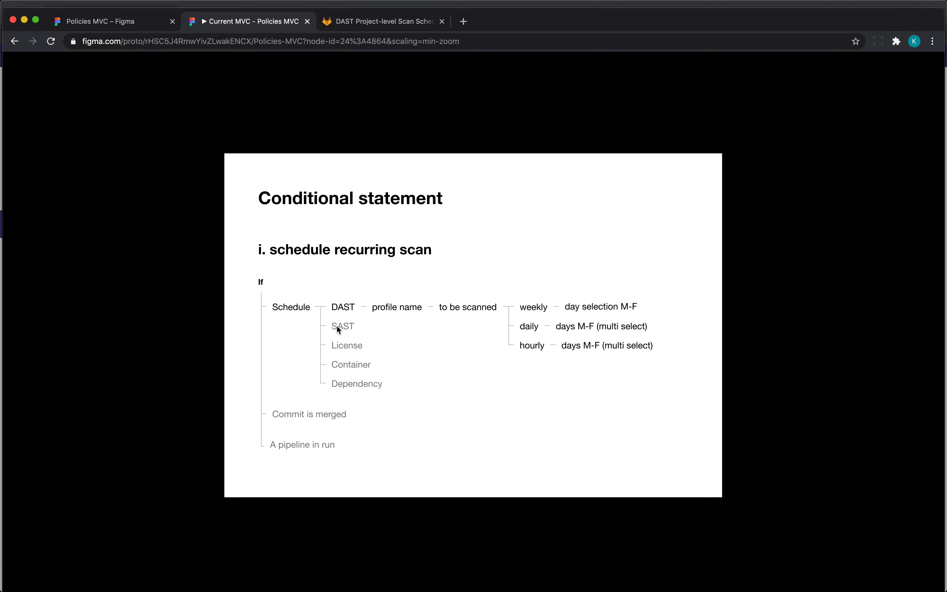
pyautogui.moveTo(358, 356)
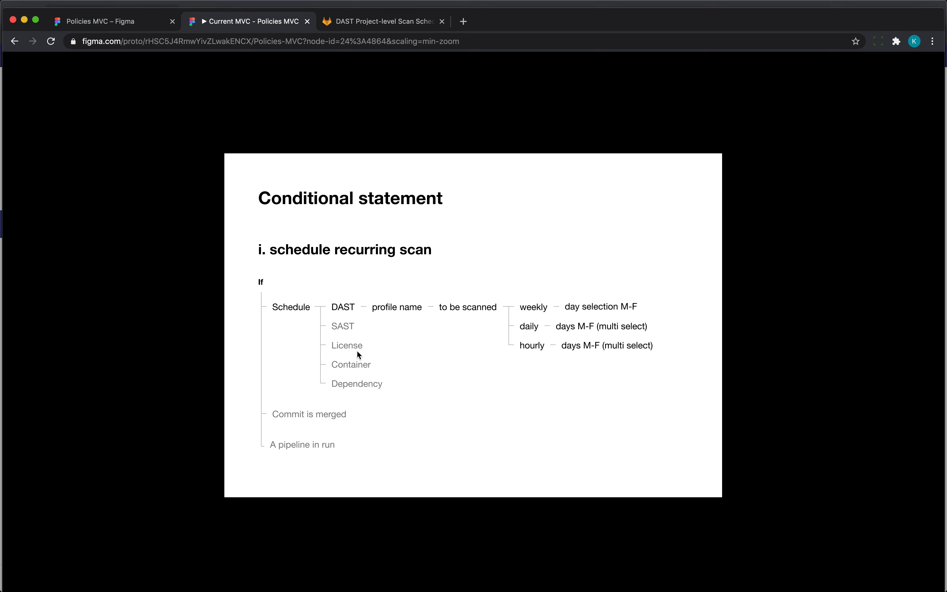
pyautogui.moveTo(379, 316)
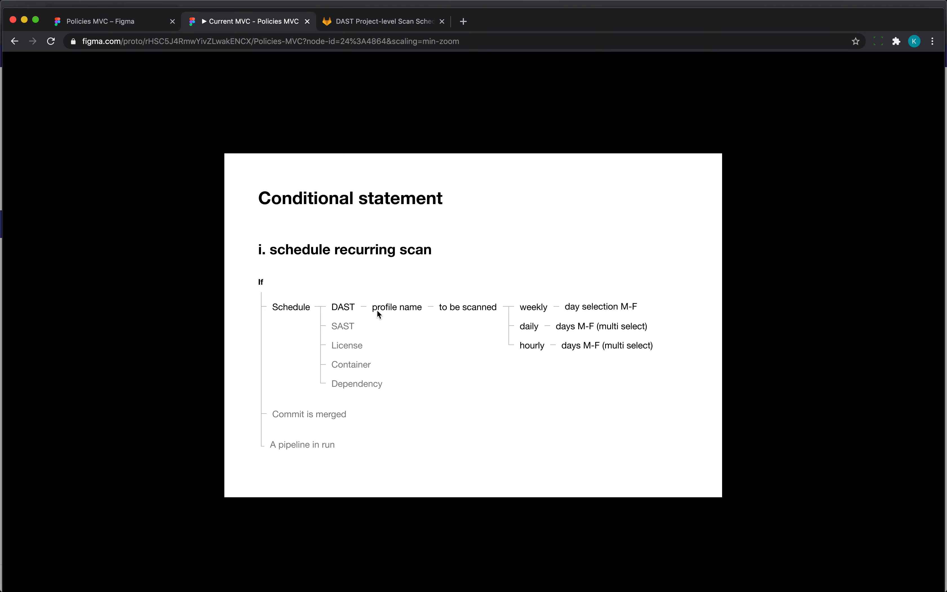
pyautogui.moveTo(373, 328)
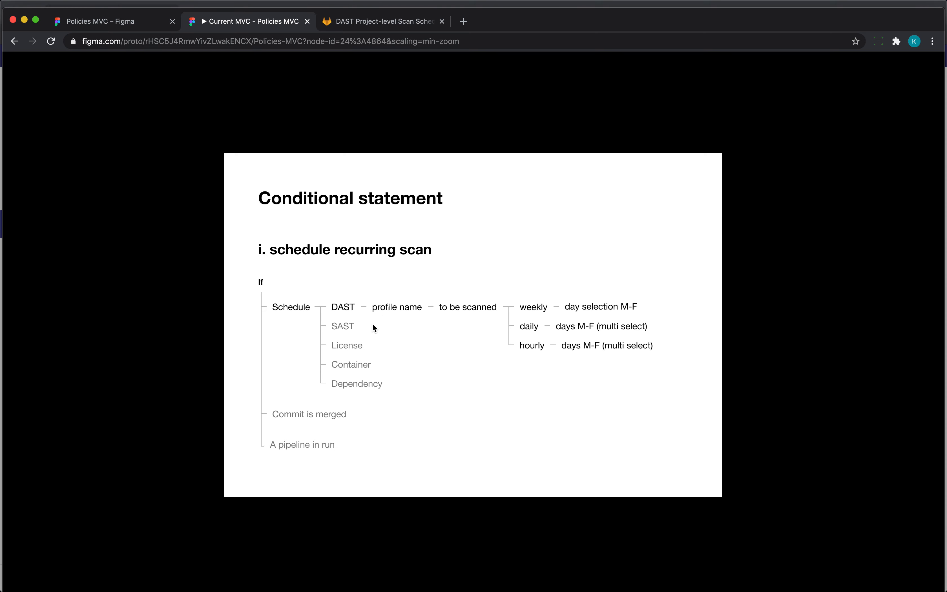
pyautogui.moveTo(369, 385)
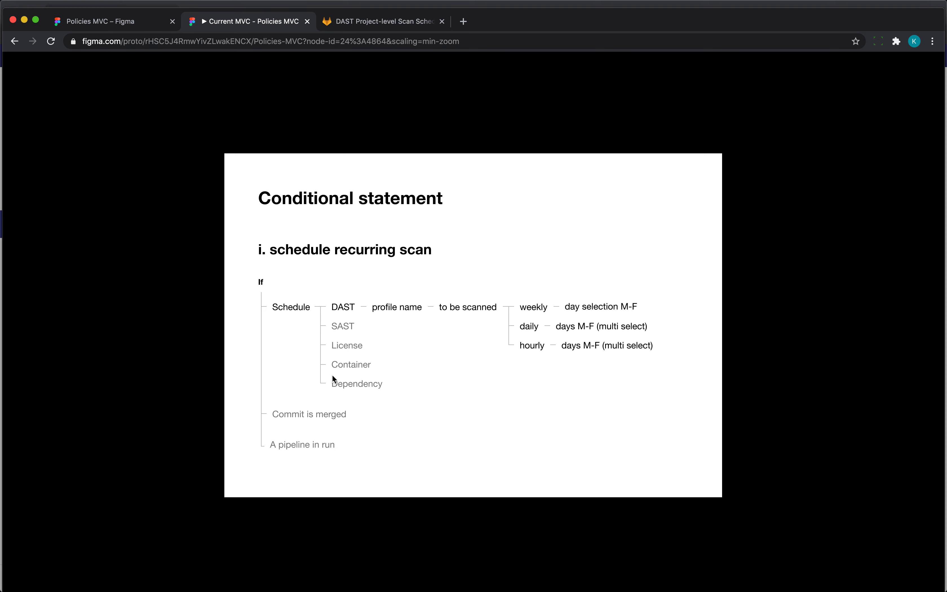
pyautogui.moveTo(391, 311)
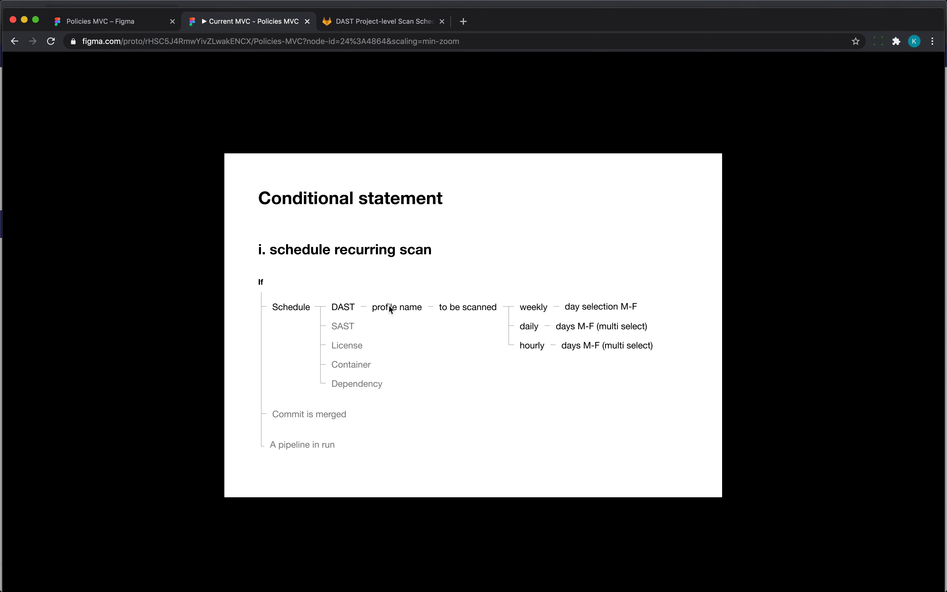
pyautogui.moveTo(376, 369)
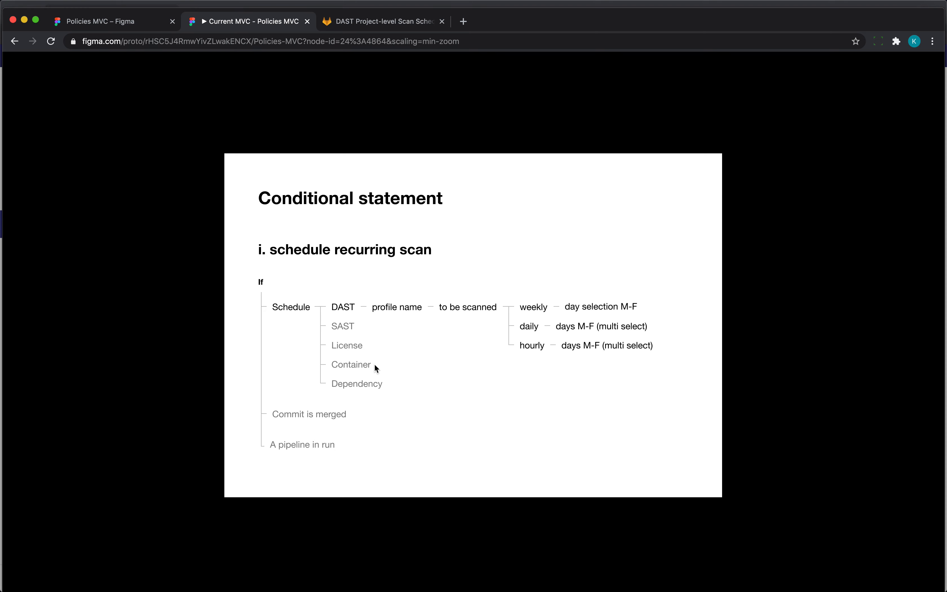
pyautogui.moveTo(385, 368)
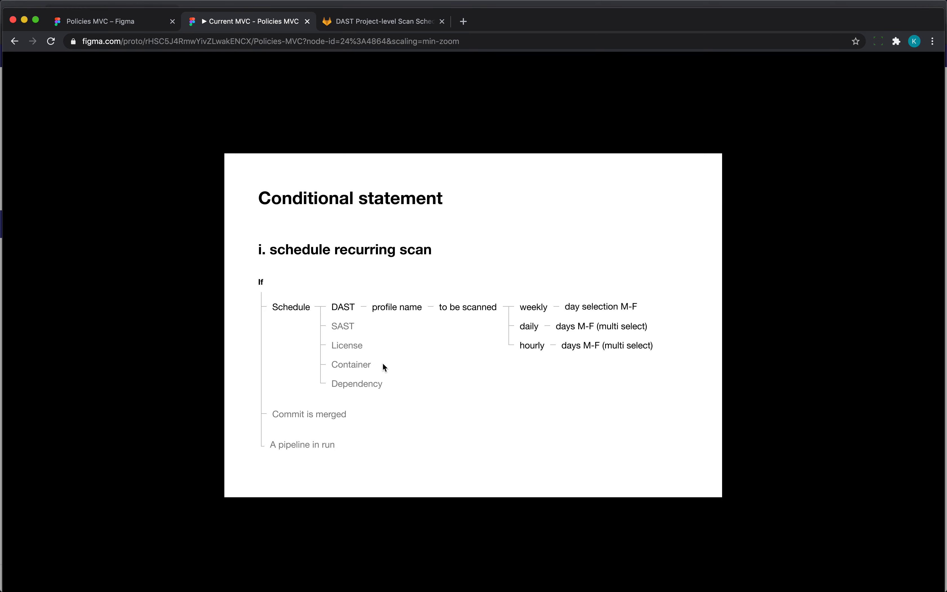
pyautogui.moveTo(382, 368)
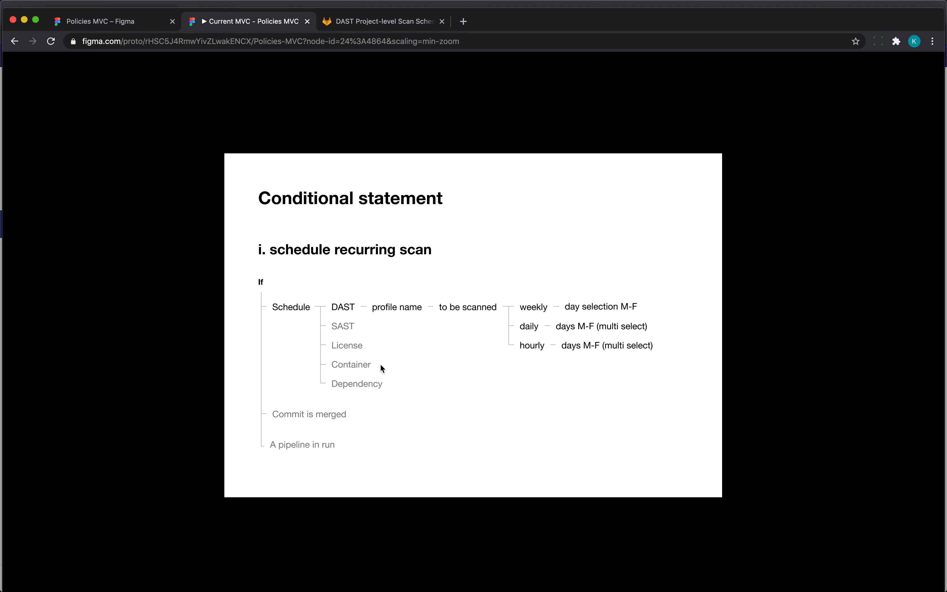
pyautogui.moveTo(394, 368)
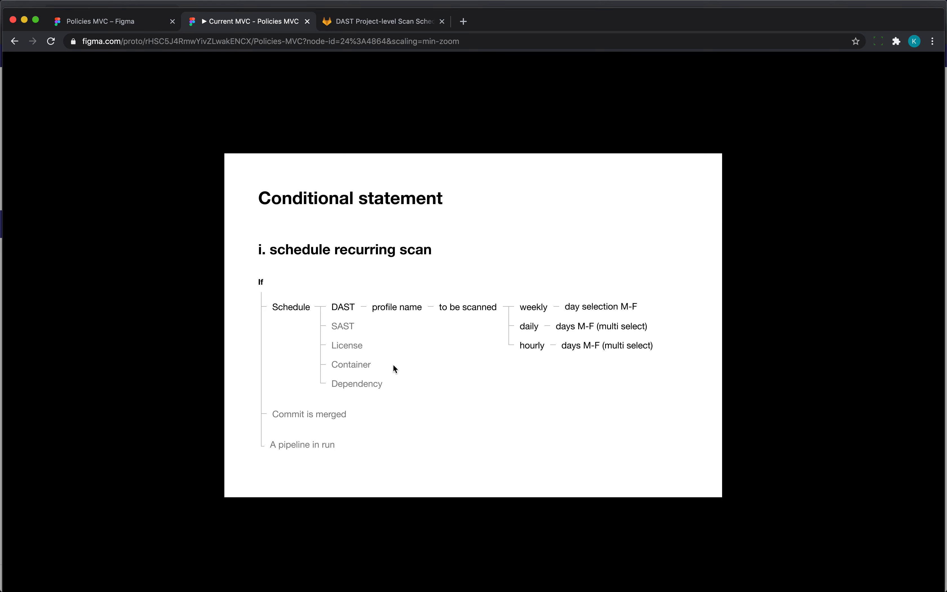
pyautogui.moveTo(385, 367)
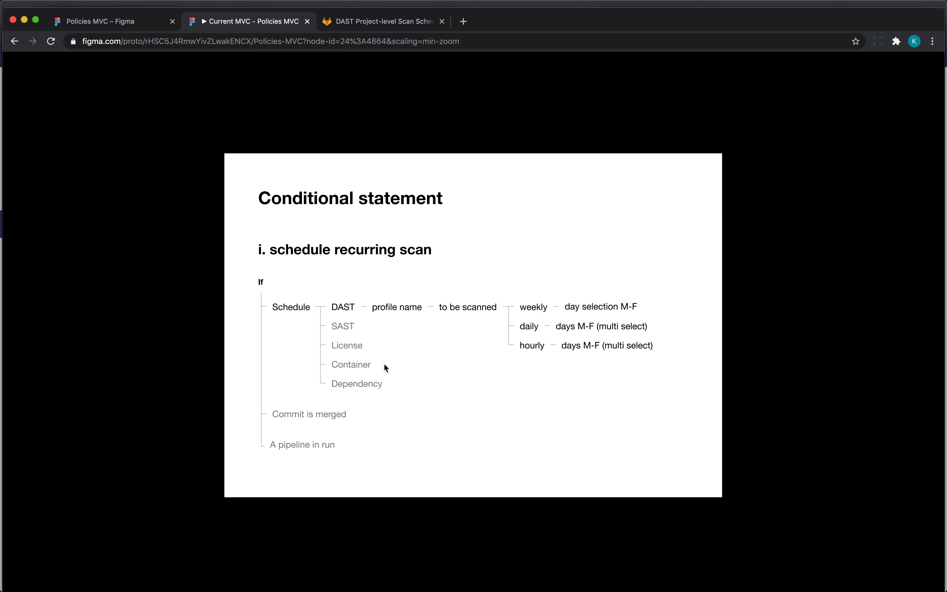
pyautogui.moveTo(271, 307)
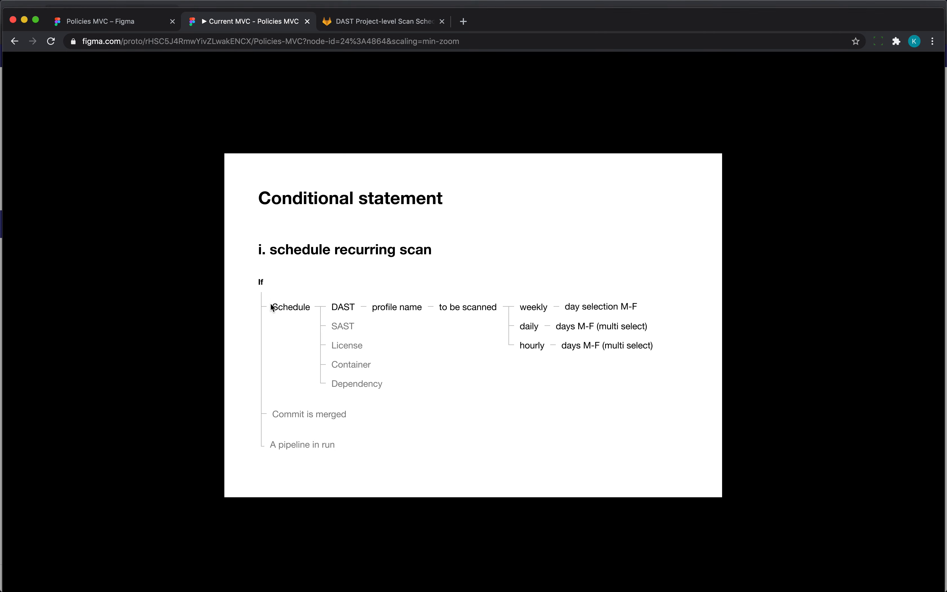
pyautogui.moveTo(223, 298)
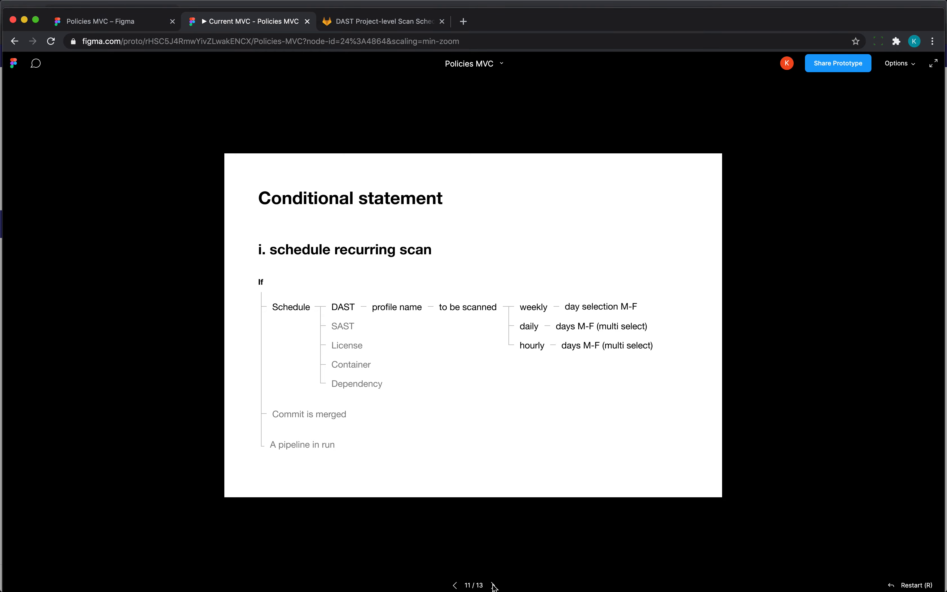
# Advance to frame 12, the Policies list with recurring scan schedules and questions note
pyautogui.click(494, 585)
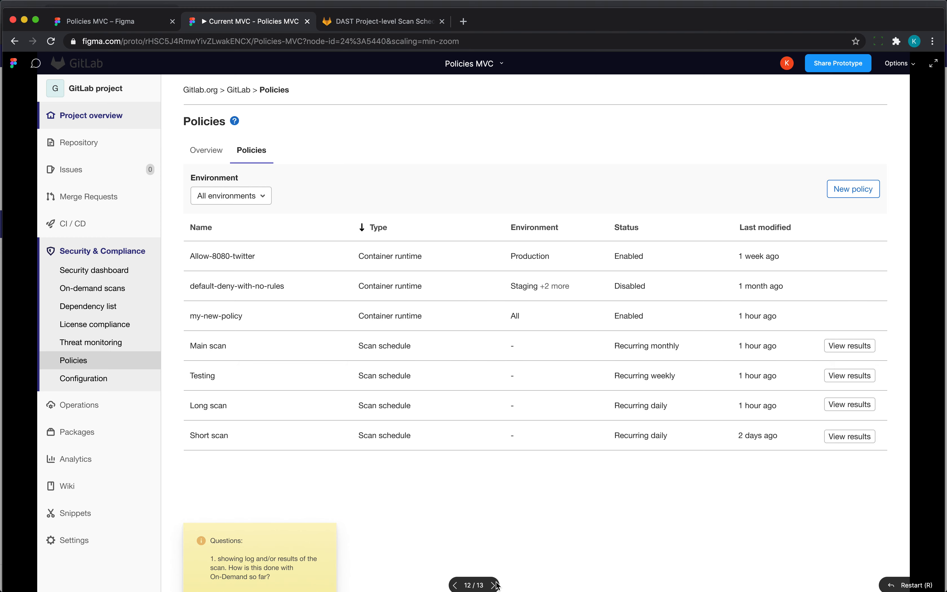
pyautogui.moveTo(493, 522)
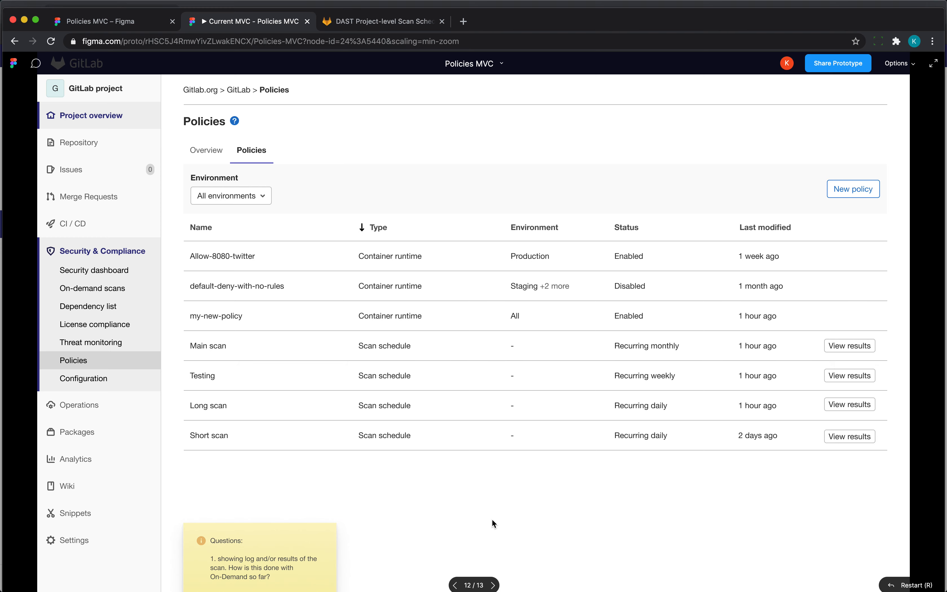
pyautogui.scroll(-3)
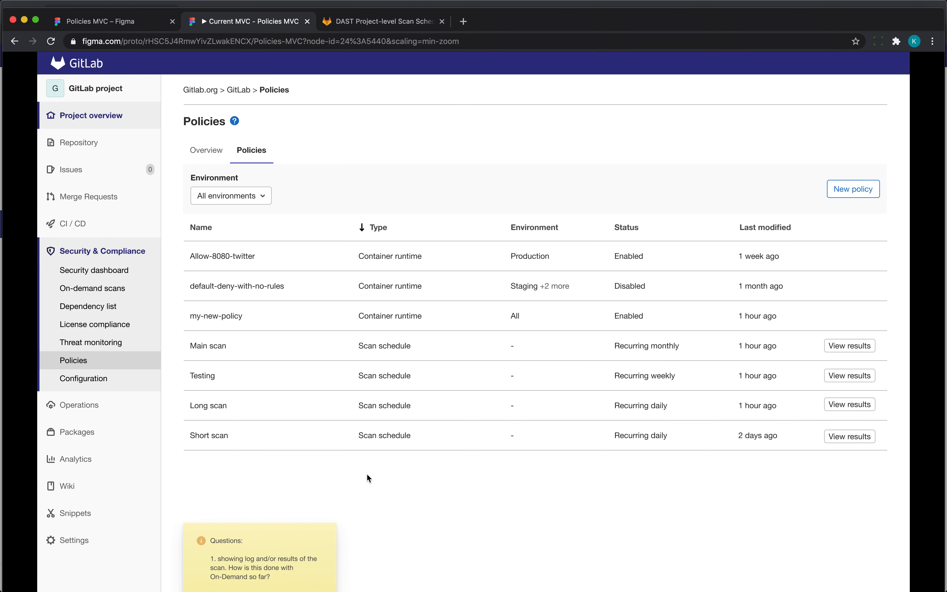
pyautogui.moveTo(426, 368)
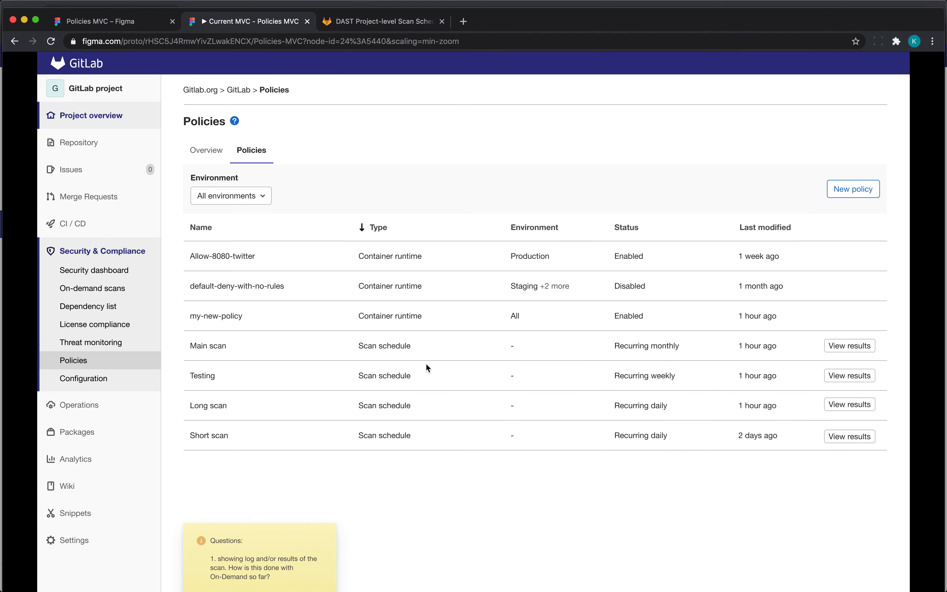
pyautogui.moveTo(440, 420)
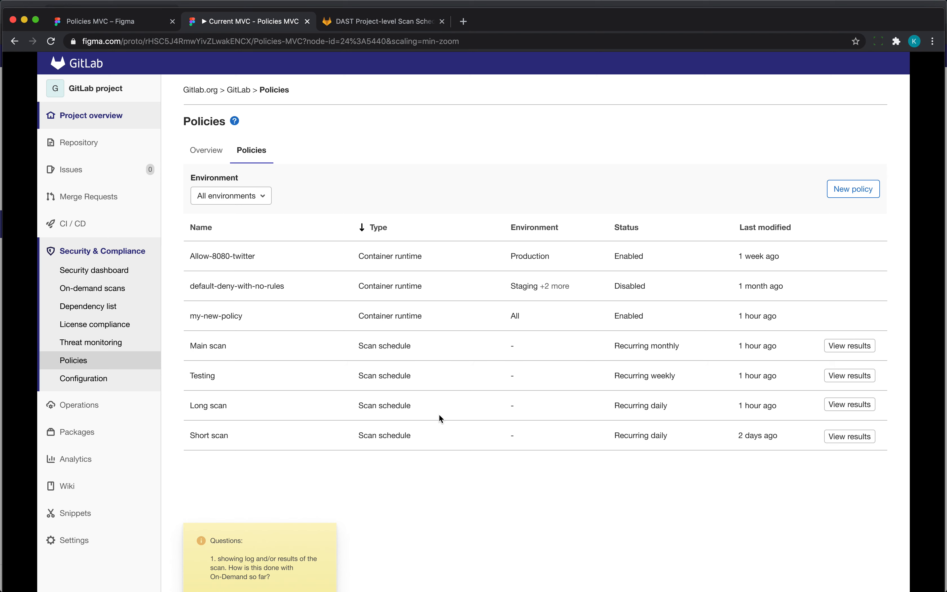
pyautogui.moveTo(222, 354)
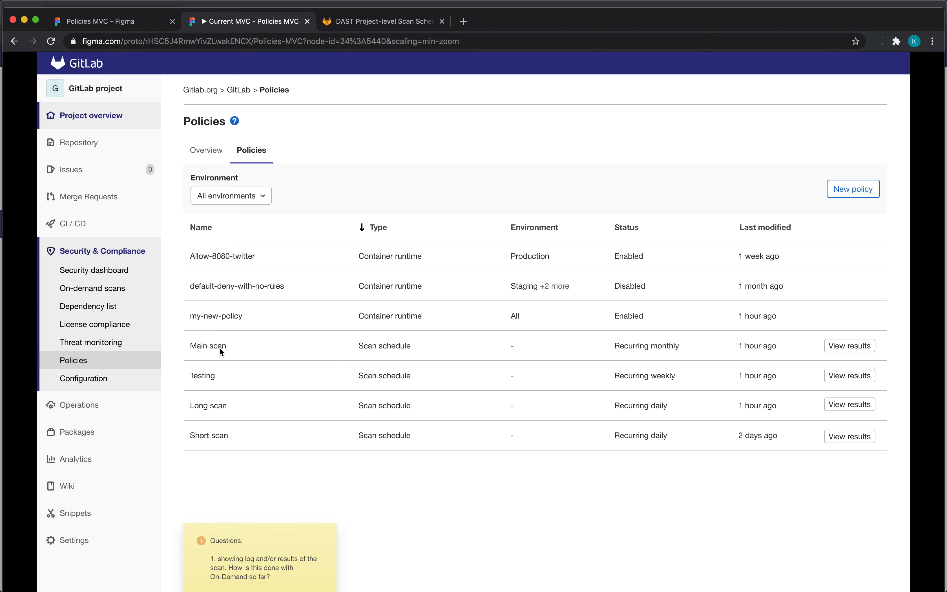
pyautogui.moveTo(356, 366)
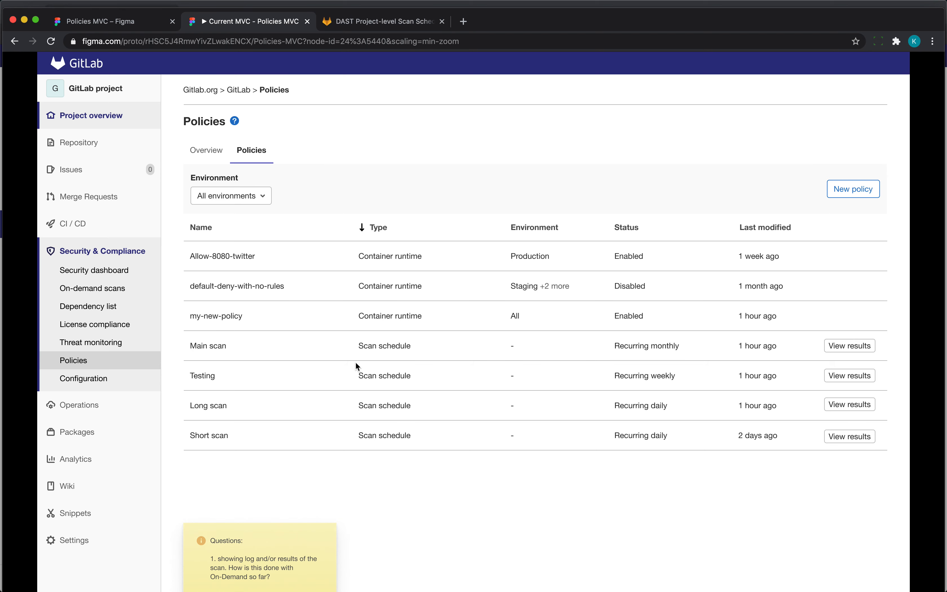
pyautogui.scroll(-3)
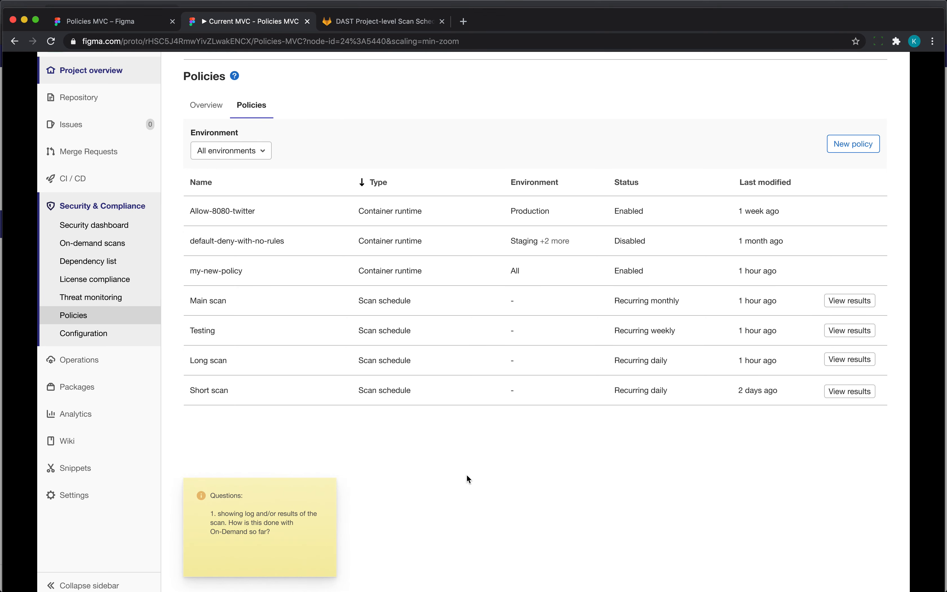
pyautogui.moveTo(444, 490)
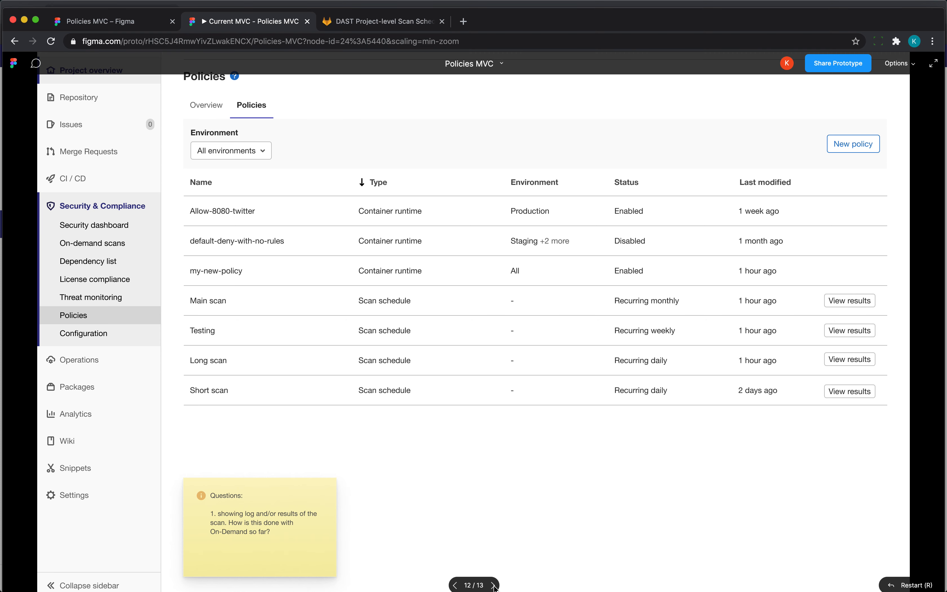
pyautogui.moveTo(841, 304)
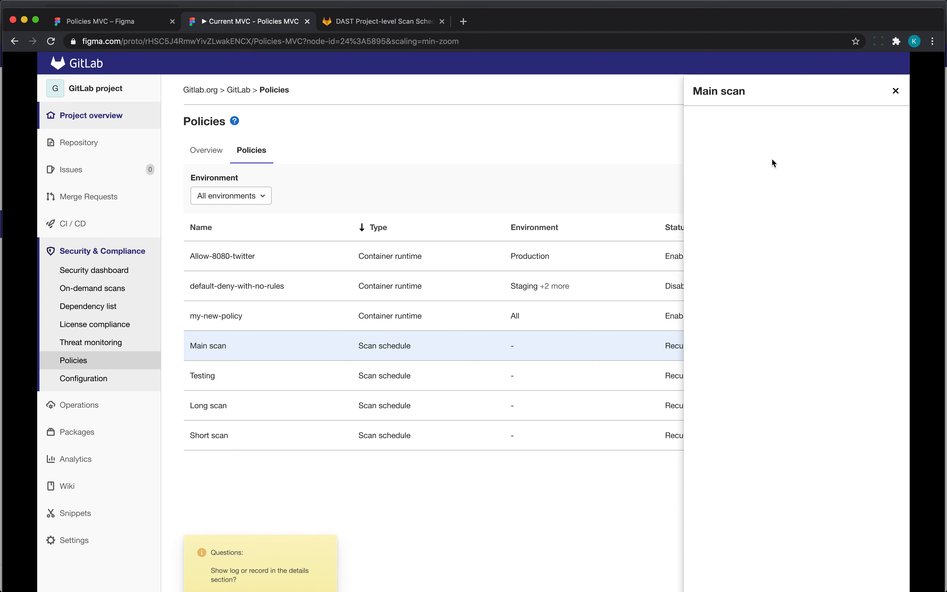
pyautogui.moveTo(734, 307)
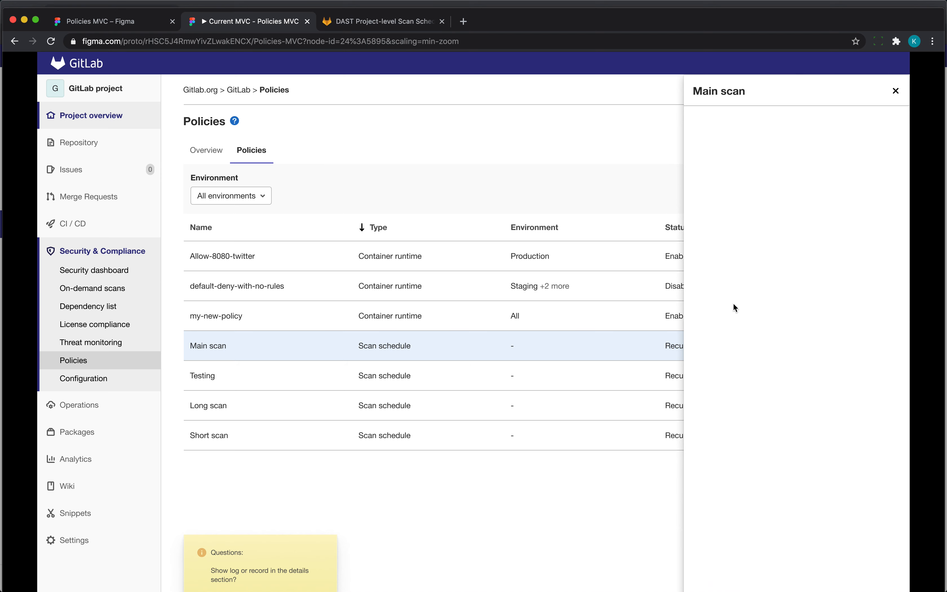
pyautogui.moveTo(745, 261)
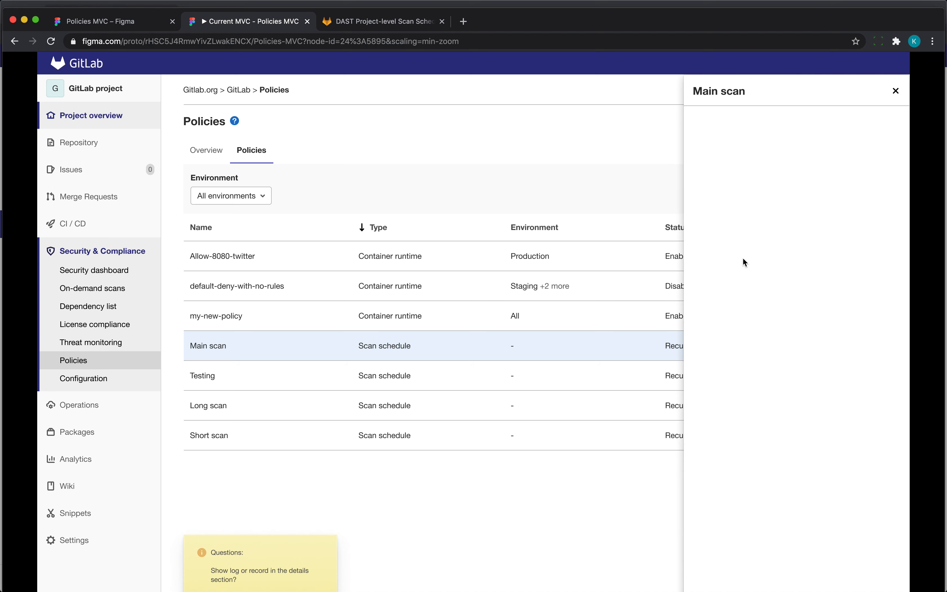
pyautogui.moveTo(716, 354)
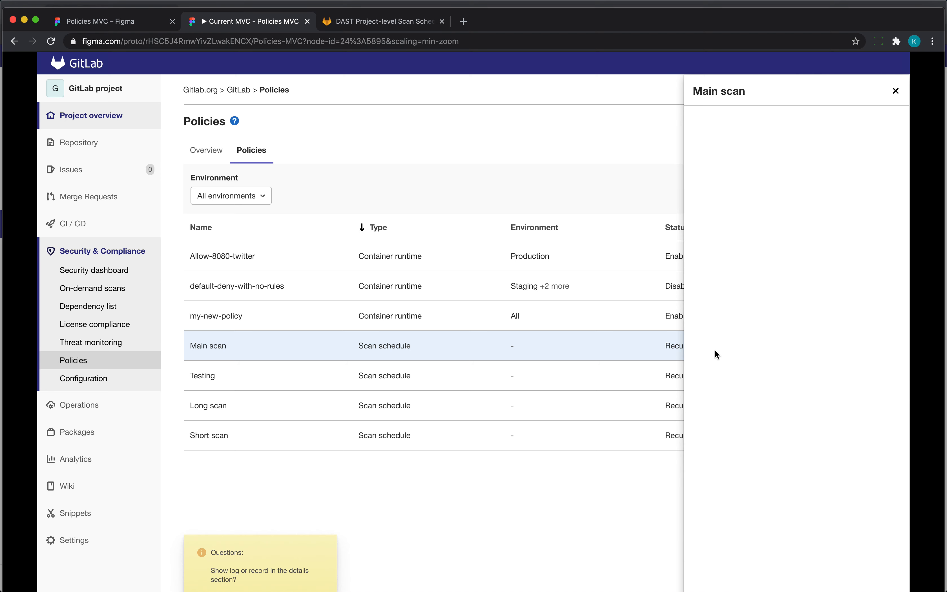
pyautogui.moveTo(743, 268)
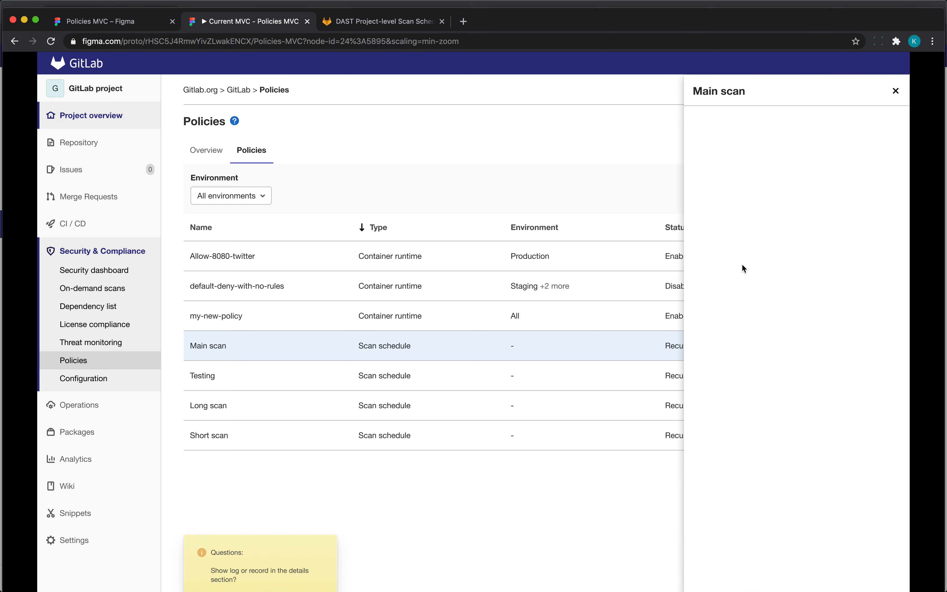
pyautogui.moveTo(699, 333)
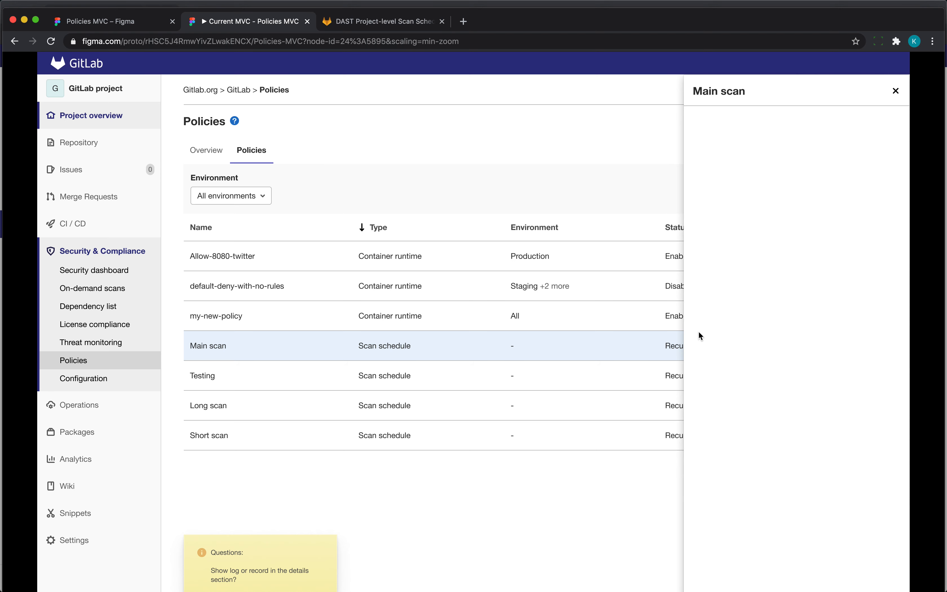
pyautogui.moveTo(579, 371)
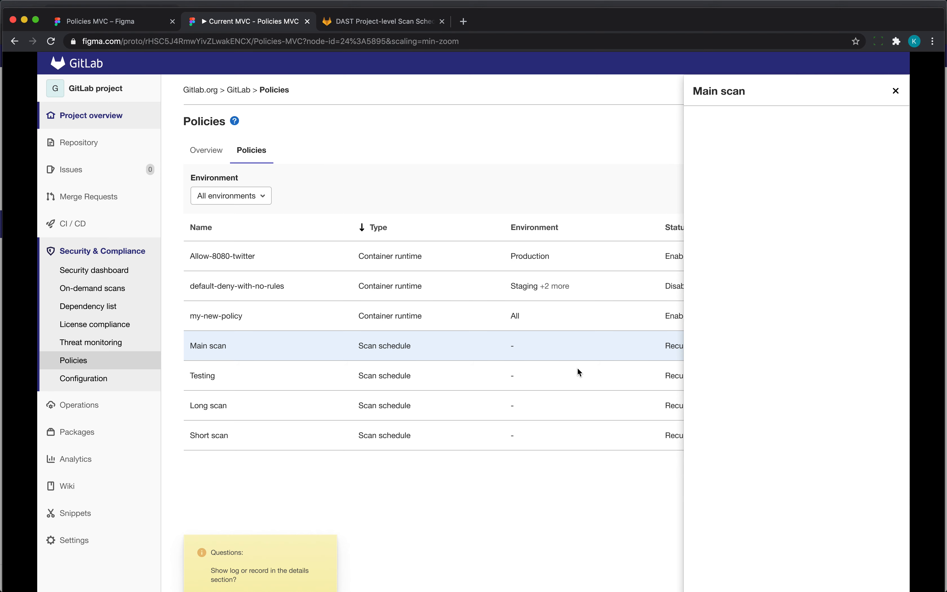
pyautogui.moveTo(669, 413)
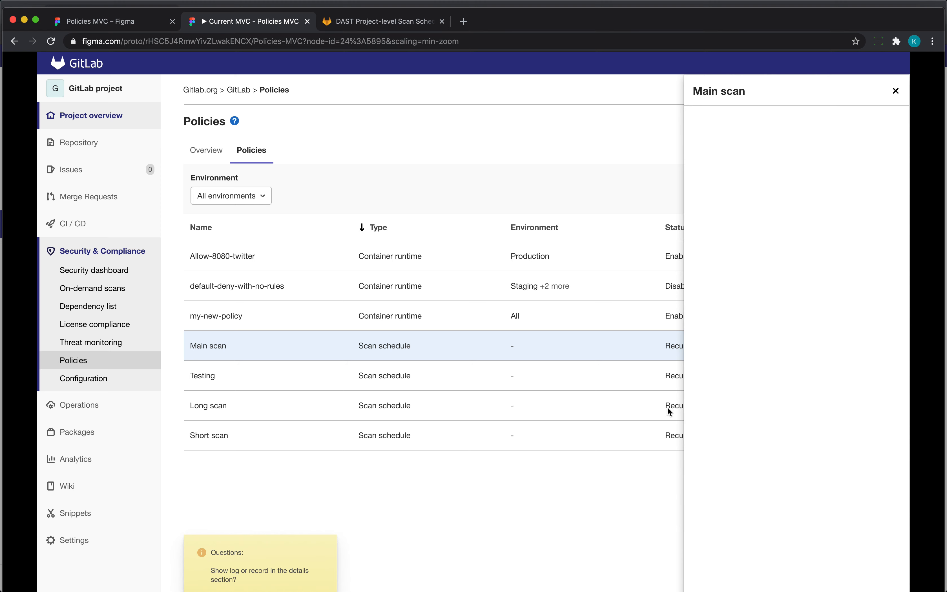
# Scroll the policies list to reach the Main scan row and its results drawer
pyautogui.scroll(-3)
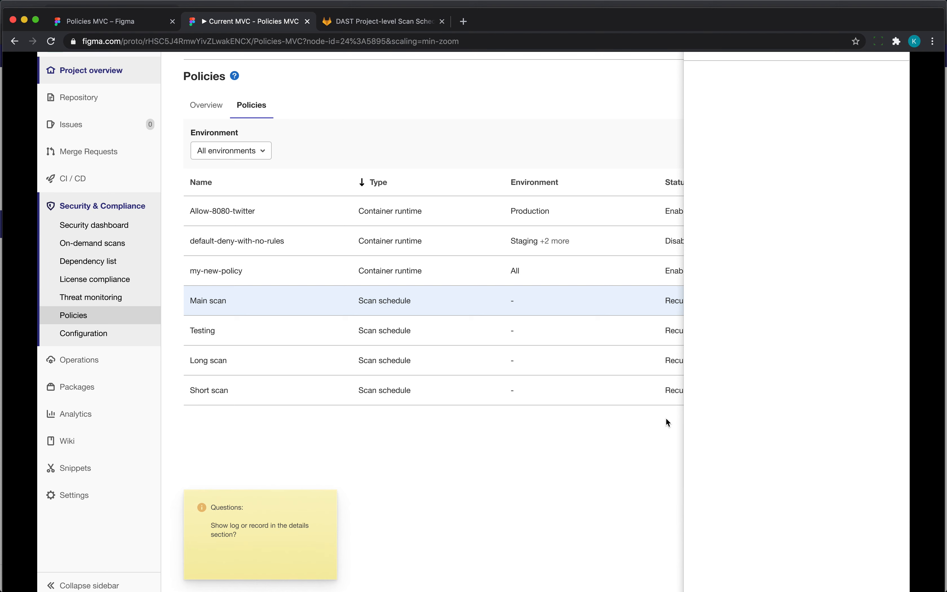
pyautogui.moveTo(261, 346)
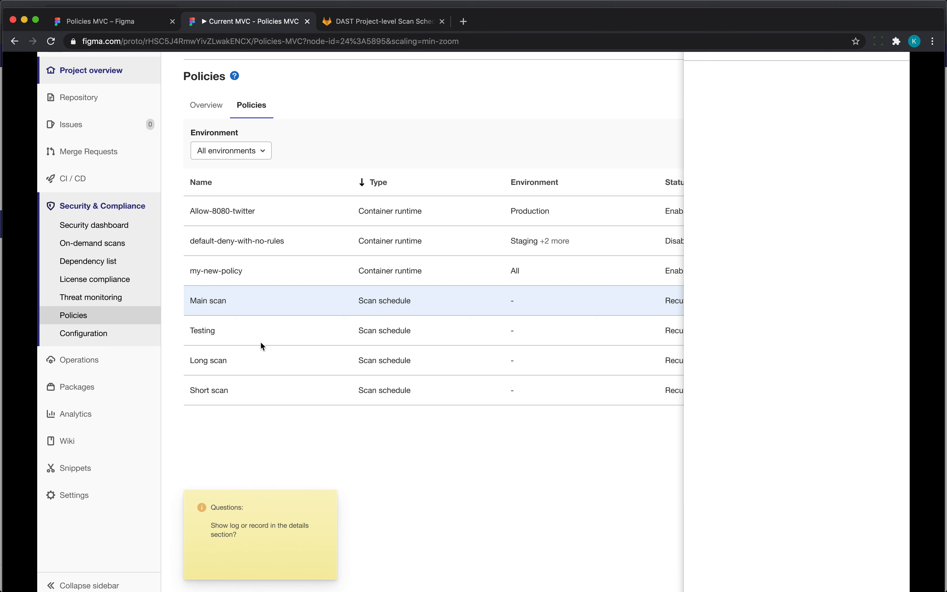
pyautogui.moveTo(186, 383)
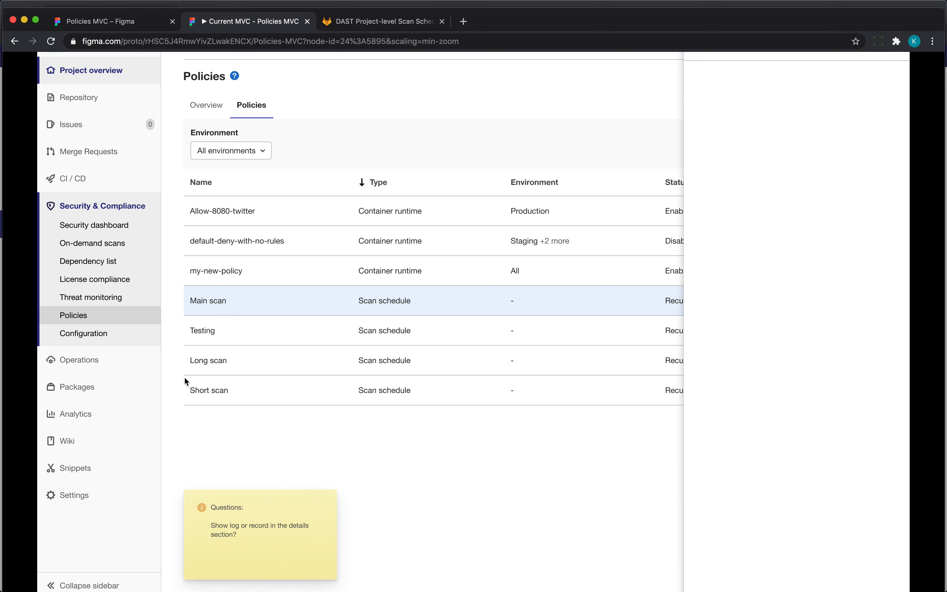